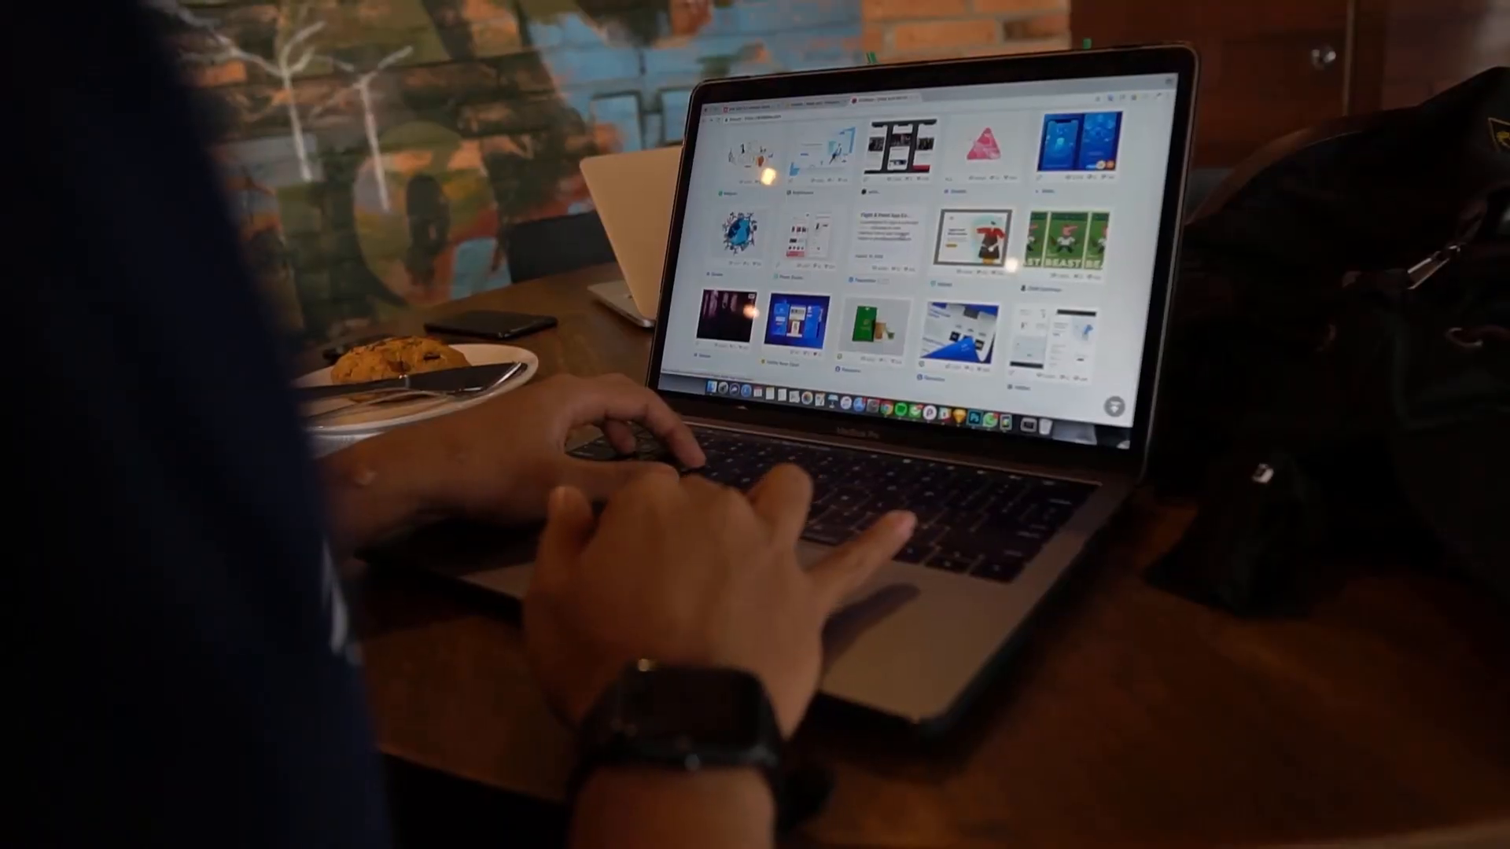
- Launch Brave, load shopify.com and browse the homepage down and back to the top
{"action": "scroll", "scroll_direction": "down", "scroll_amount": 3}
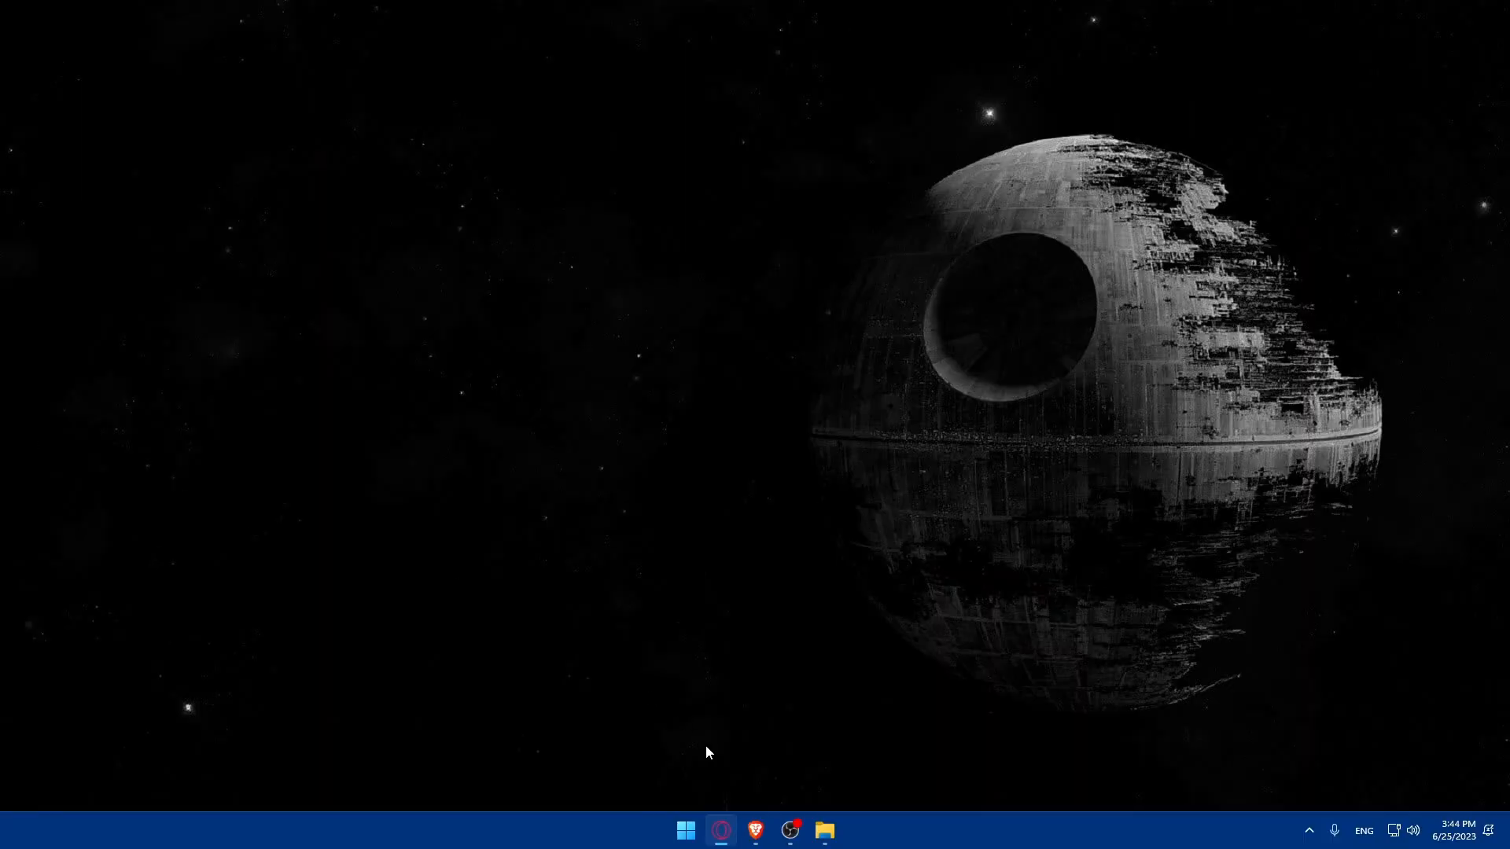
{"action": "left_click", "coordinate": [719, 831]}
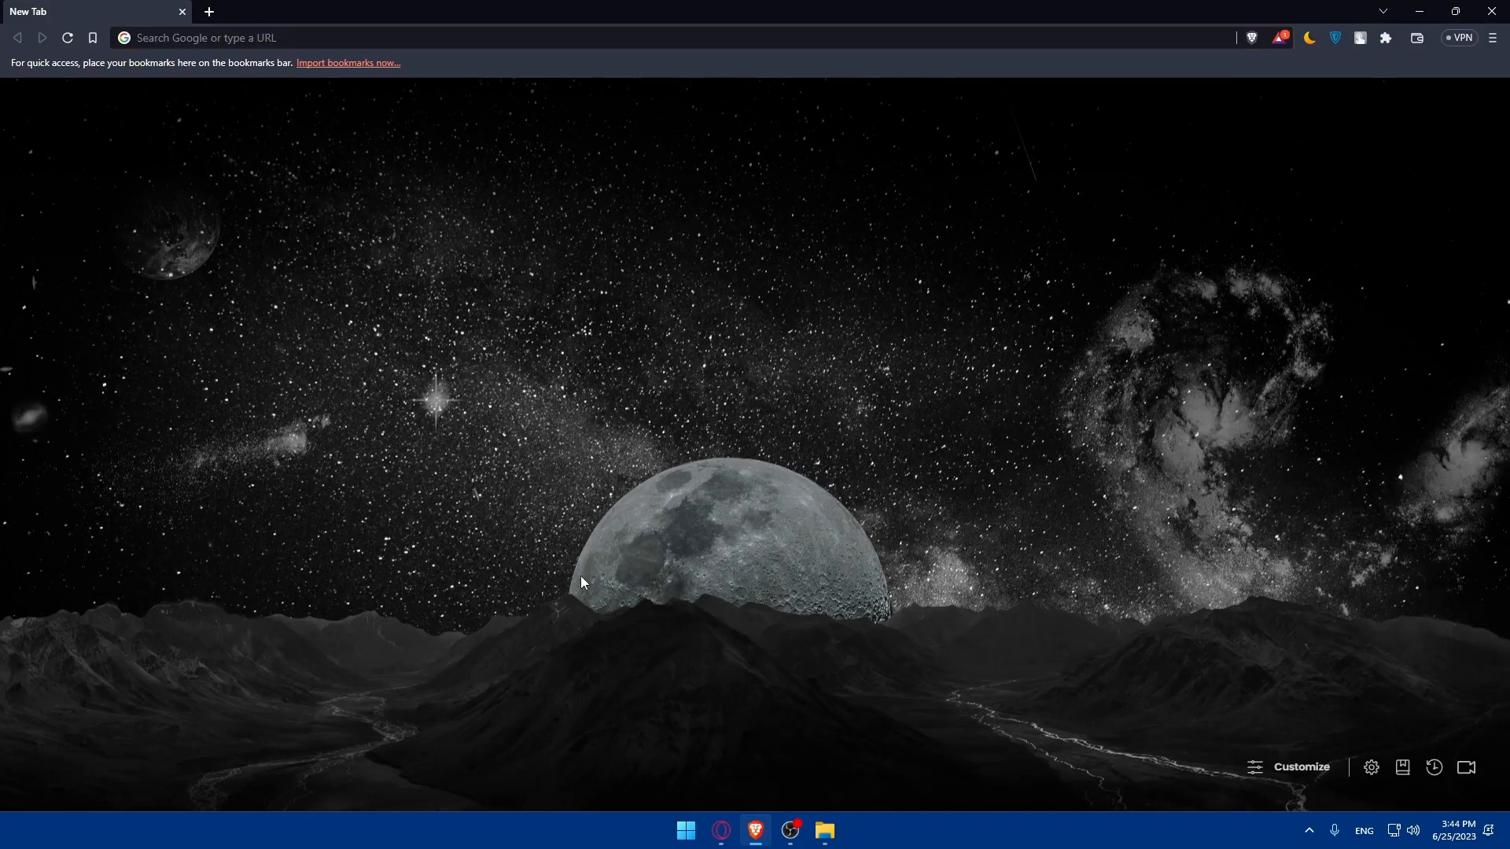
{"action": "mouse_move", "coordinate": [582, 570]}
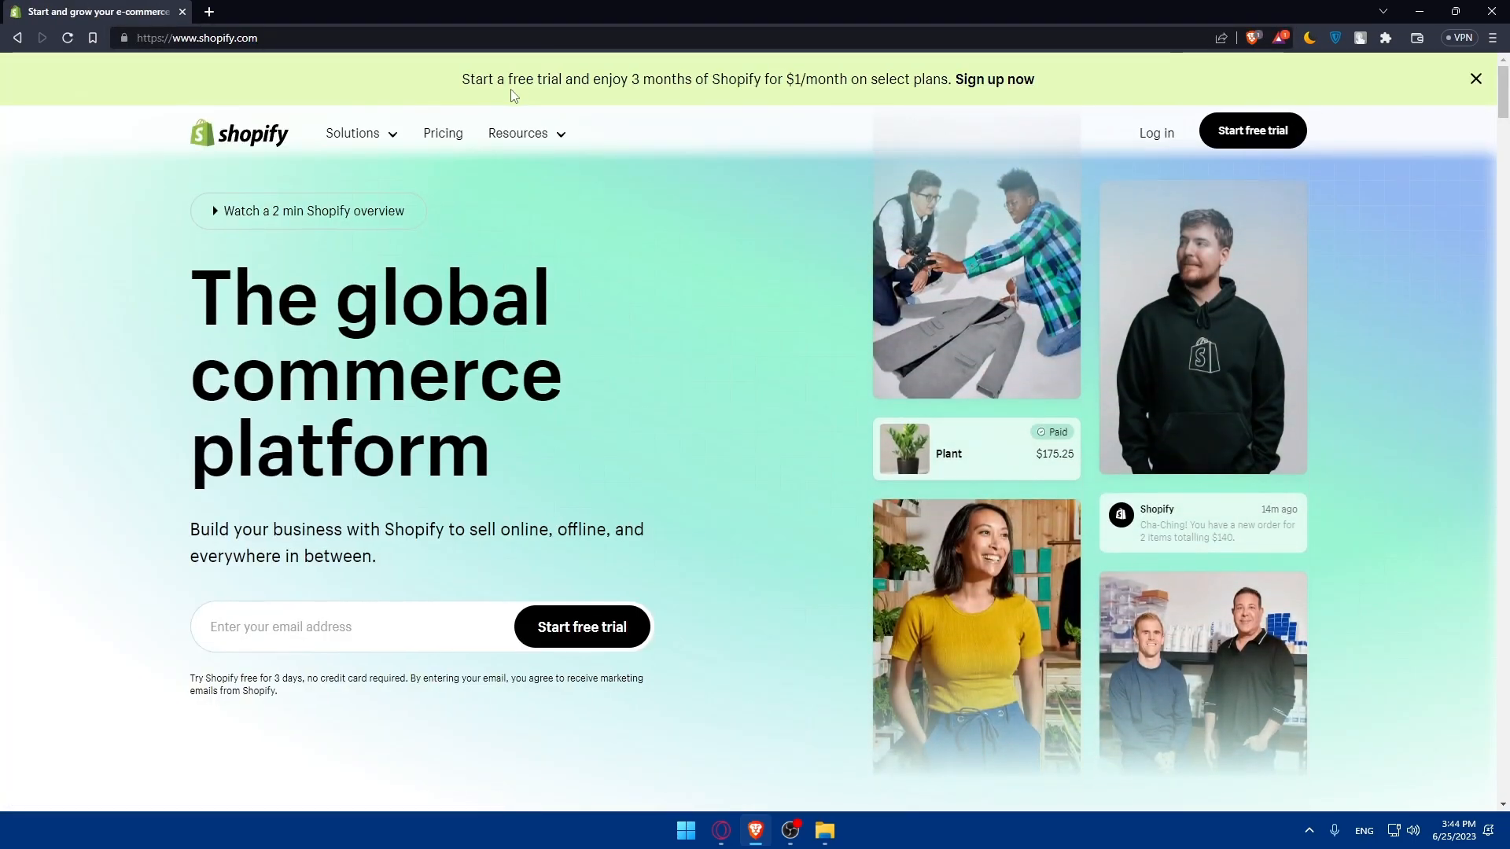
{"action": "mouse_move", "coordinate": [830, 414]}
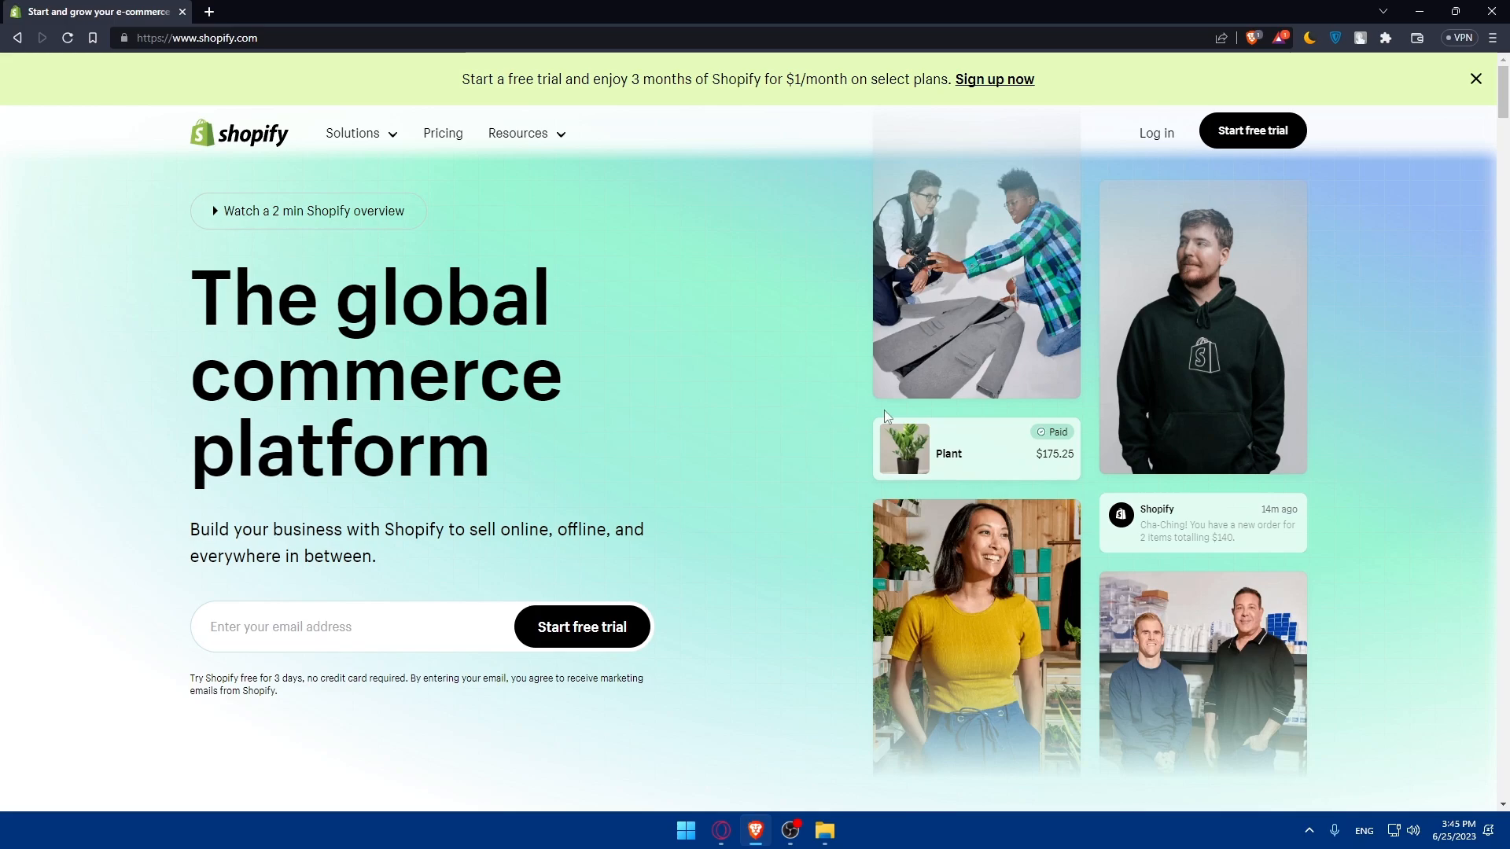
{"action": "mouse_move", "coordinate": [717, 413]}
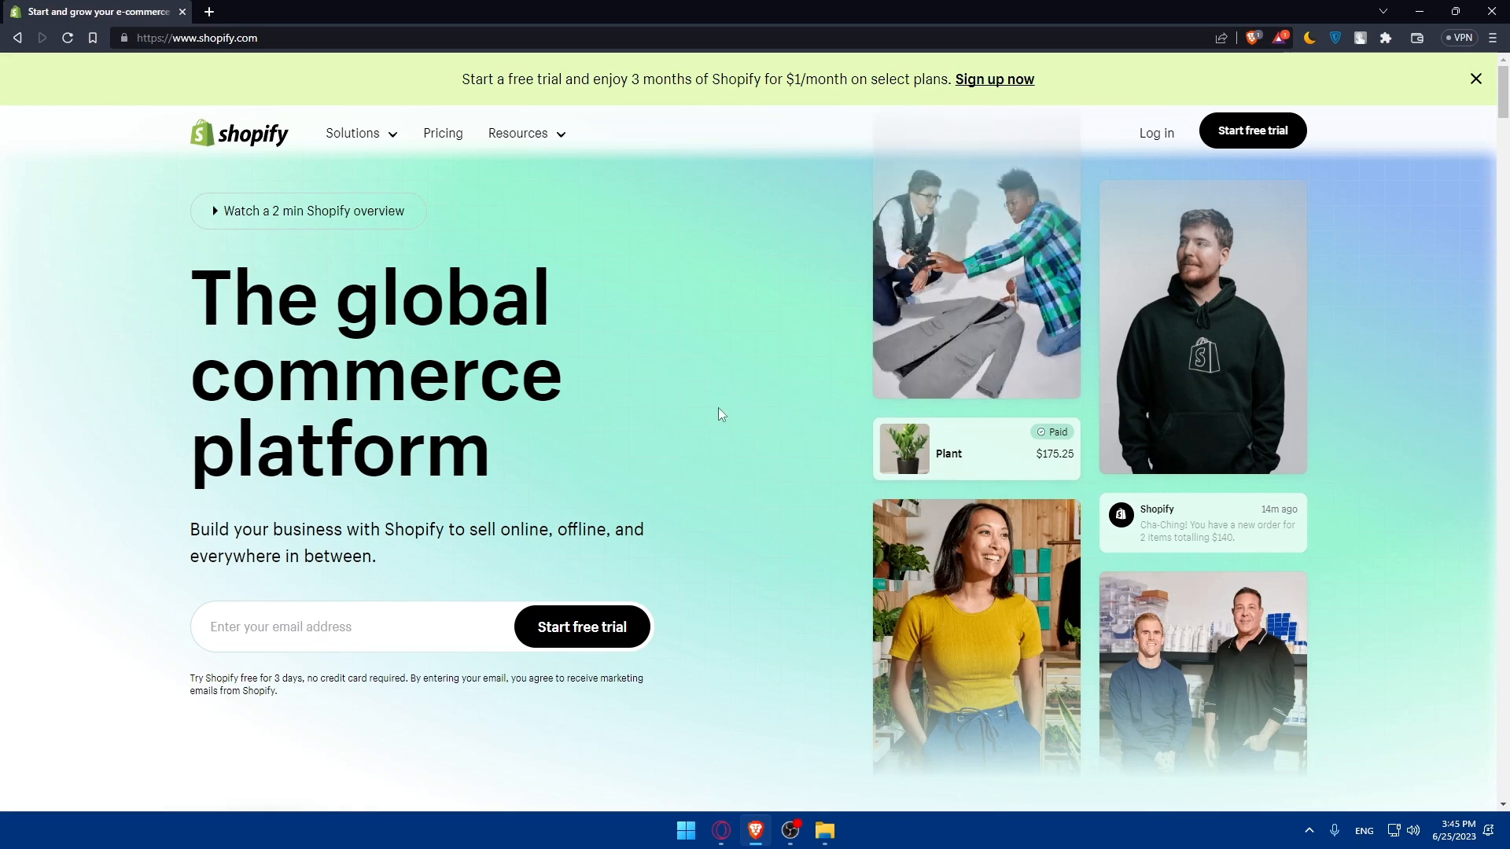
{"action": "scroll", "scroll_direction": "down", "scroll_amount": 3}
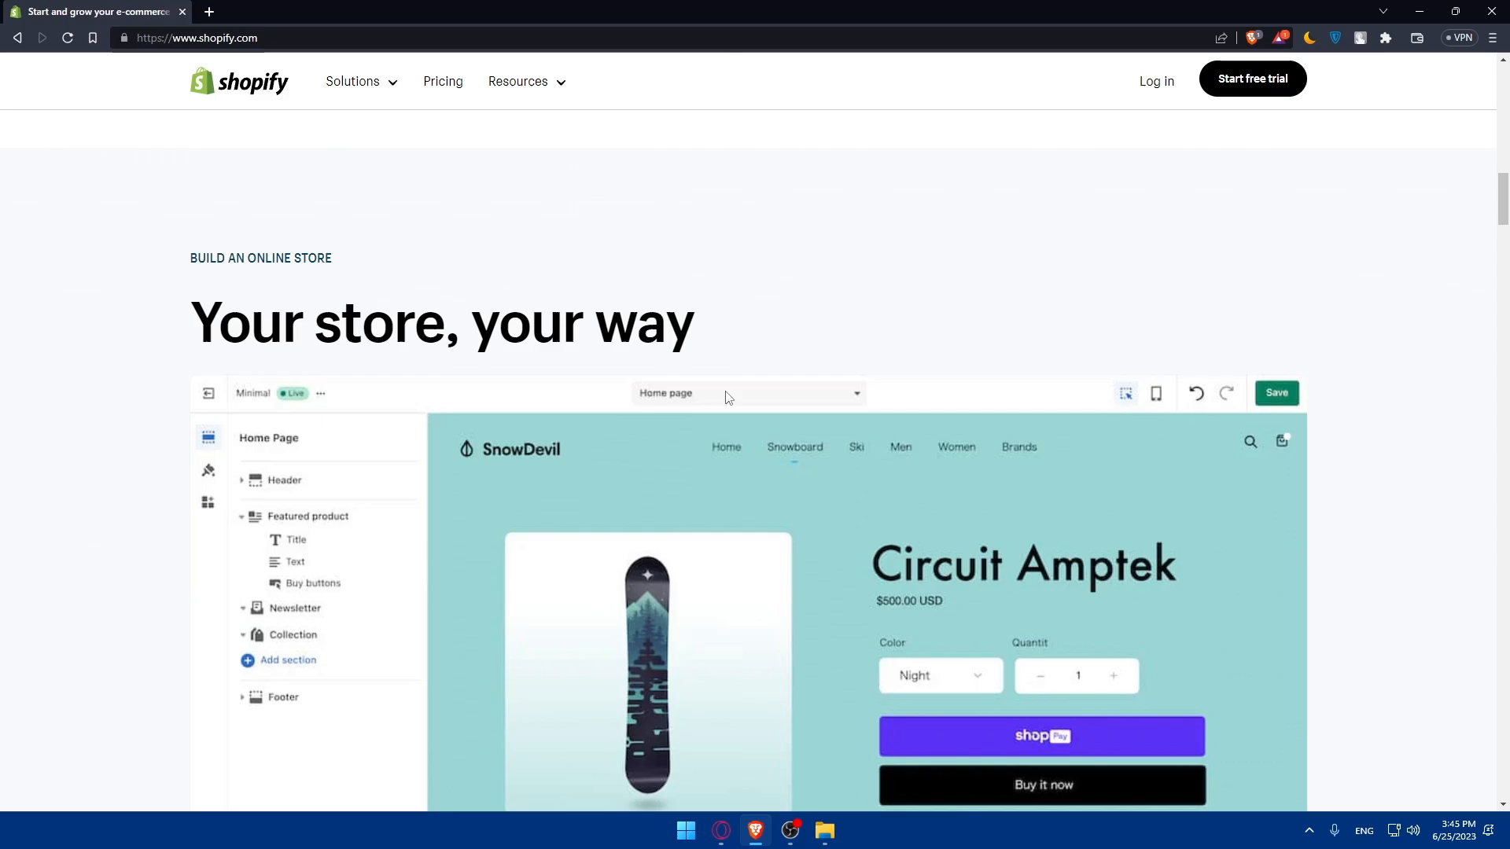
{"action": "scroll", "scroll_direction": "down", "scroll_amount": 3}
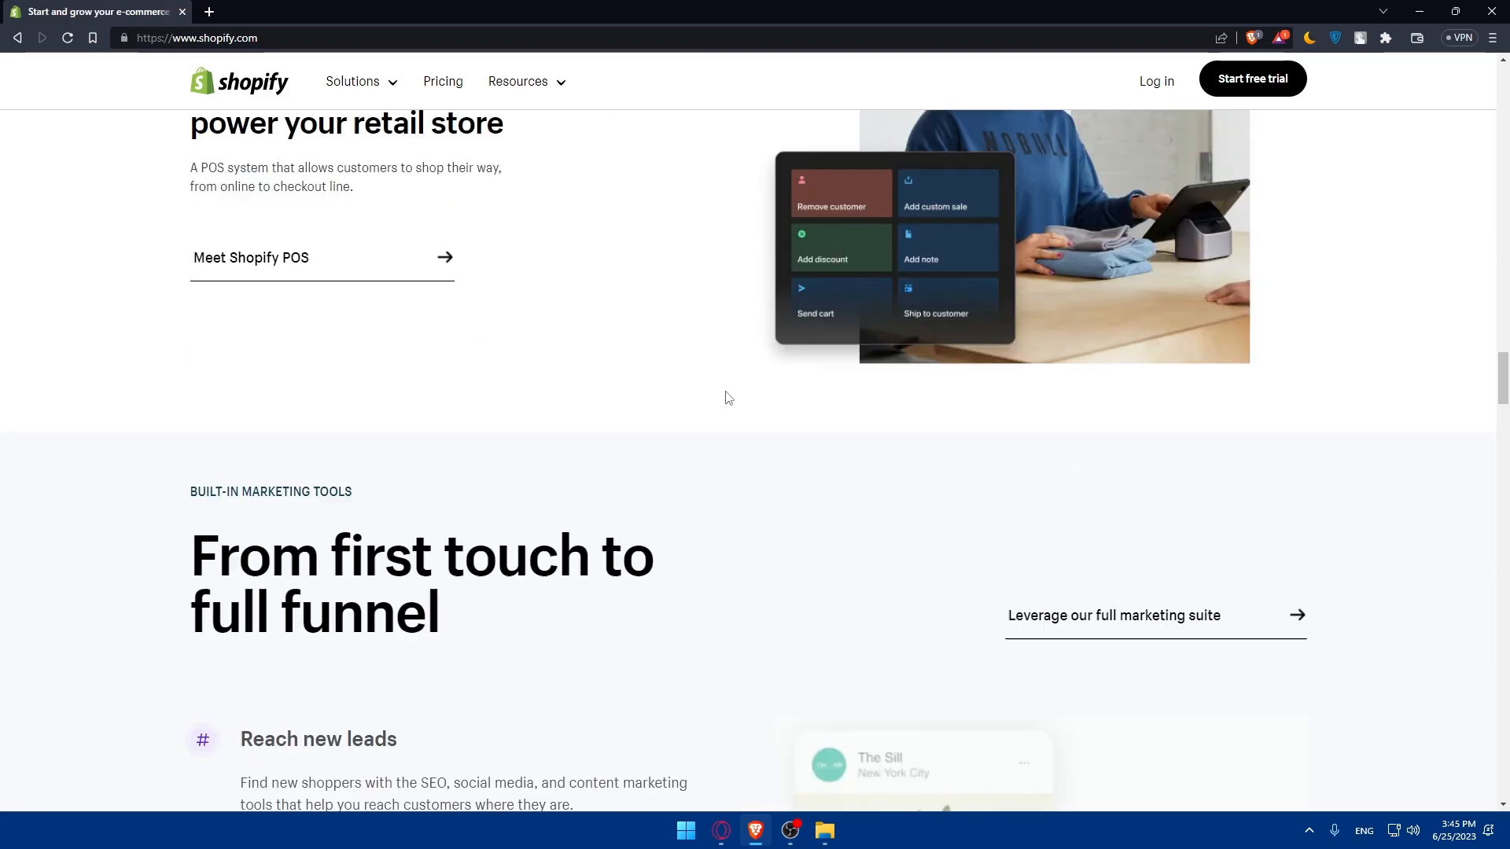
{"action": "scroll", "scroll_direction": "down", "scroll_amount": 3}
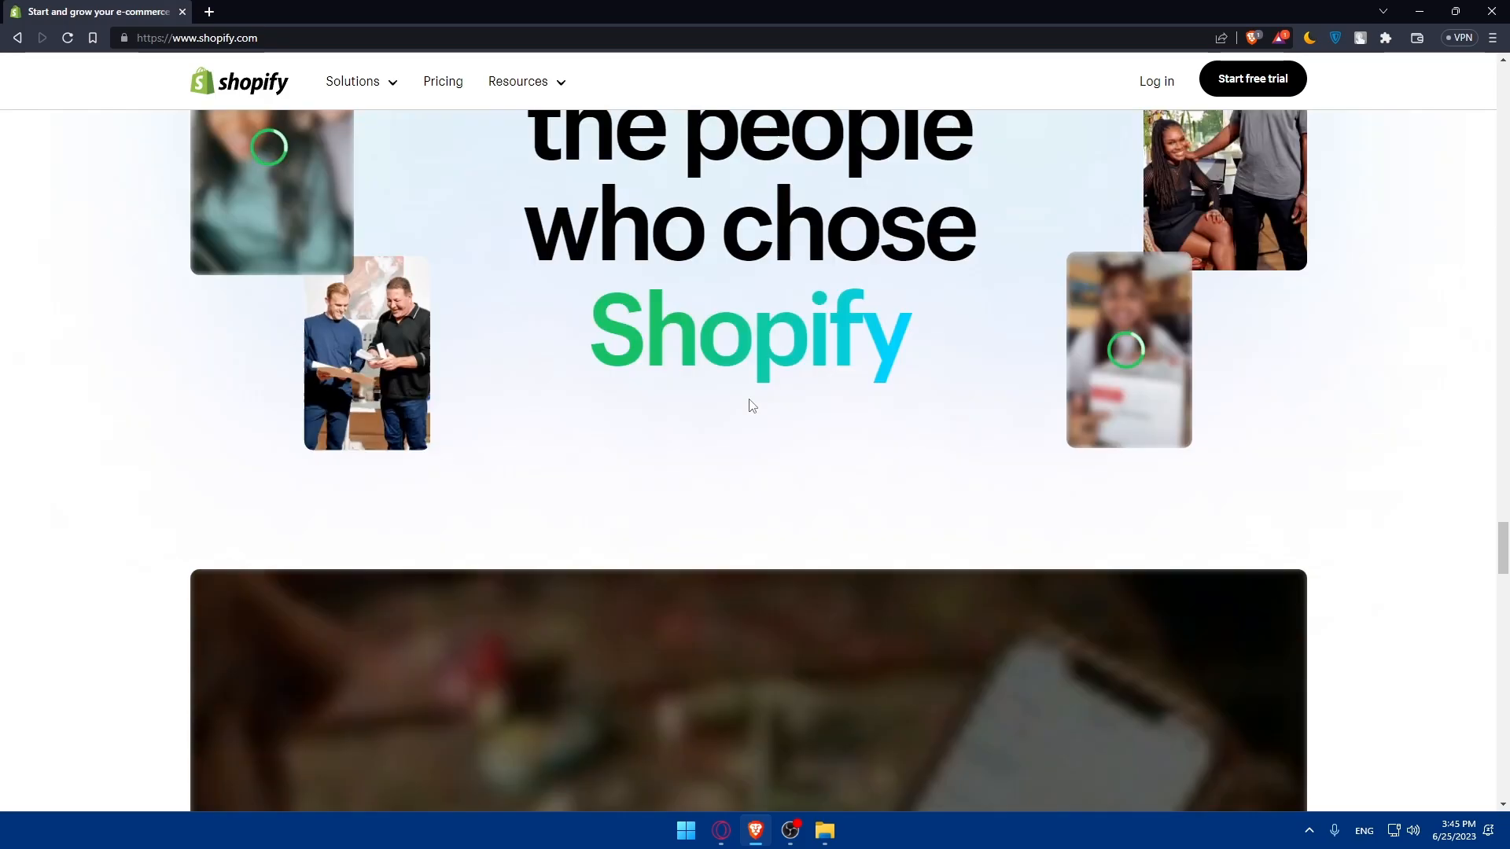
{"action": "scroll", "scroll_direction": "down", "scroll_amount": 3}
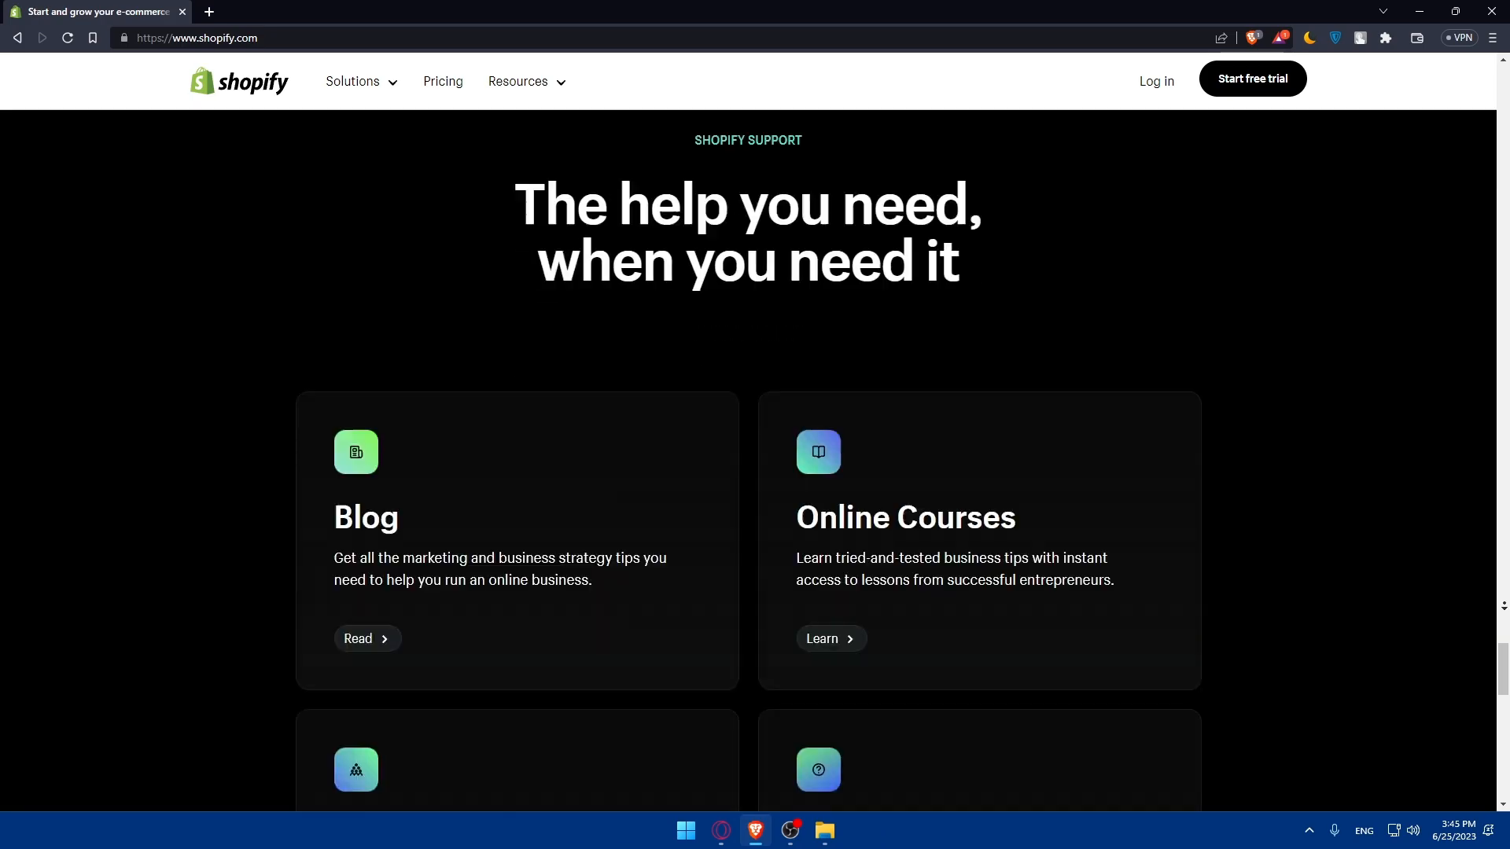
{"action": "scroll", "scroll_direction": "up", "scroll_amount": 3}
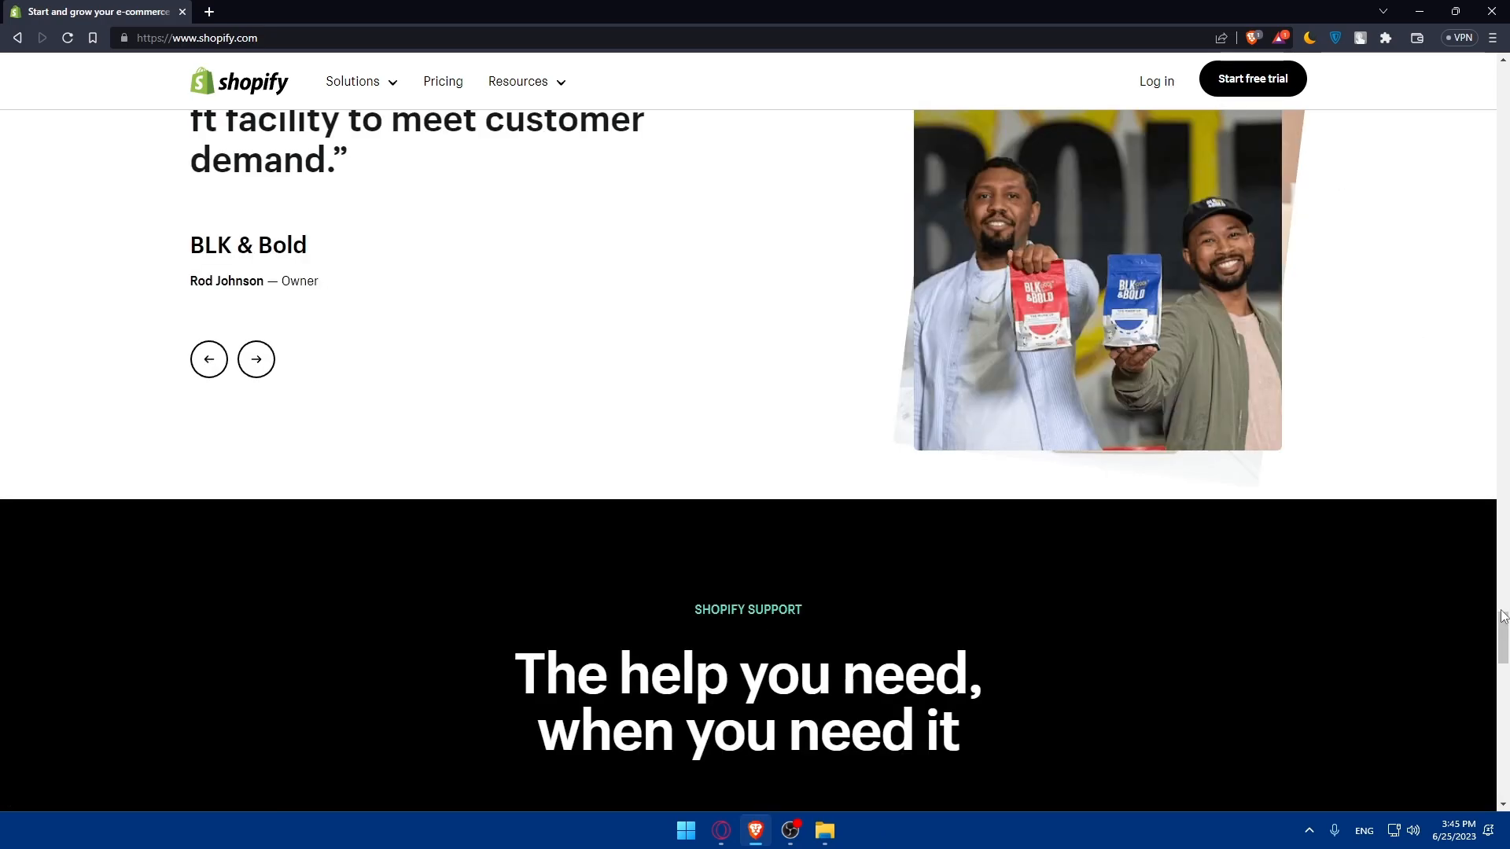
{"action": "scroll", "scroll_direction": "up", "scroll_amount": 3}
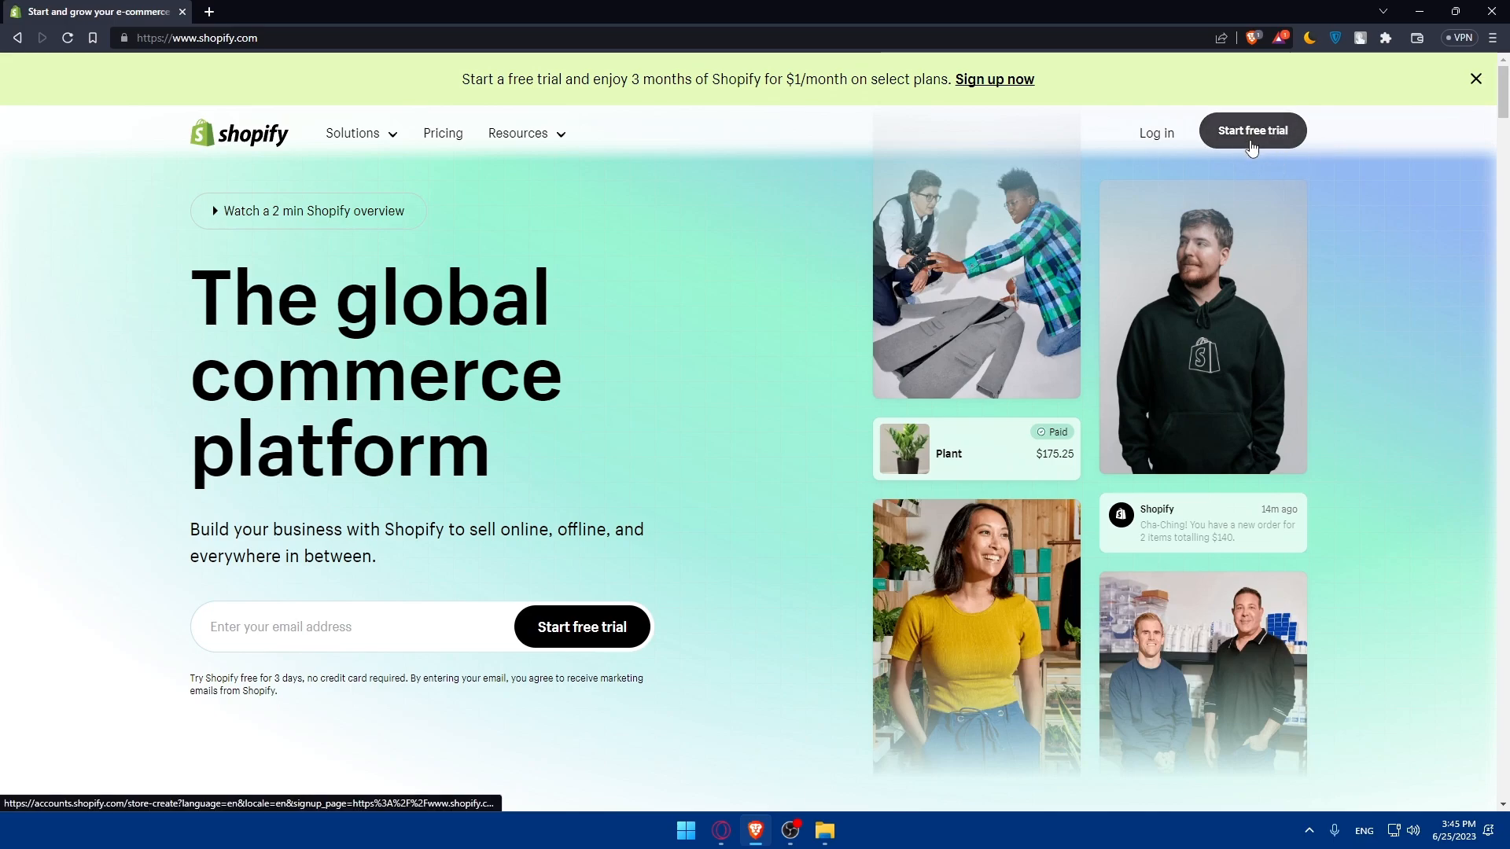
{"action": "mouse_move", "coordinate": [764, 380]}
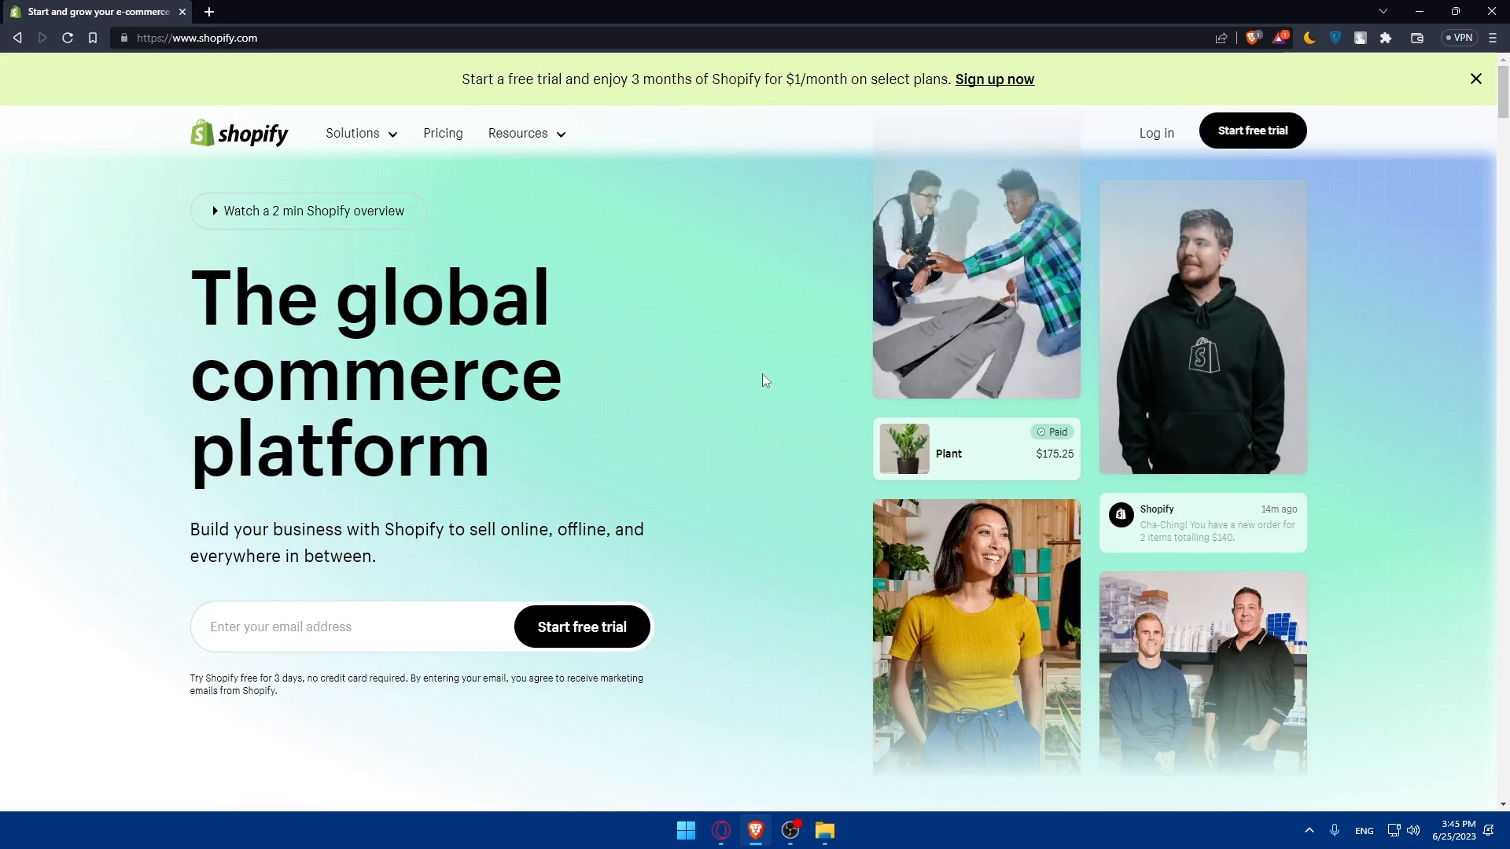
{"action": "mouse_move", "coordinate": [442, 132]}
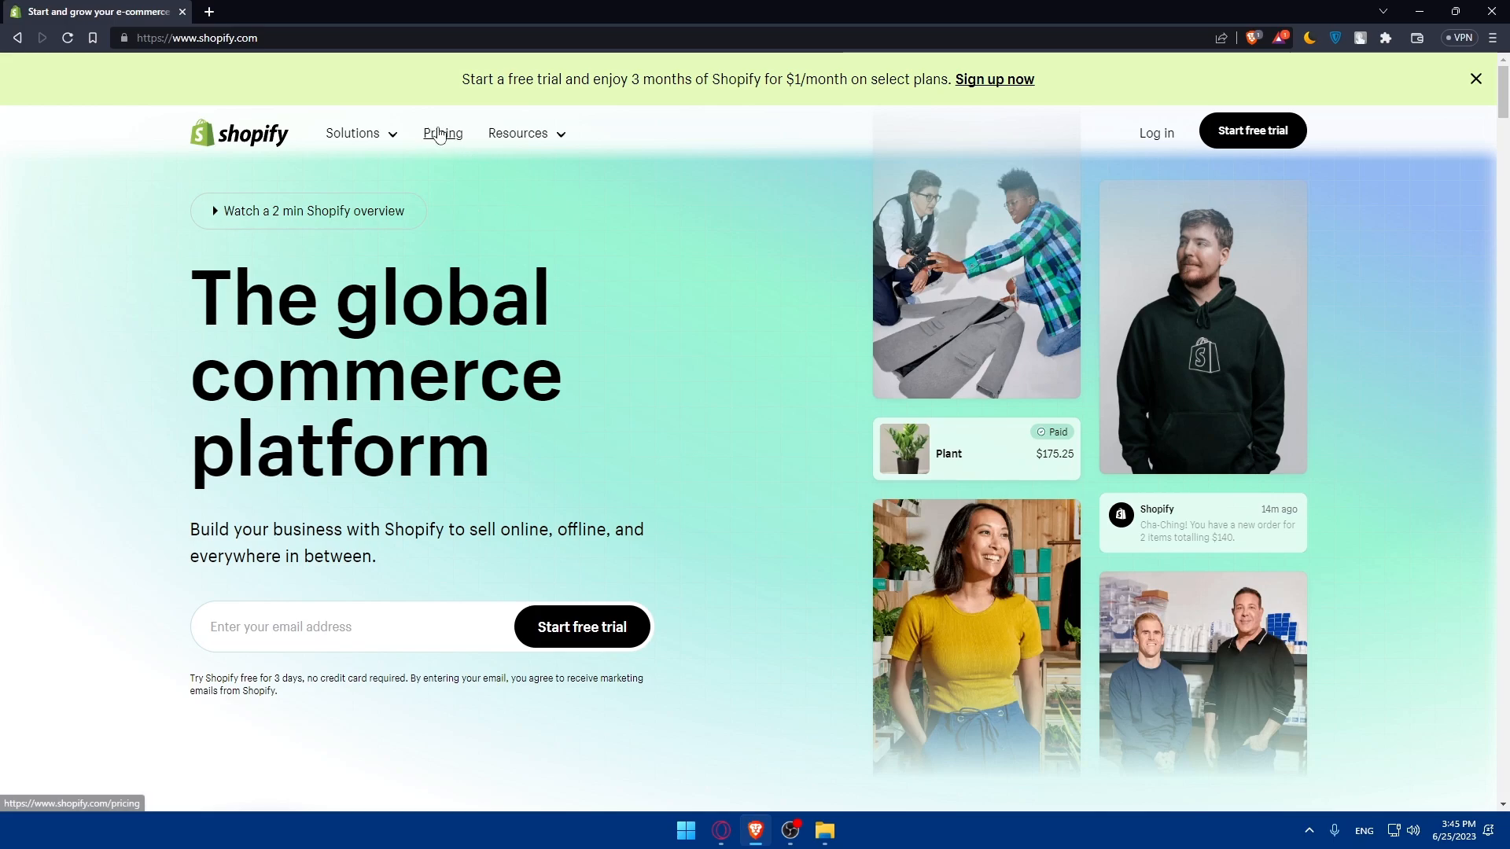
{"action": "left_click", "coordinate": [442, 132]}
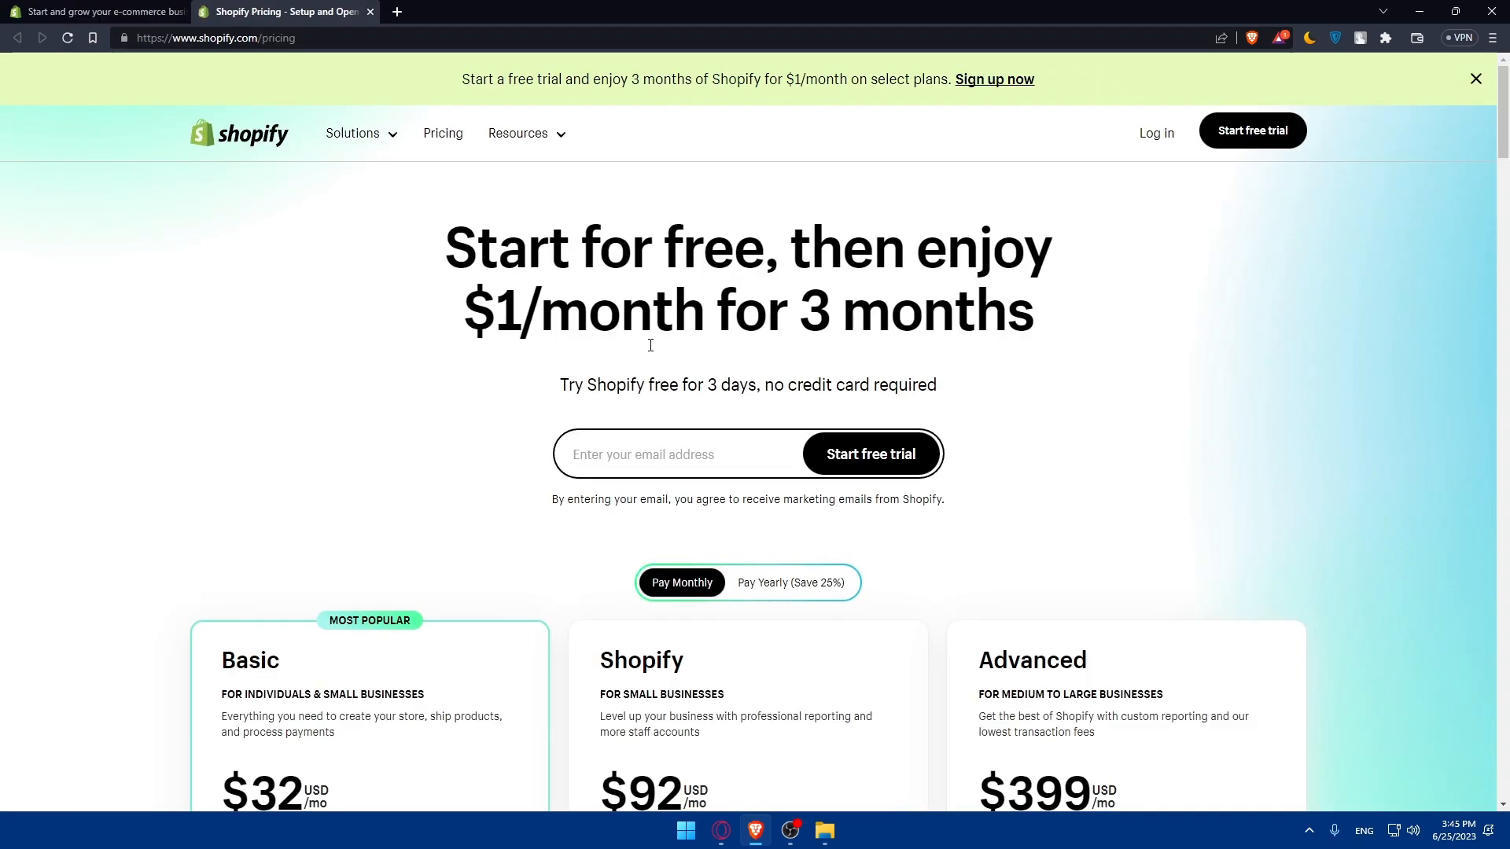
{"action": "scroll", "scroll_direction": "down", "scroll_amount": 3}
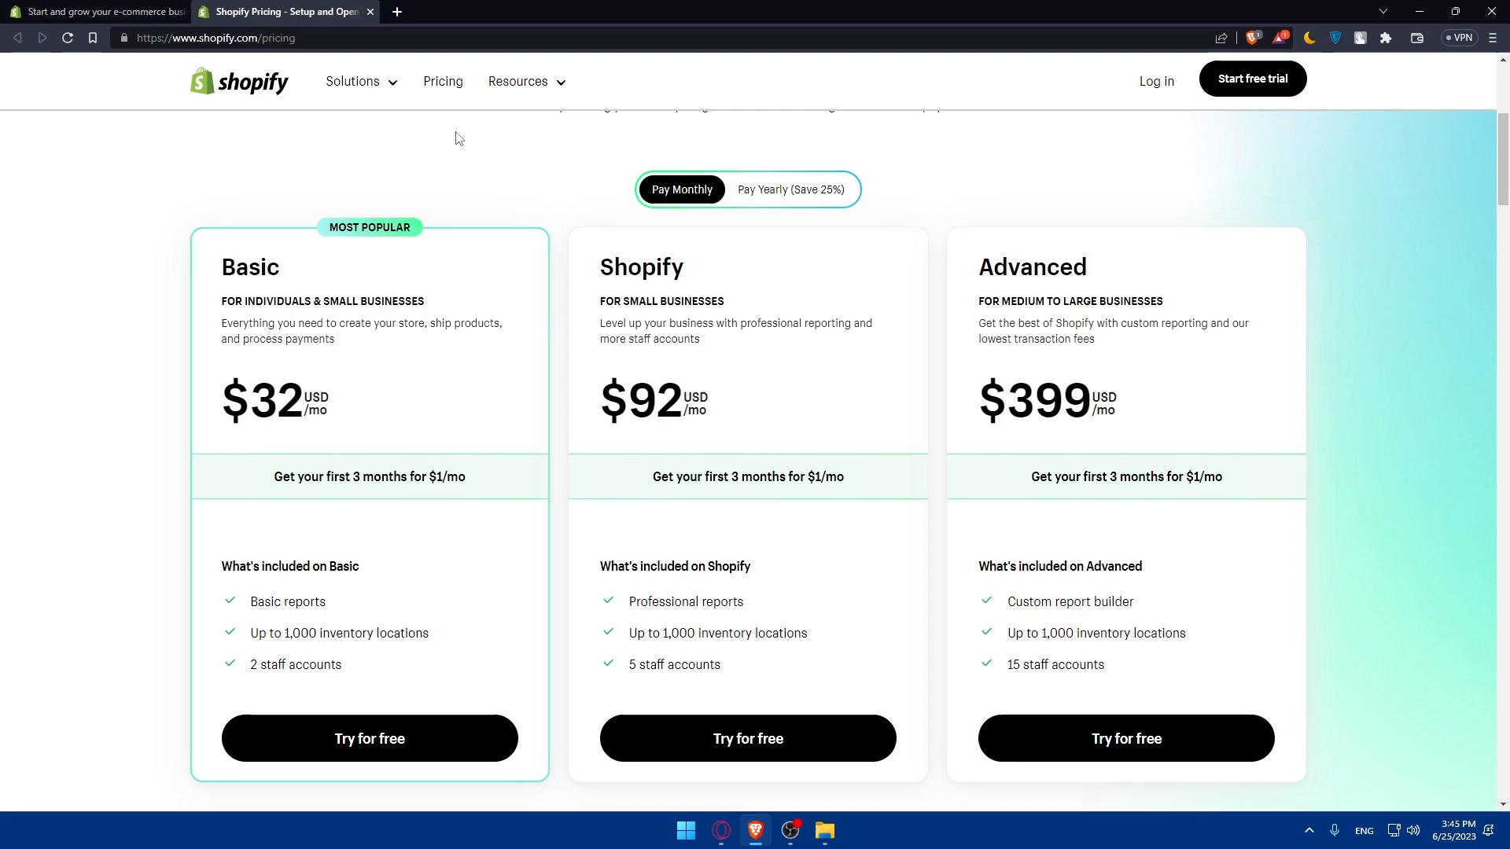
{"action": "left_click", "coordinate": [788, 188]}
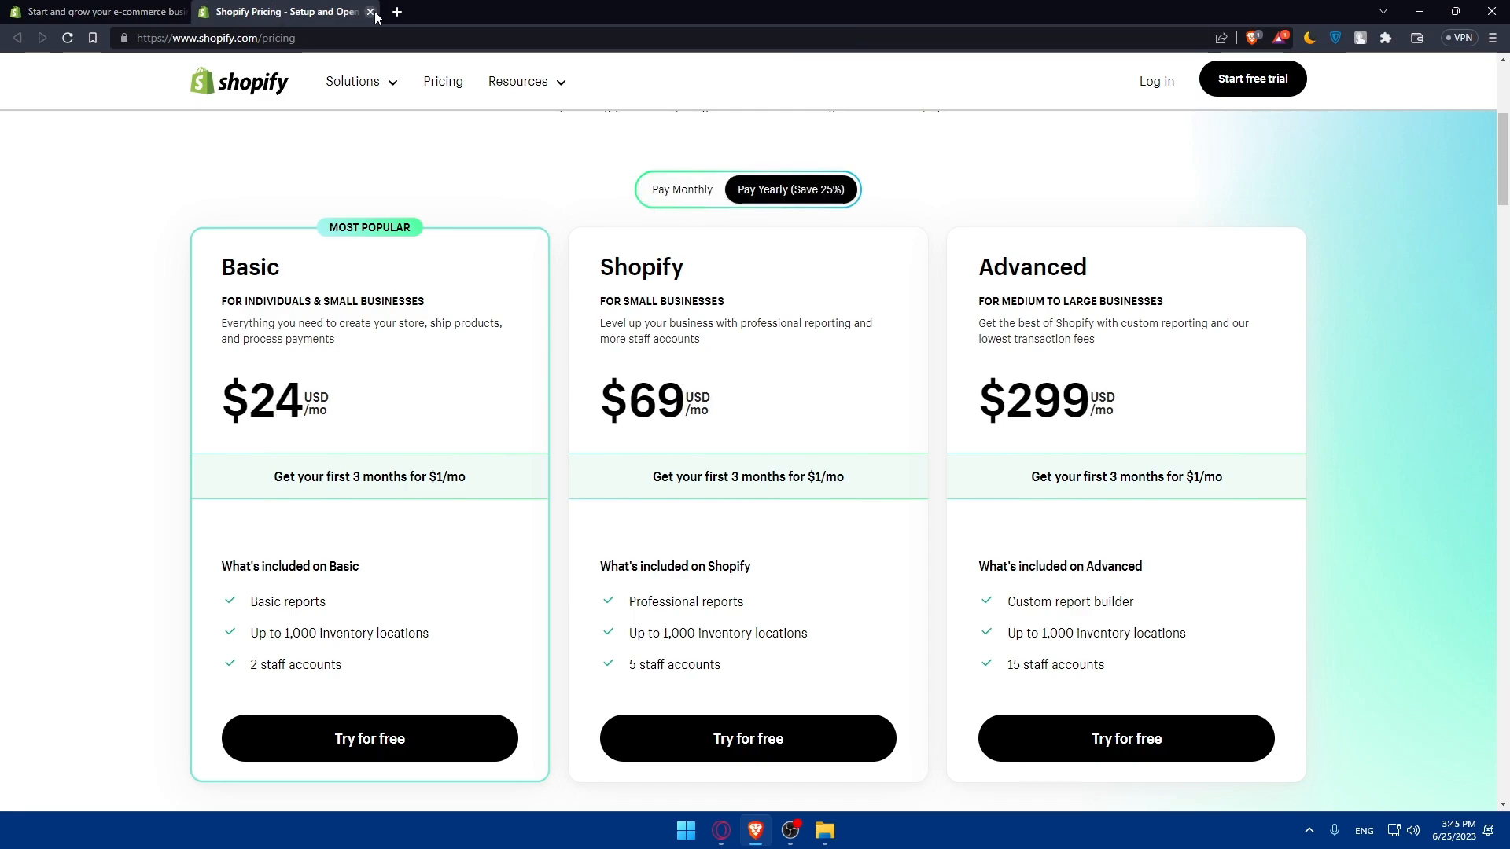
{"action": "left_click", "coordinate": [371, 11]}
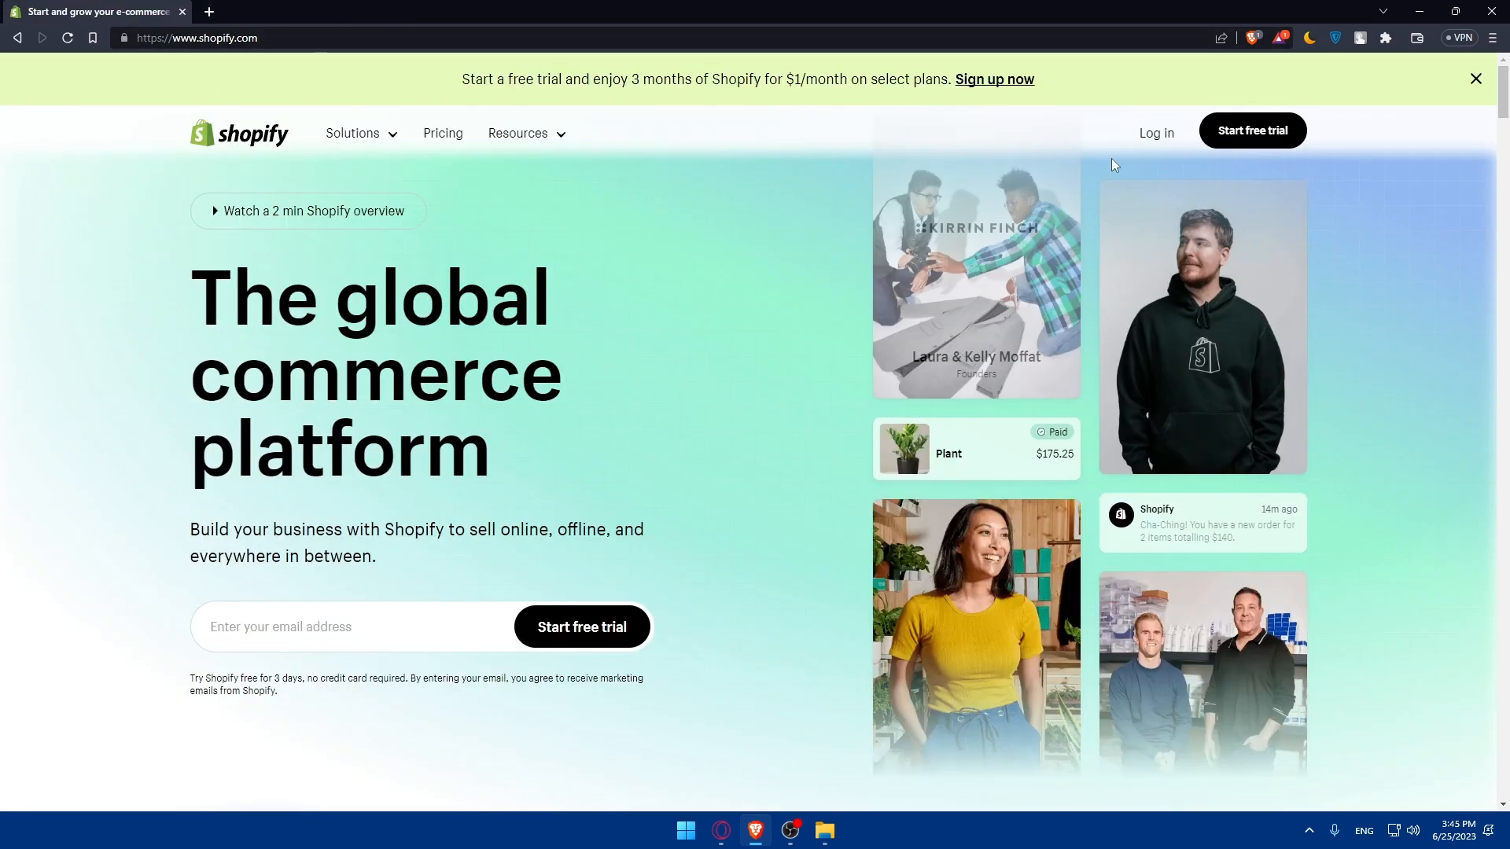
- Log in, enter the My Store admin and collapse the trial countdown notice
{"action": "left_click", "coordinate": [1157, 132]}
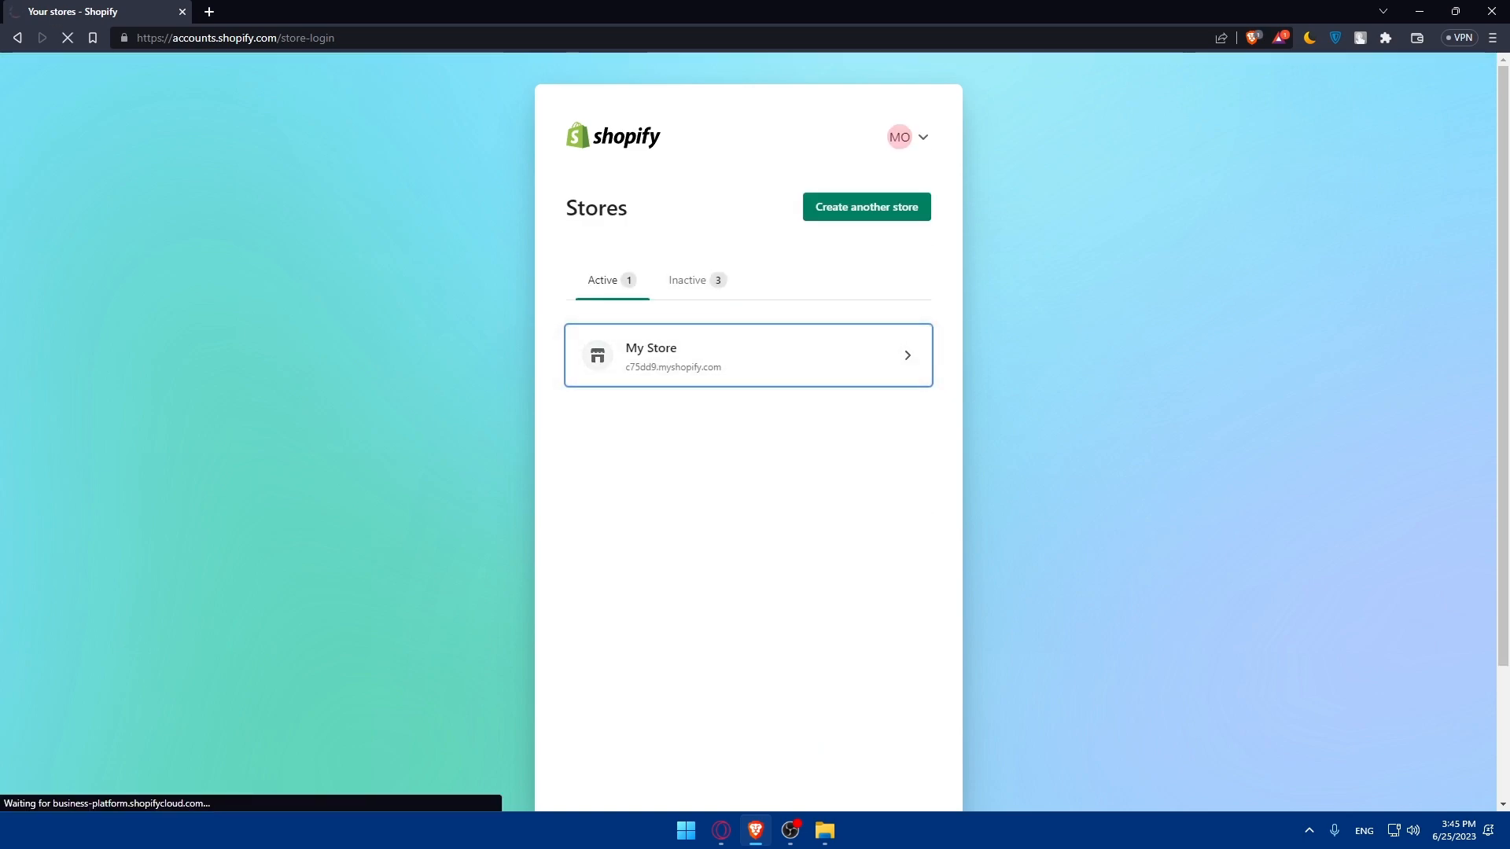
{"action": "left_click", "coordinate": [749, 354]}
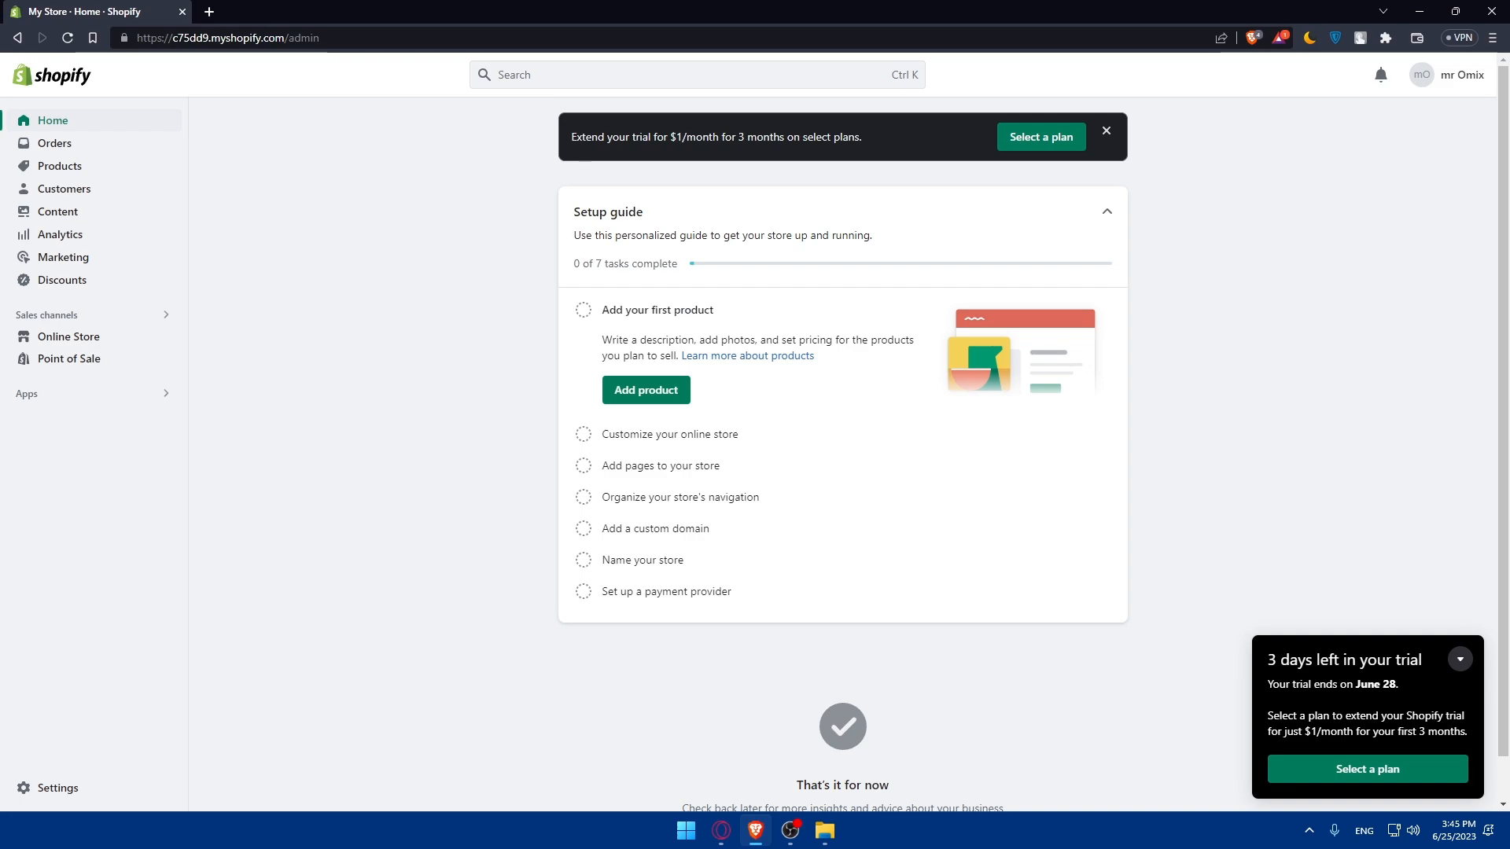
{"action": "mouse_move", "coordinate": [488, 346]}
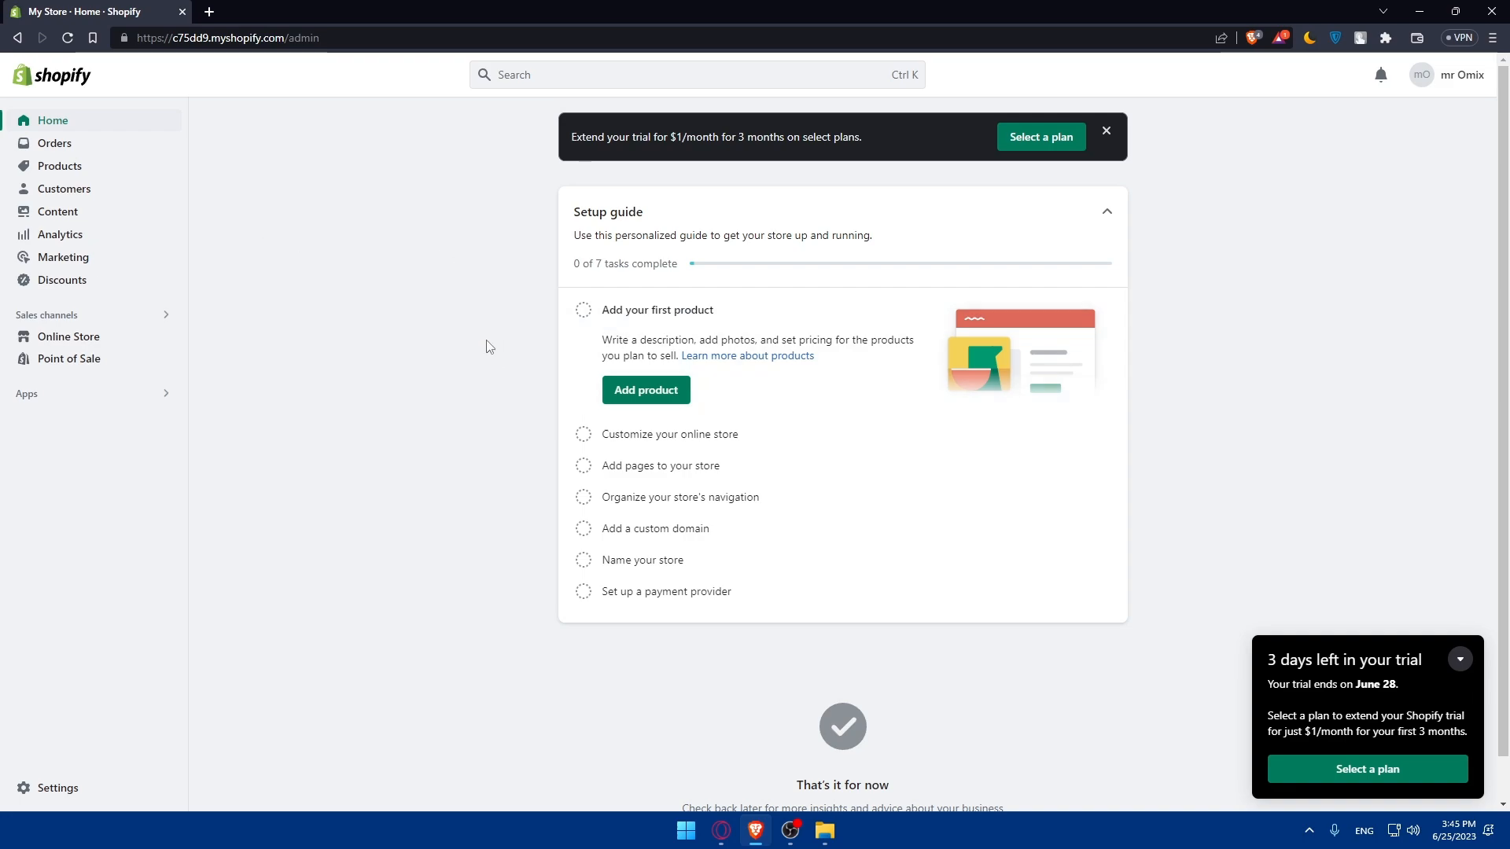
{"action": "left_click", "coordinate": [1460, 659]}
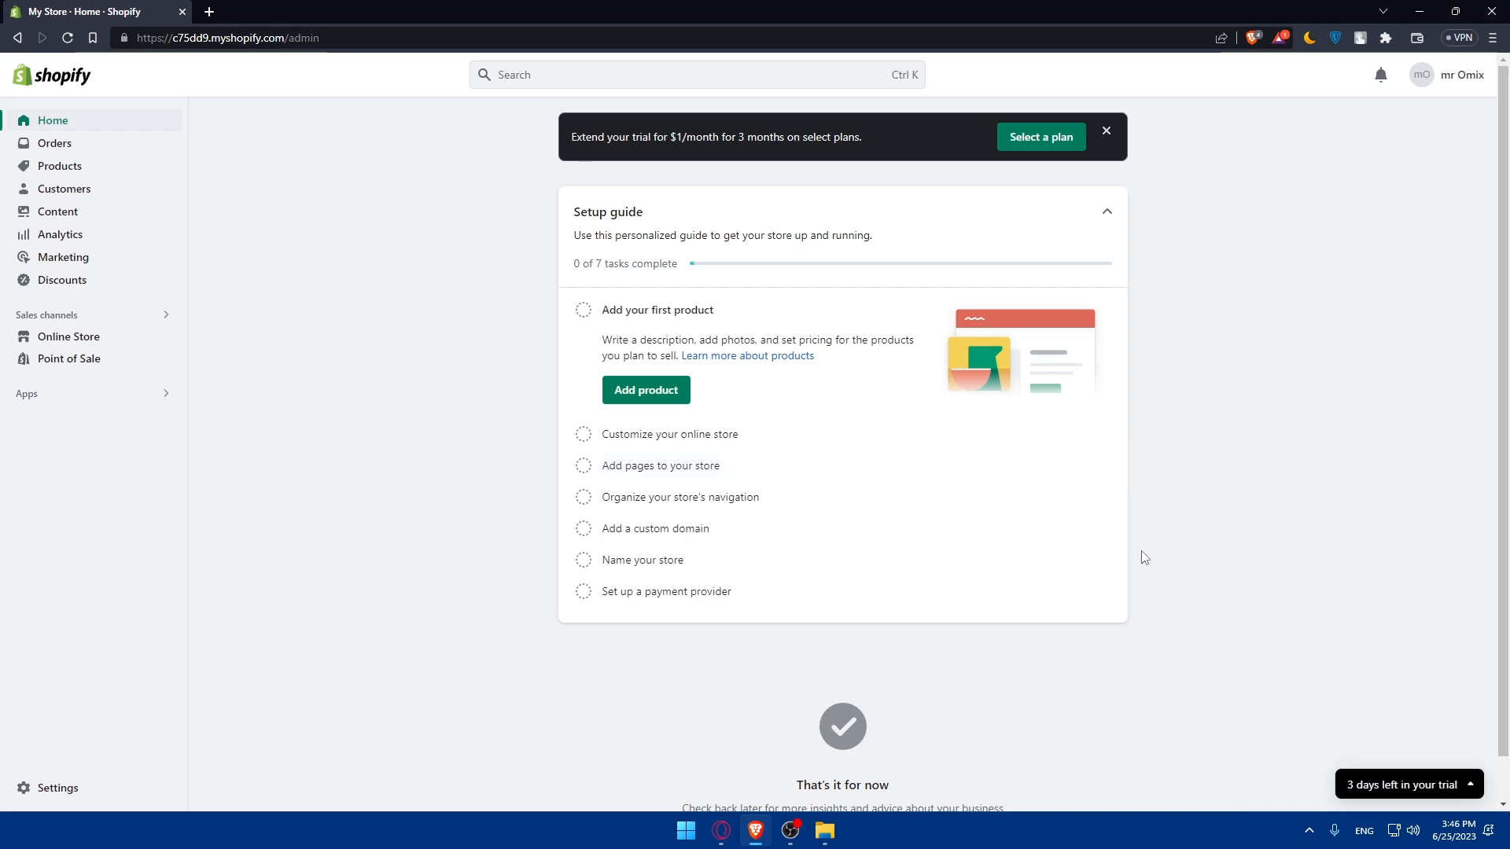
{"action": "mouse_move", "coordinate": [513, 412]}
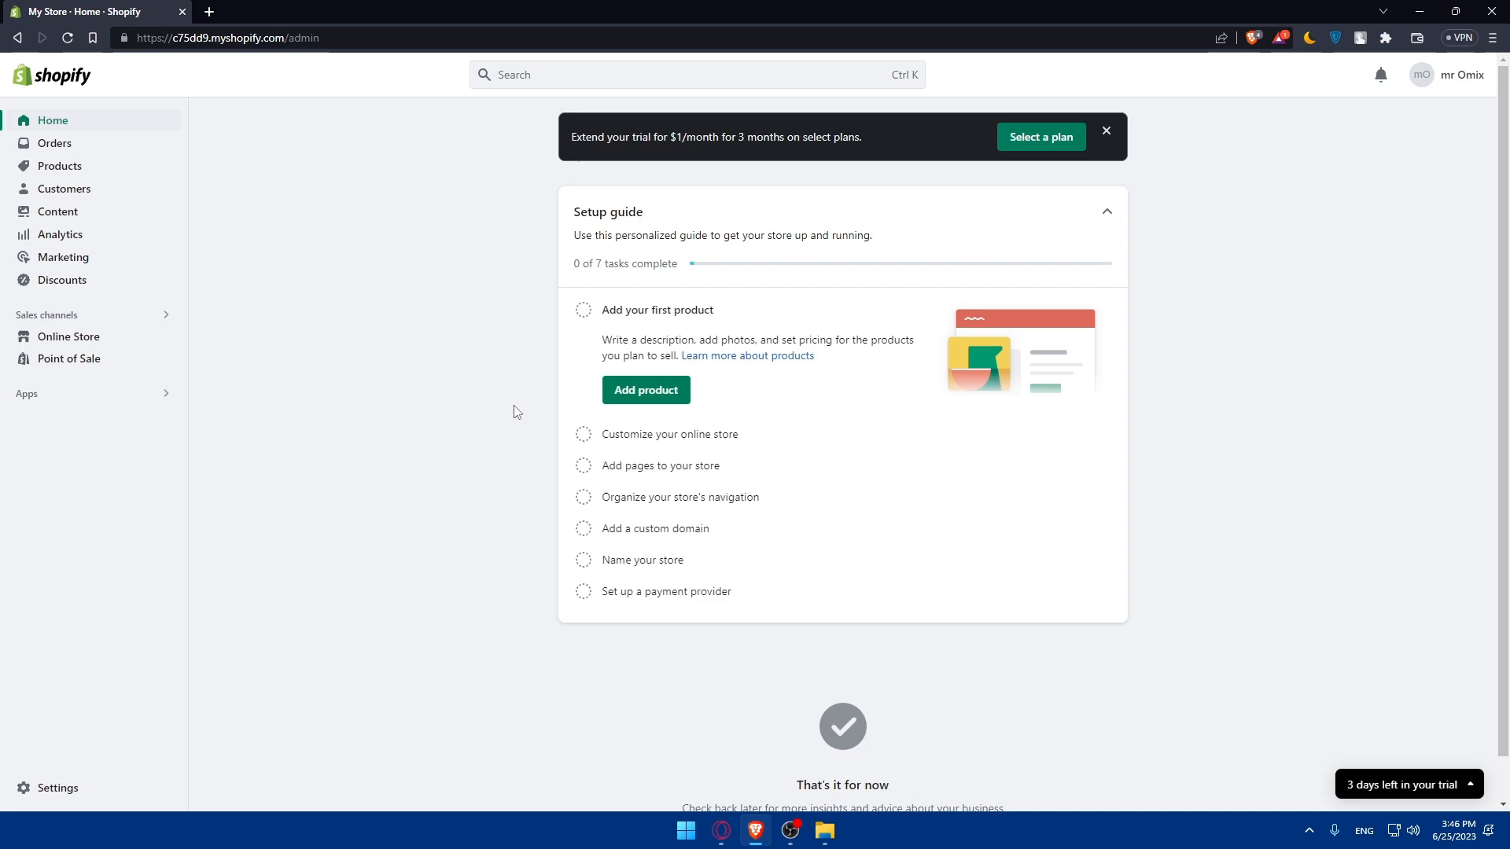
{"action": "mouse_move", "coordinate": [517, 359]}
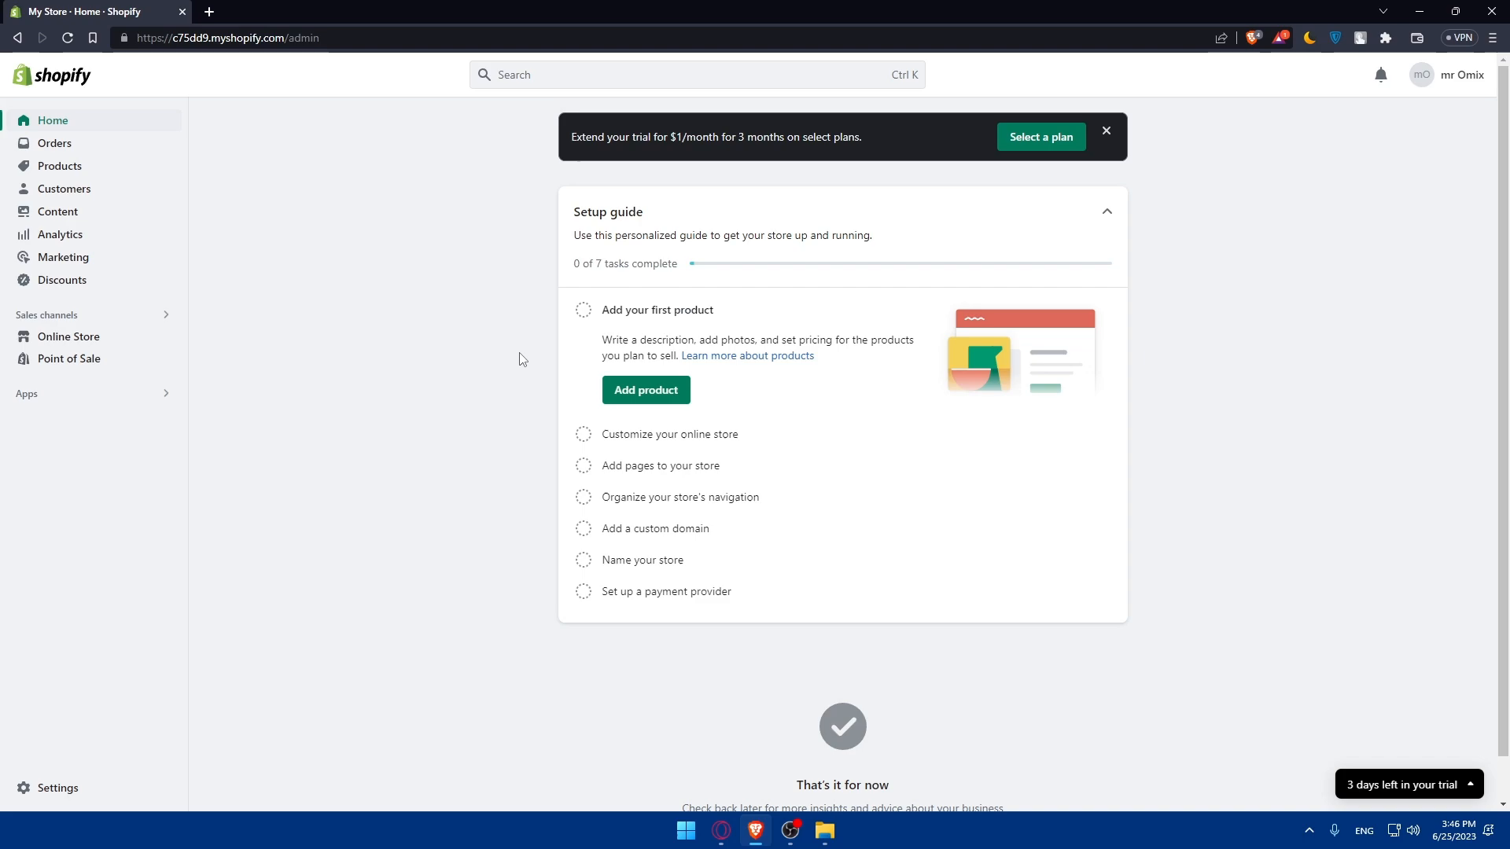
{"action": "mouse_move", "coordinate": [546, 373]}
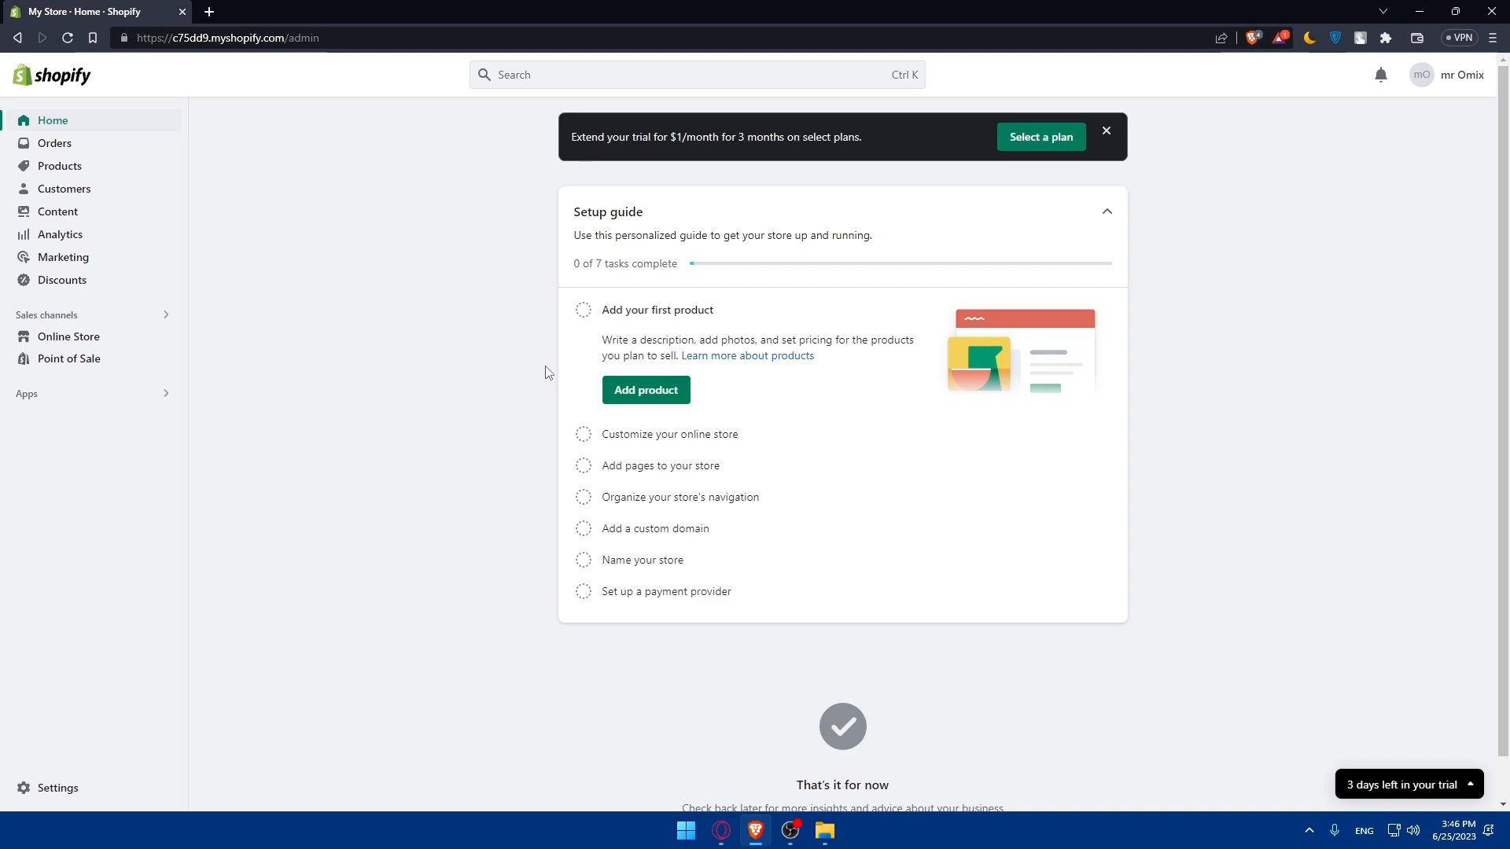
- From Themes, view the live Dawn storefront in a new tab, visiting Contact then Home
{"action": "left_click", "coordinate": [70, 336]}
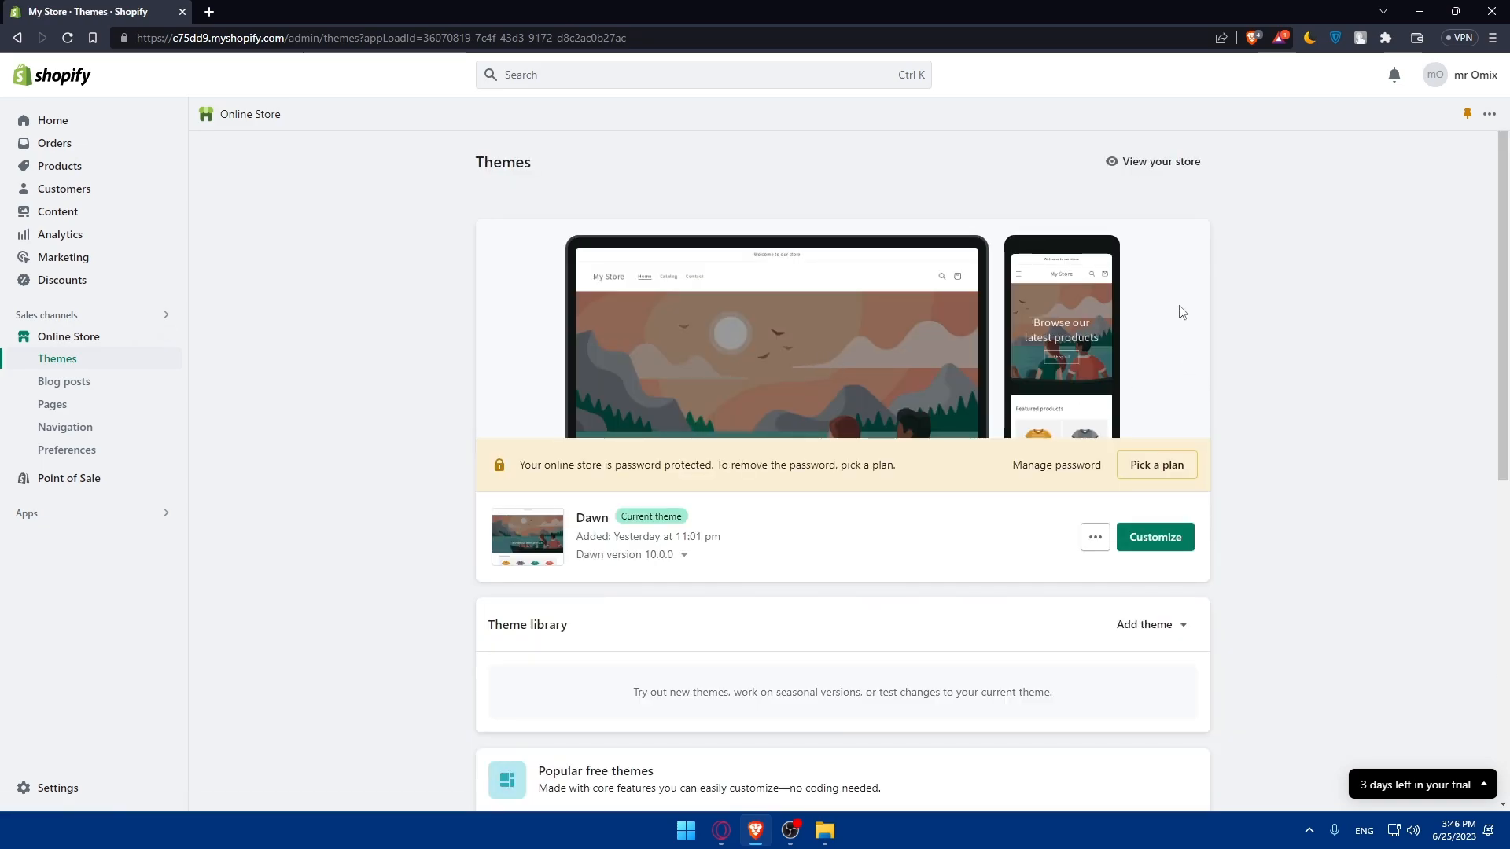
{"action": "left_click", "coordinate": [1153, 161]}
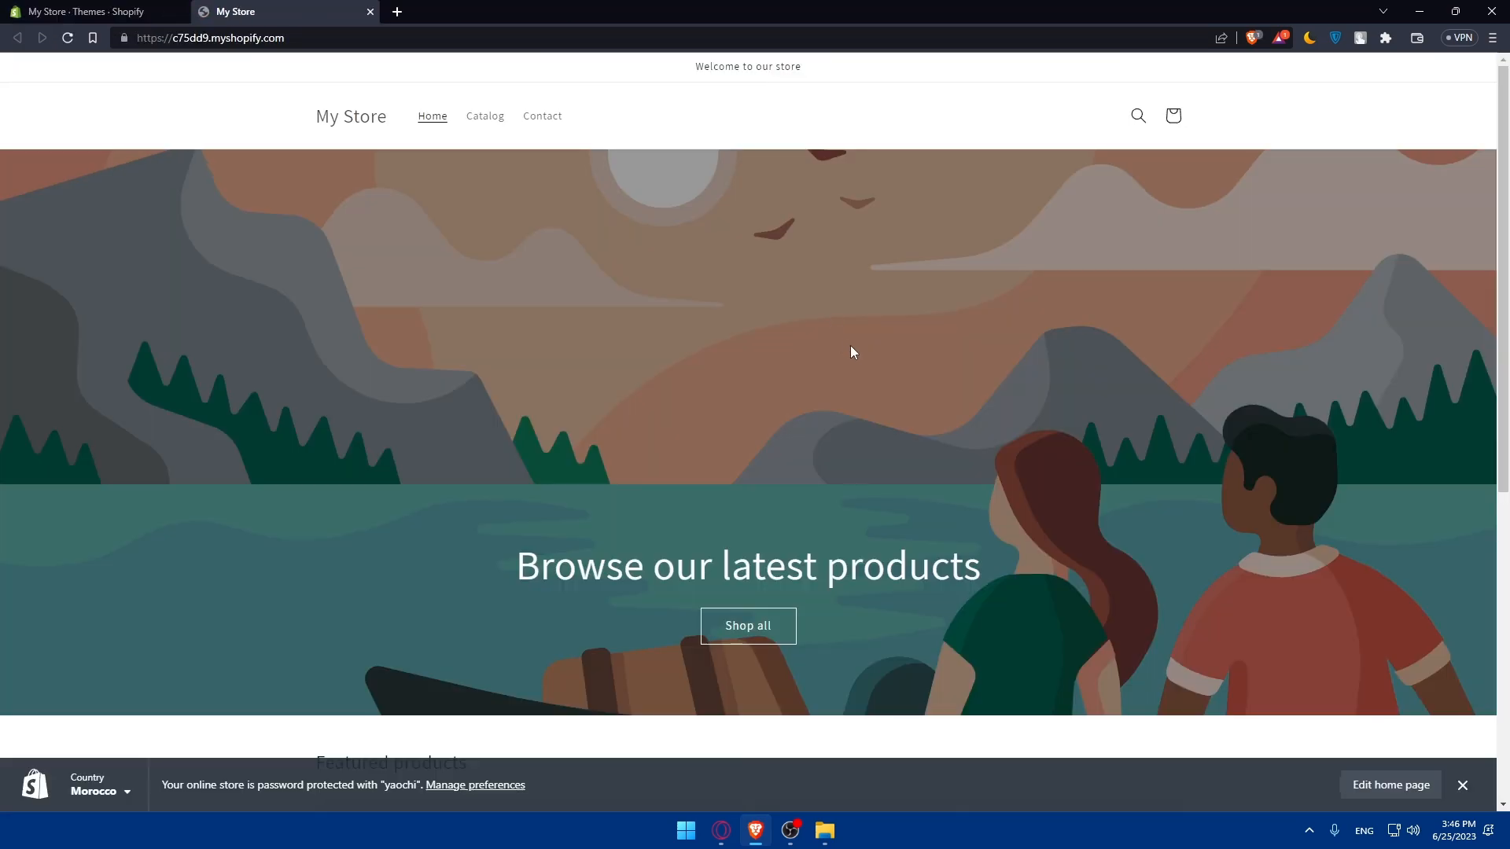
{"action": "mouse_move", "coordinate": [486, 115]}
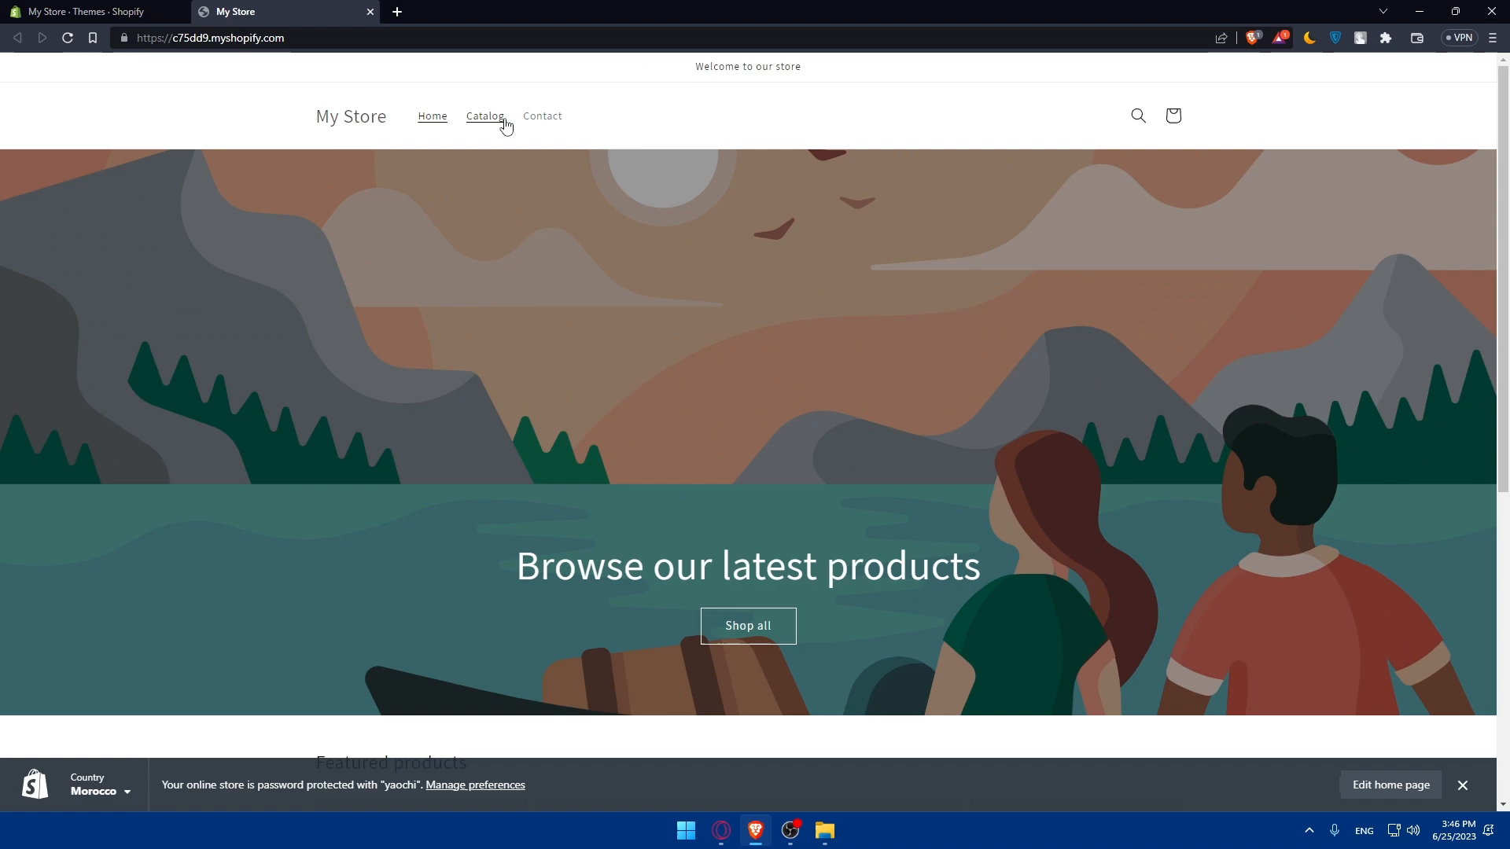
{"action": "left_click", "coordinate": [543, 115]}
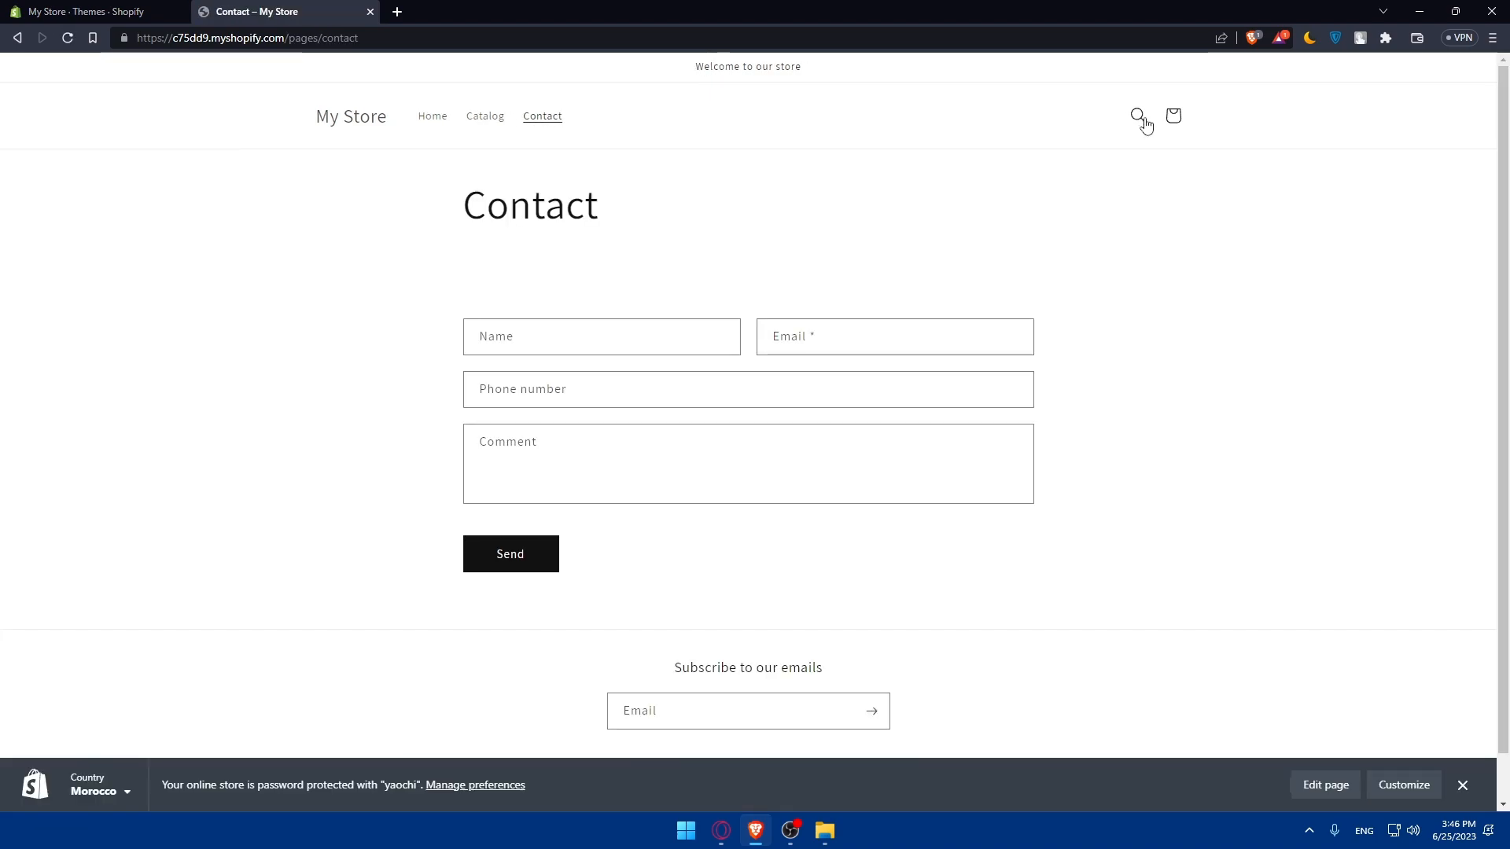
{"action": "left_click", "coordinate": [431, 114]}
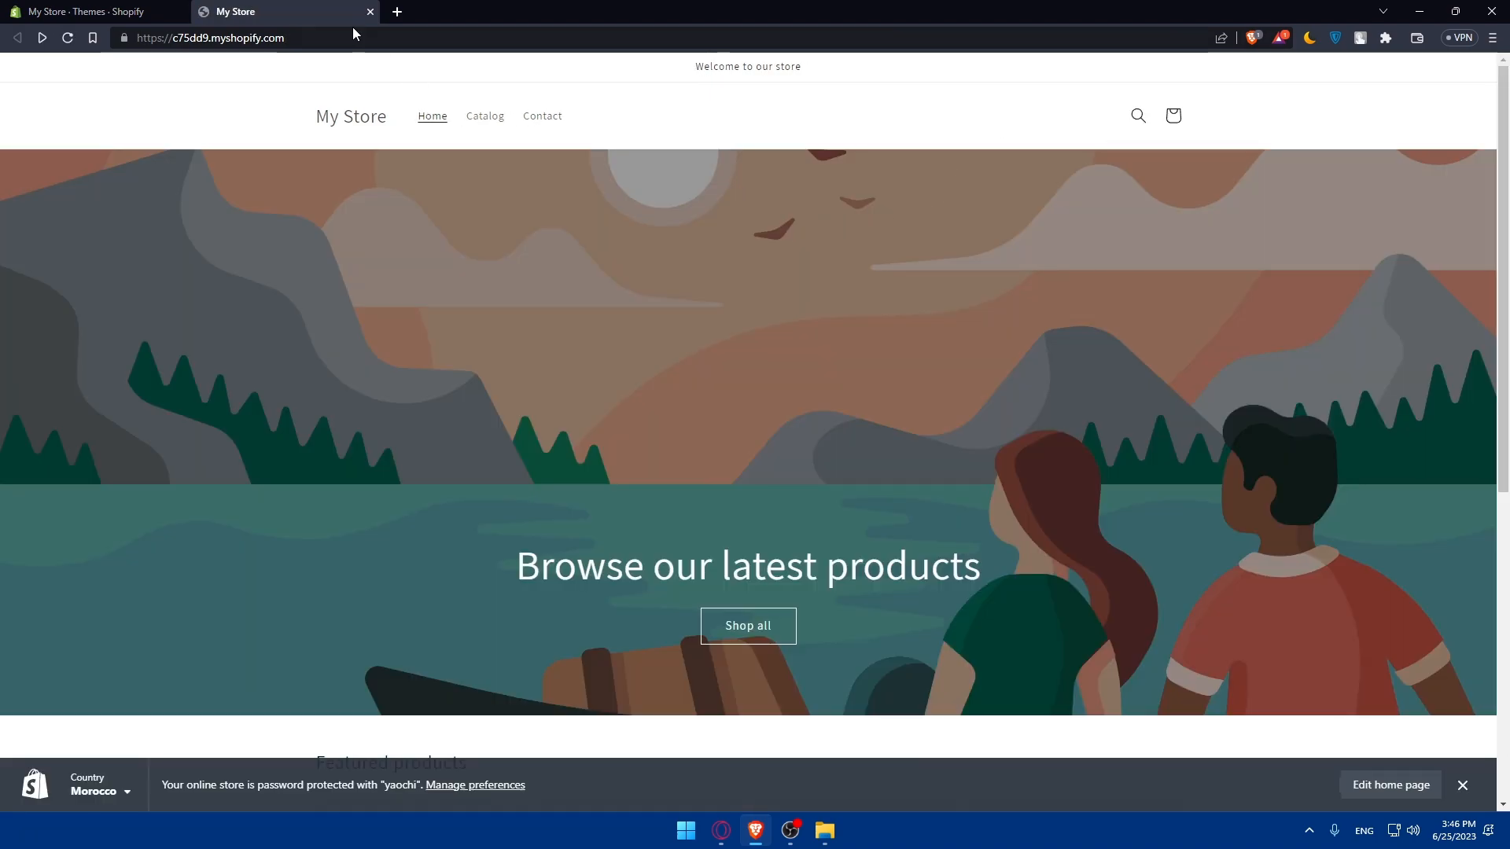
- Close the storefront tab and show the Dawn theme's actions menu (Preview, Rename, Duplicate, Edit code)
{"action": "left_click", "coordinate": [87, 11]}
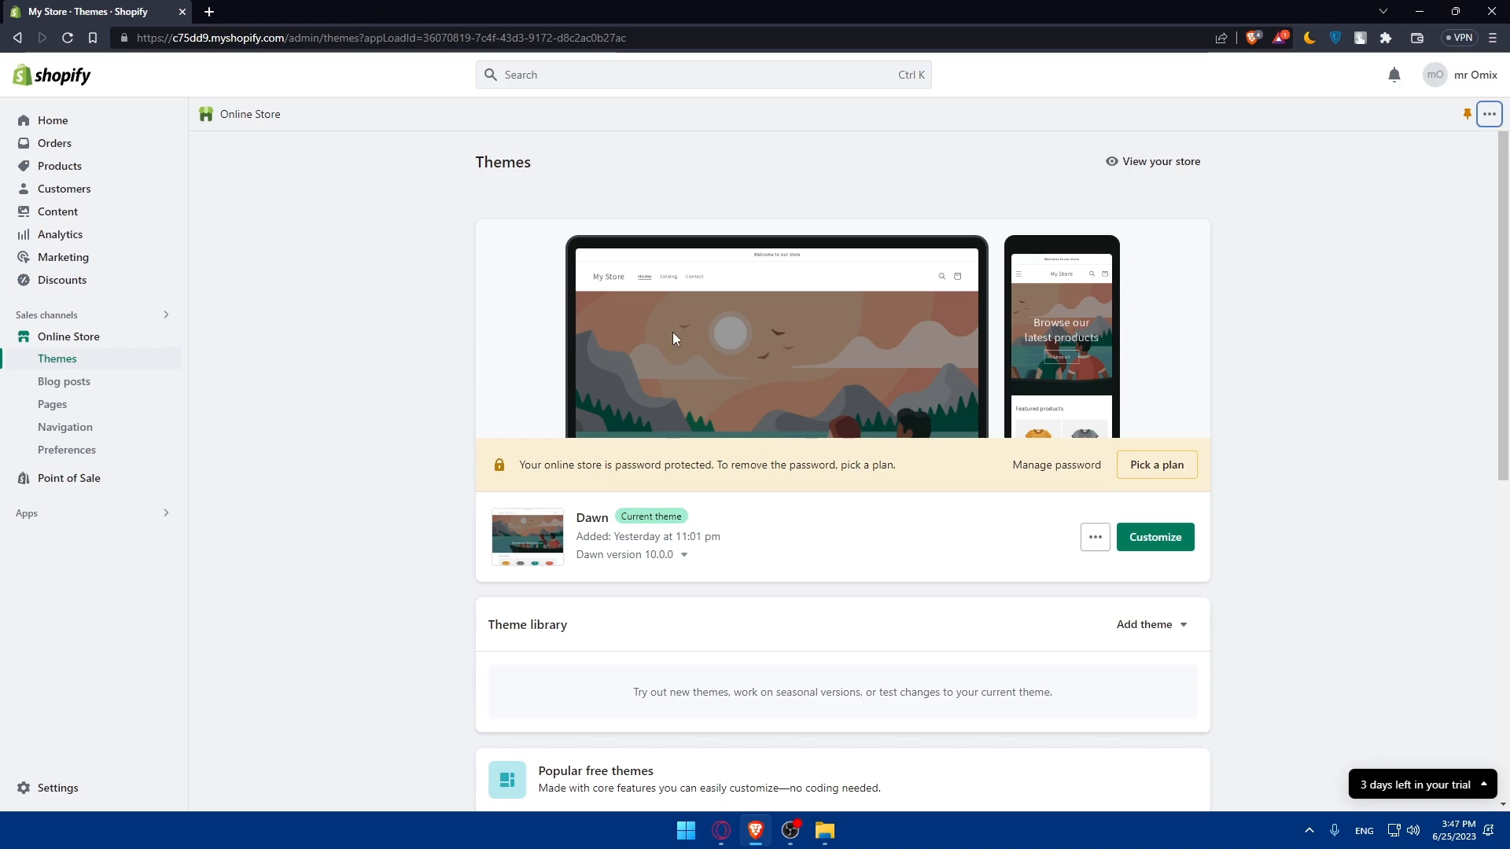
{"action": "left_click", "coordinate": [1095, 538]}
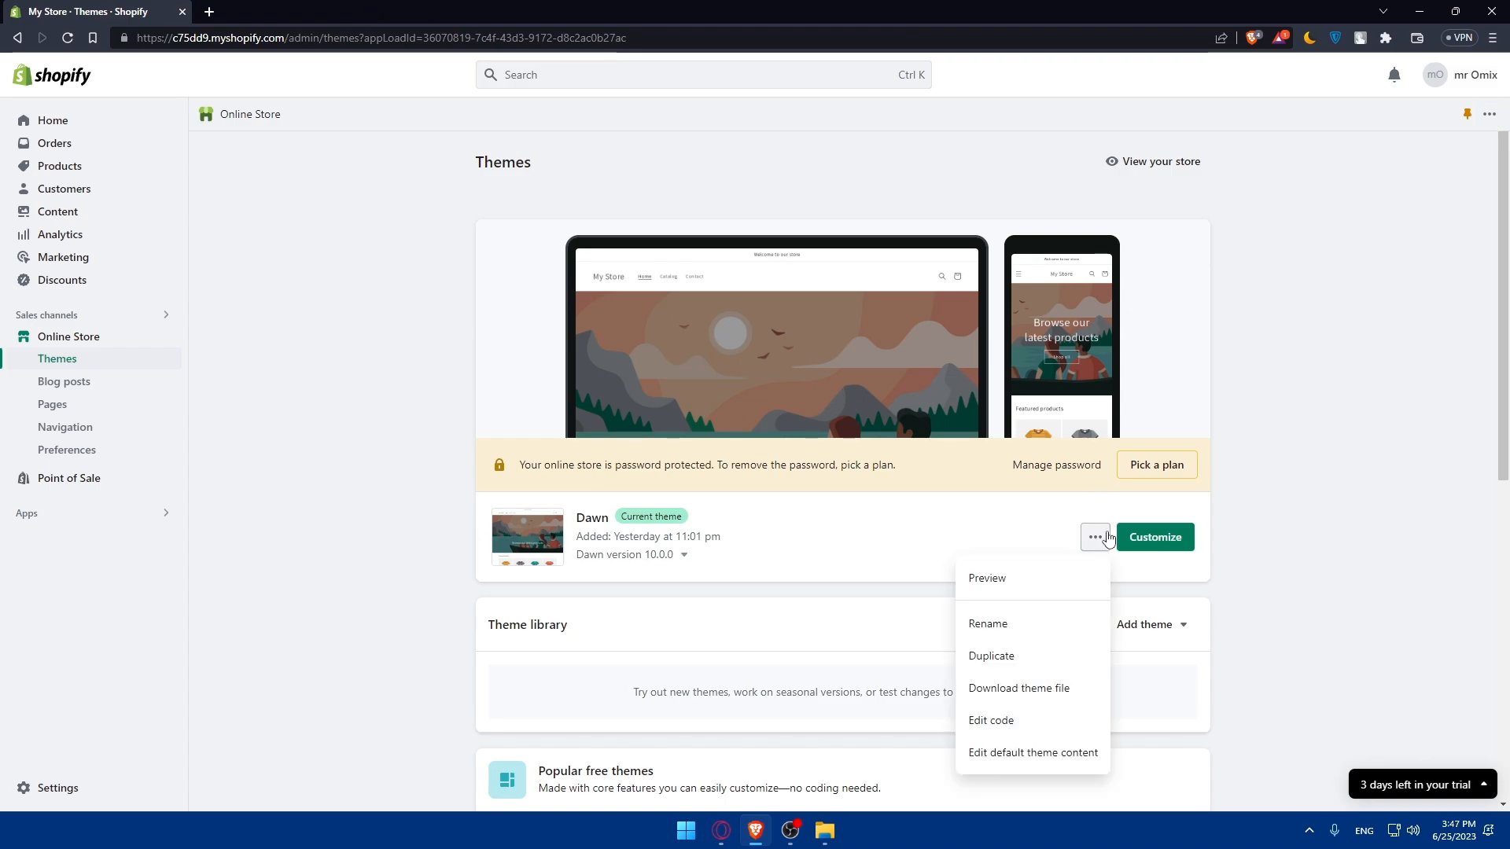
{"action": "mouse_move", "coordinate": [1094, 549]}
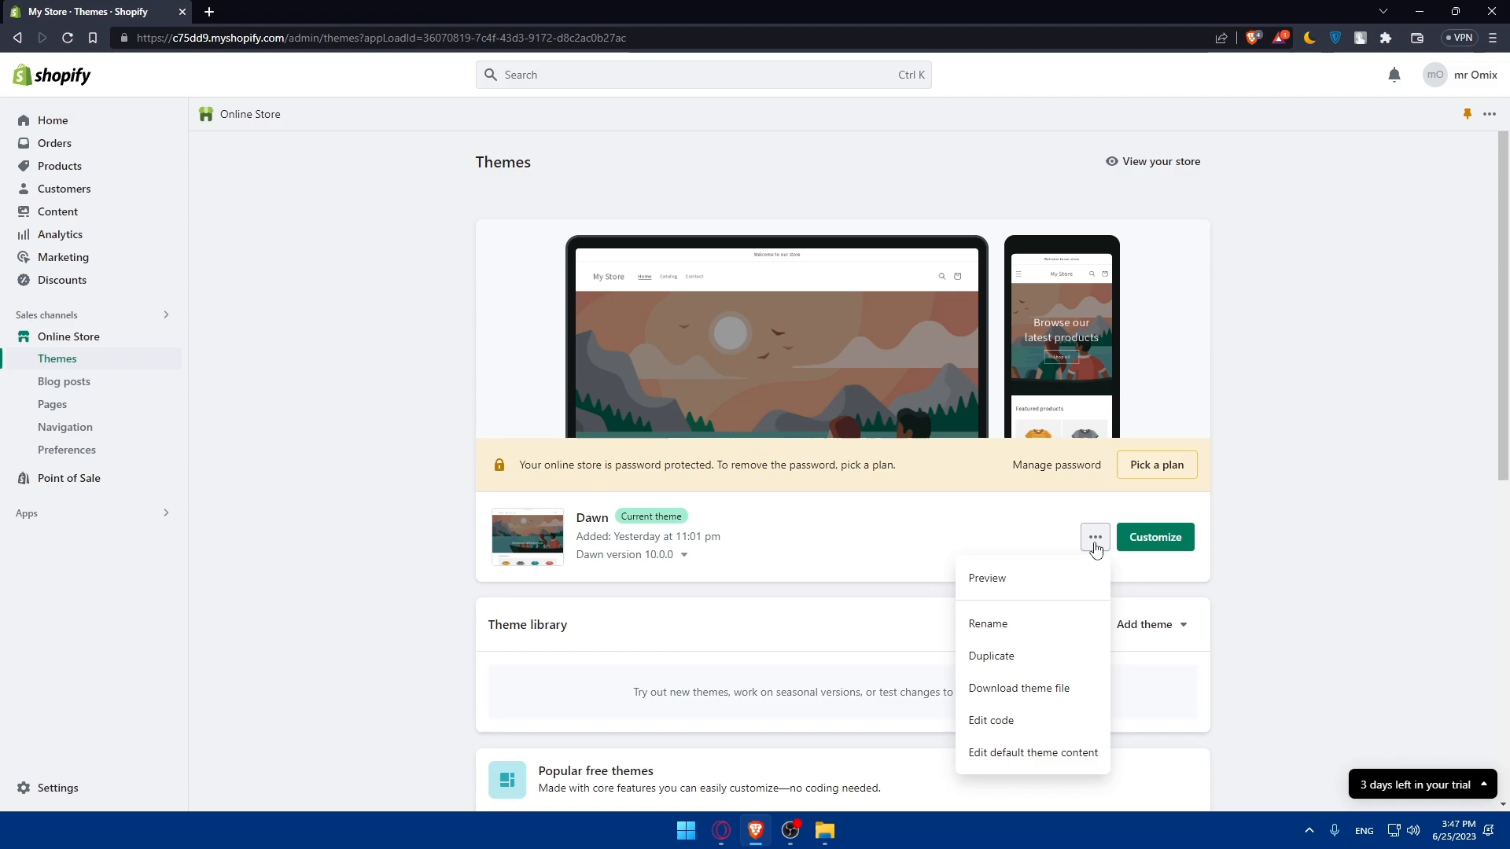
{"action": "mouse_move", "coordinate": [991, 656]}
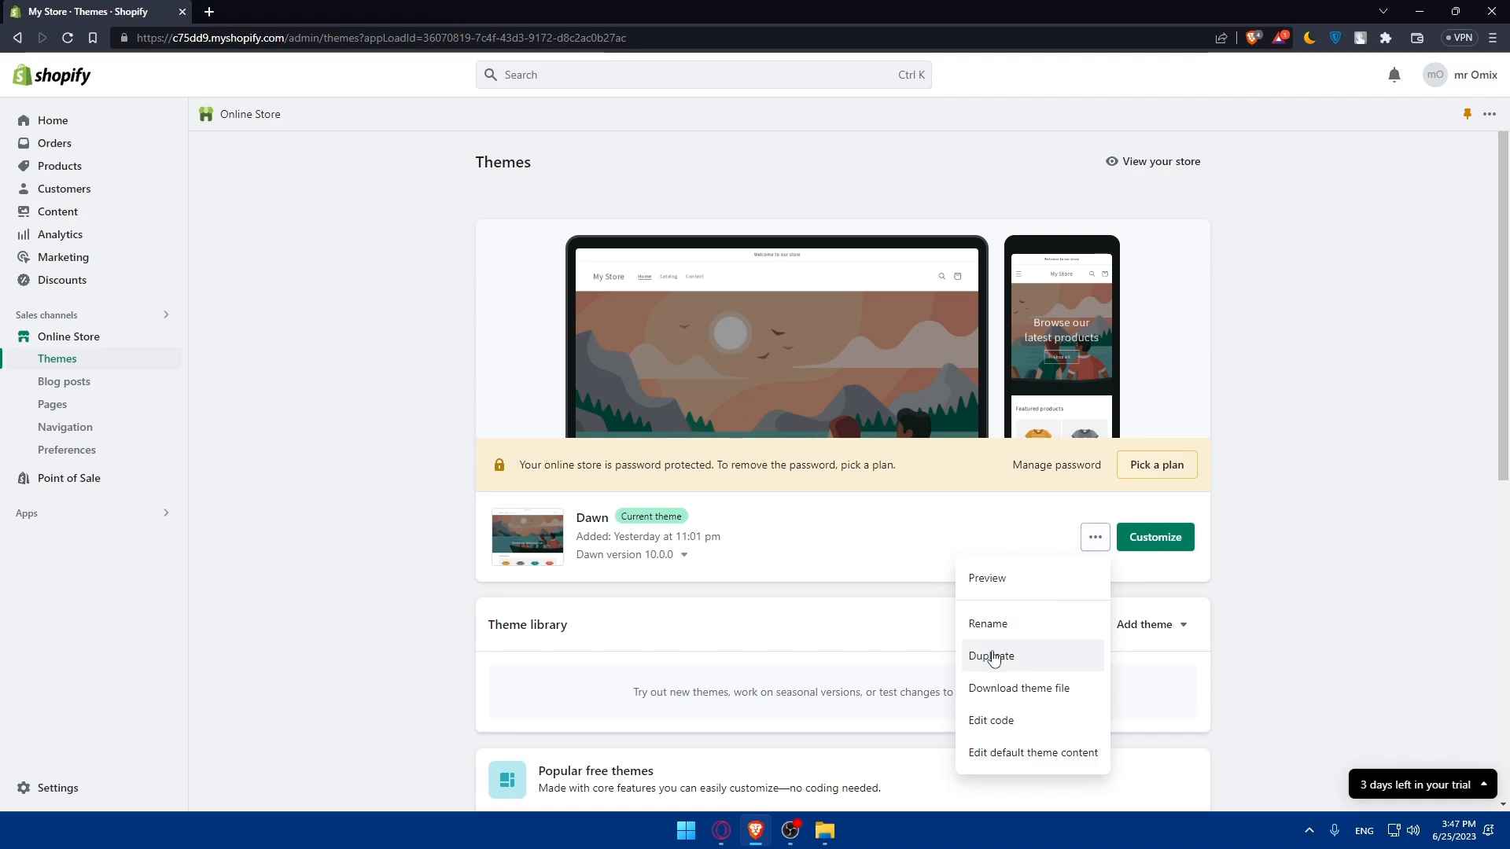
{"action": "mouse_move", "coordinate": [1006, 664]}
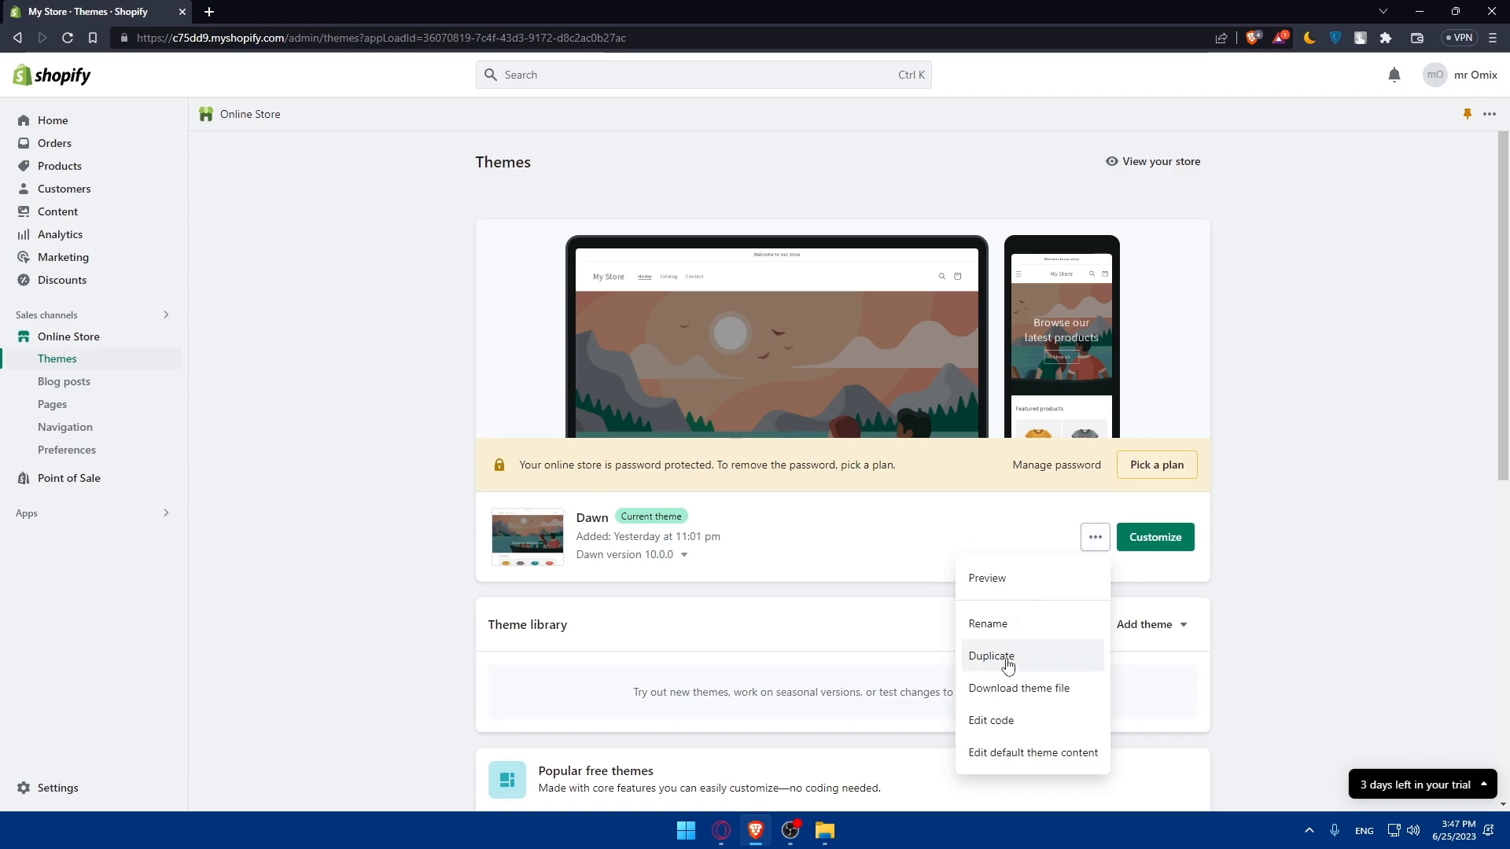
{"action": "mouse_move", "coordinate": [1008, 656]}
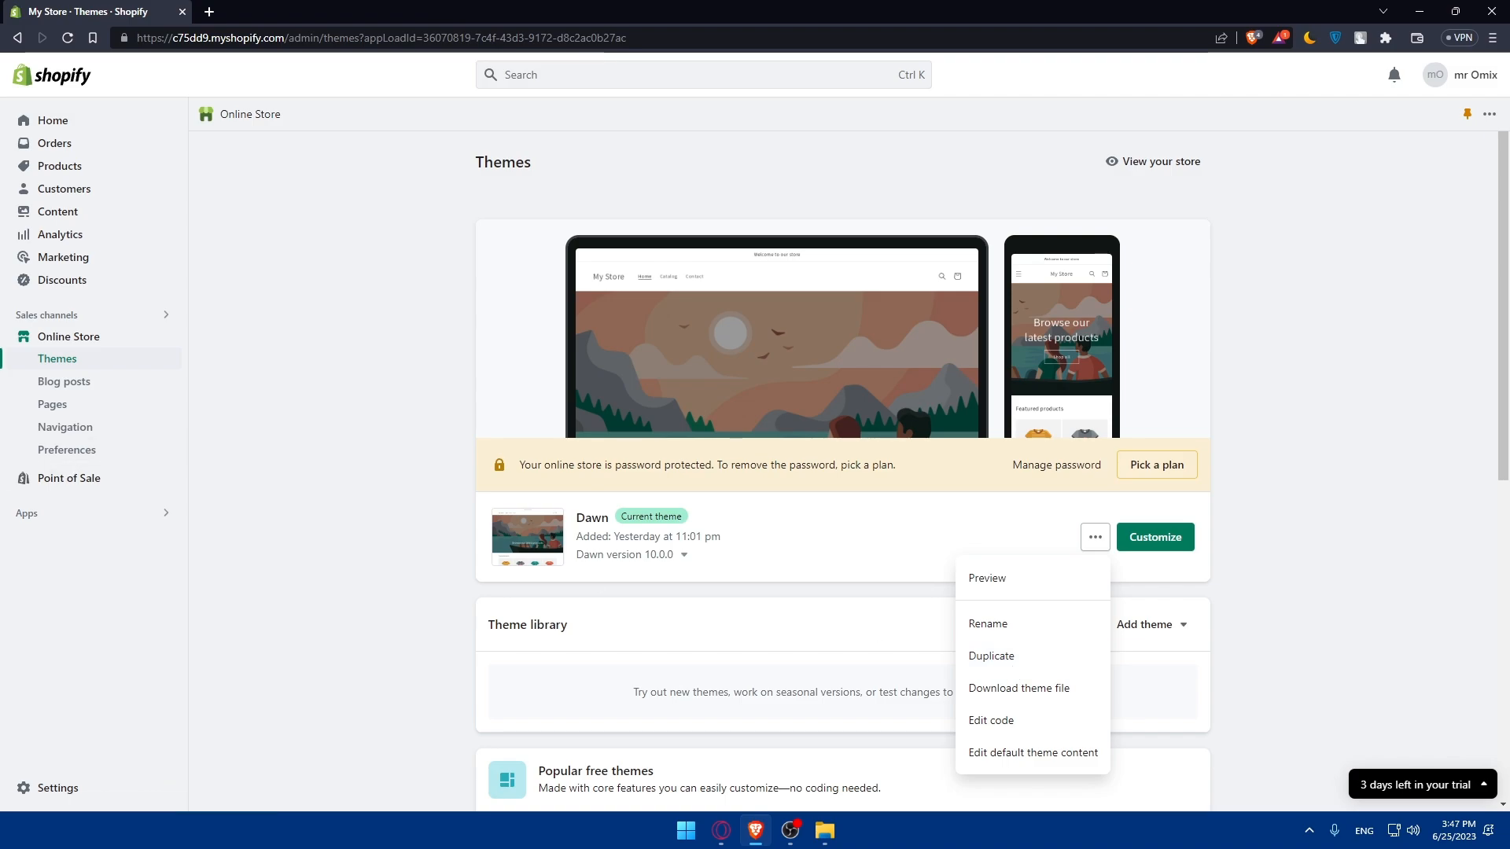
{"action": "mouse_move", "coordinate": [1093, 597]}
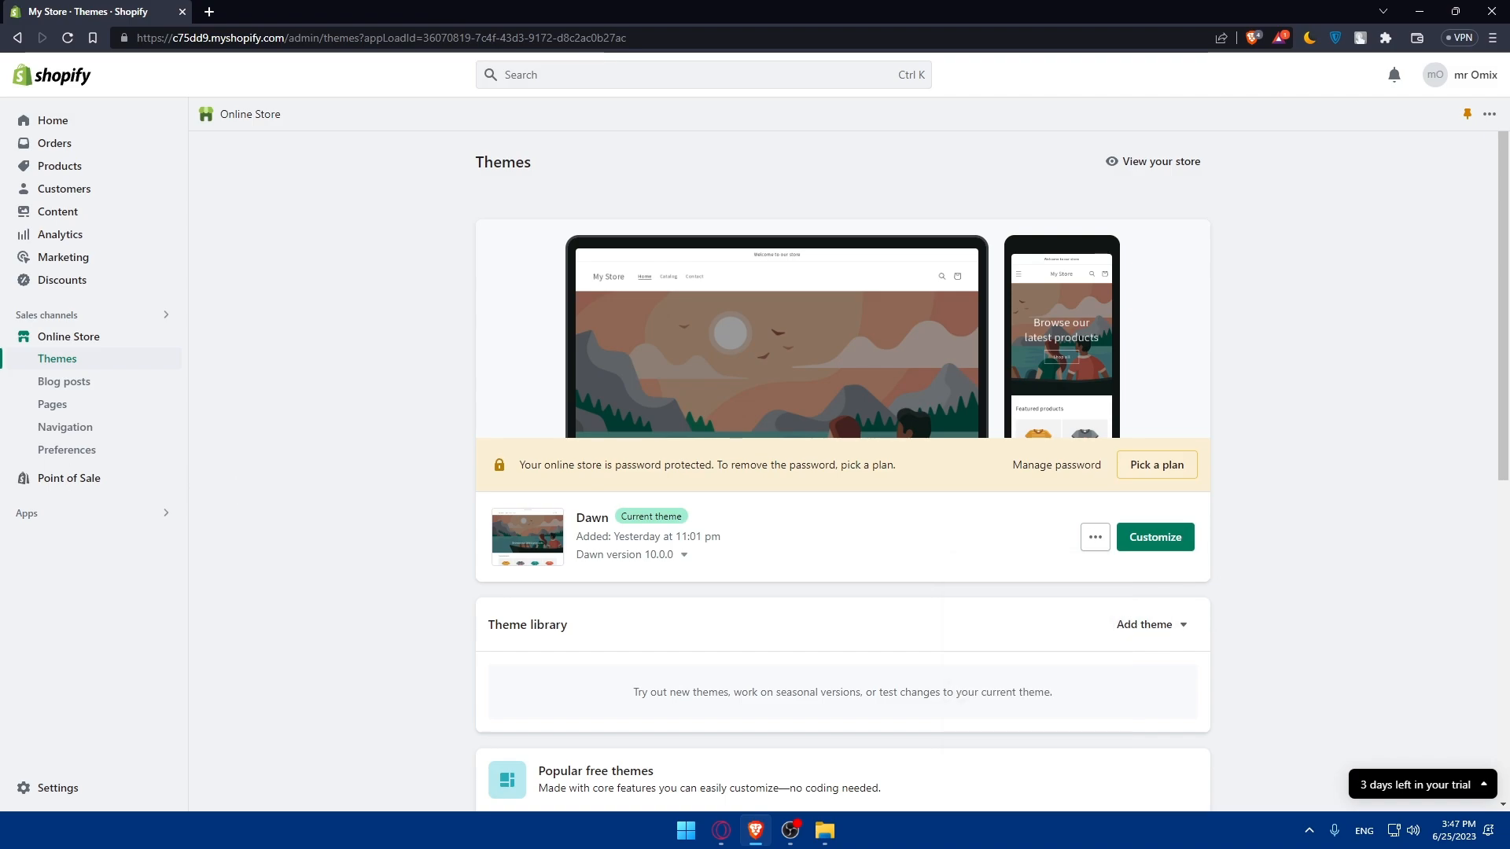
{"action": "mouse_move", "coordinate": [863, 602]}
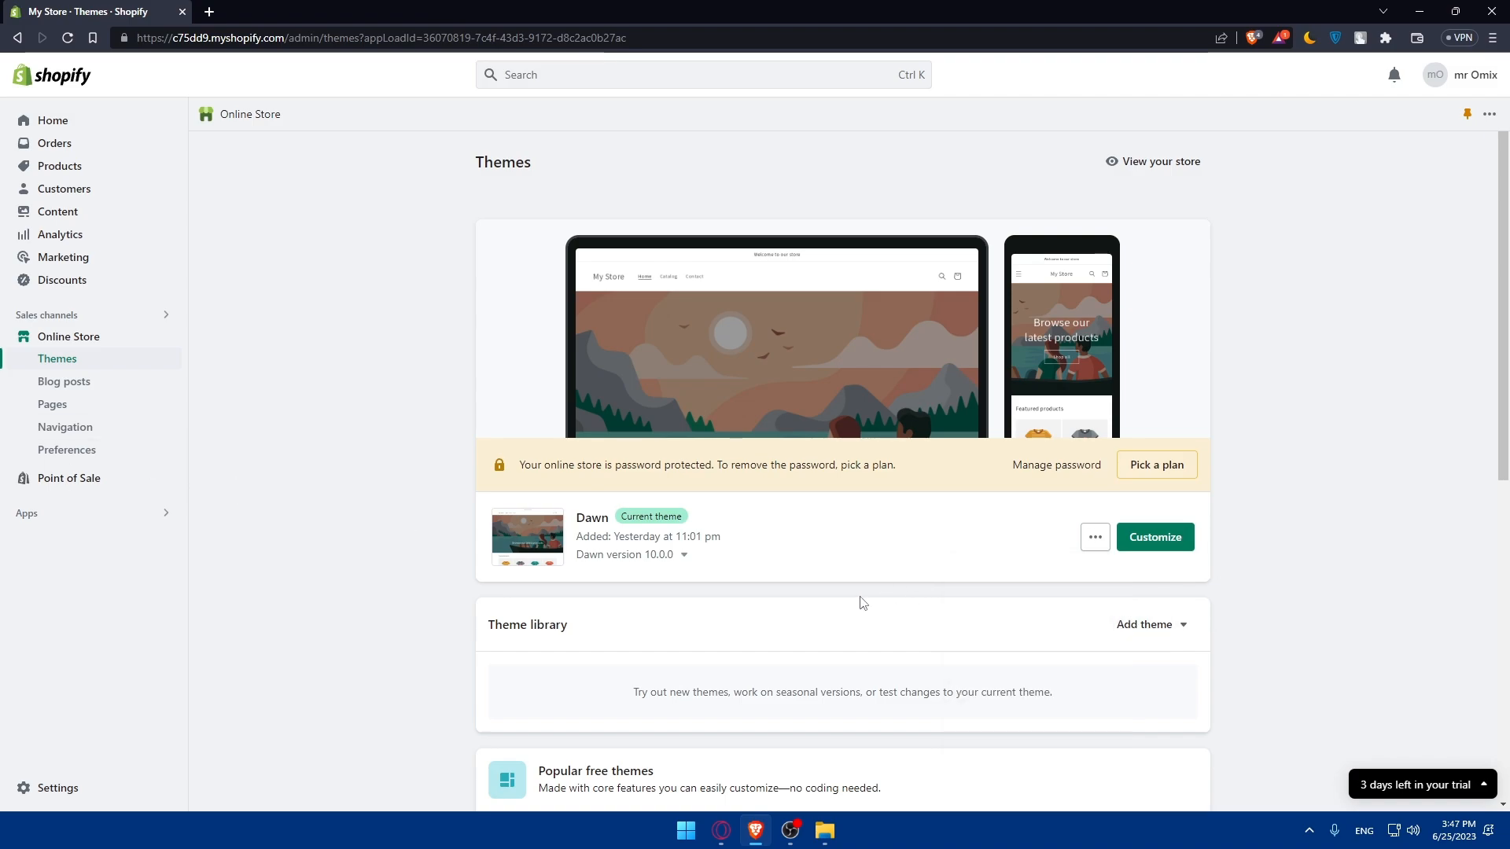
{"action": "mouse_move", "coordinate": [777, 544]}
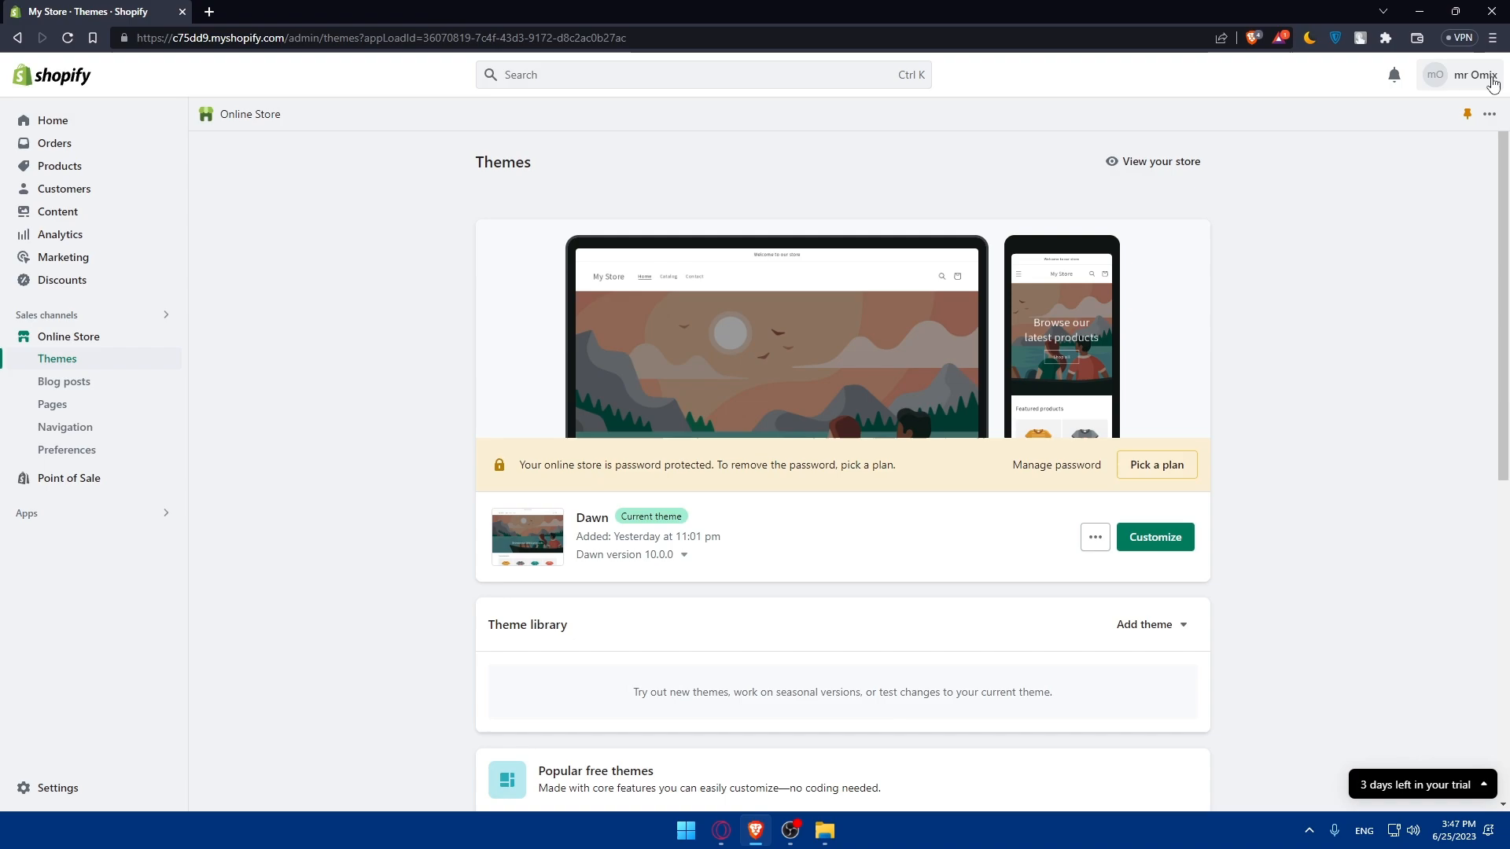
- Show the account menu with account management, store switching and log out options
{"action": "left_click", "coordinate": [1469, 75]}
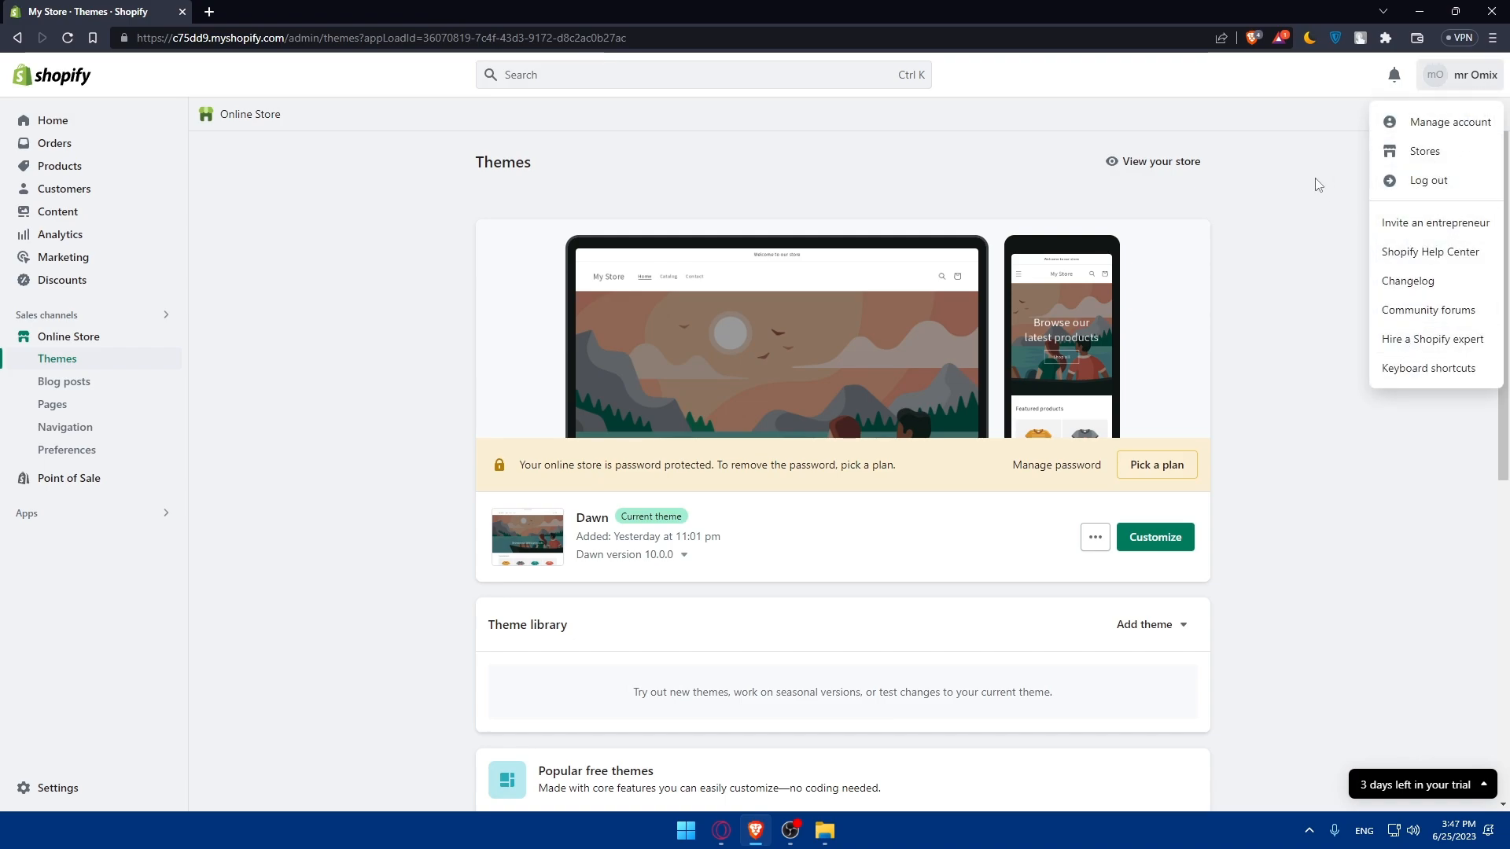
{"action": "mouse_move", "coordinate": [1271, 247]}
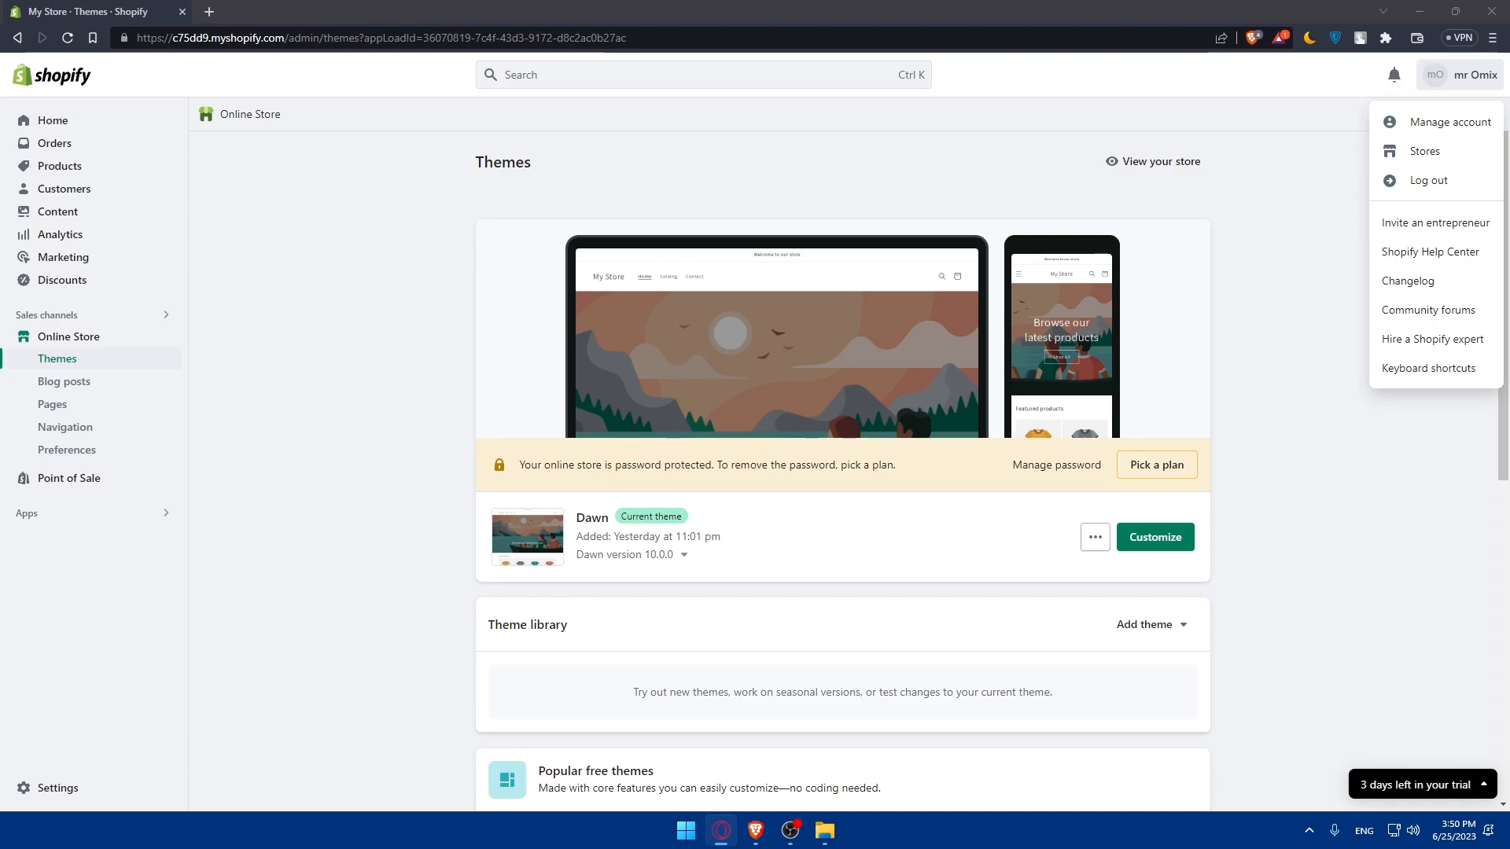
{"action": "mouse_move", "coordinate": [900, 341]}
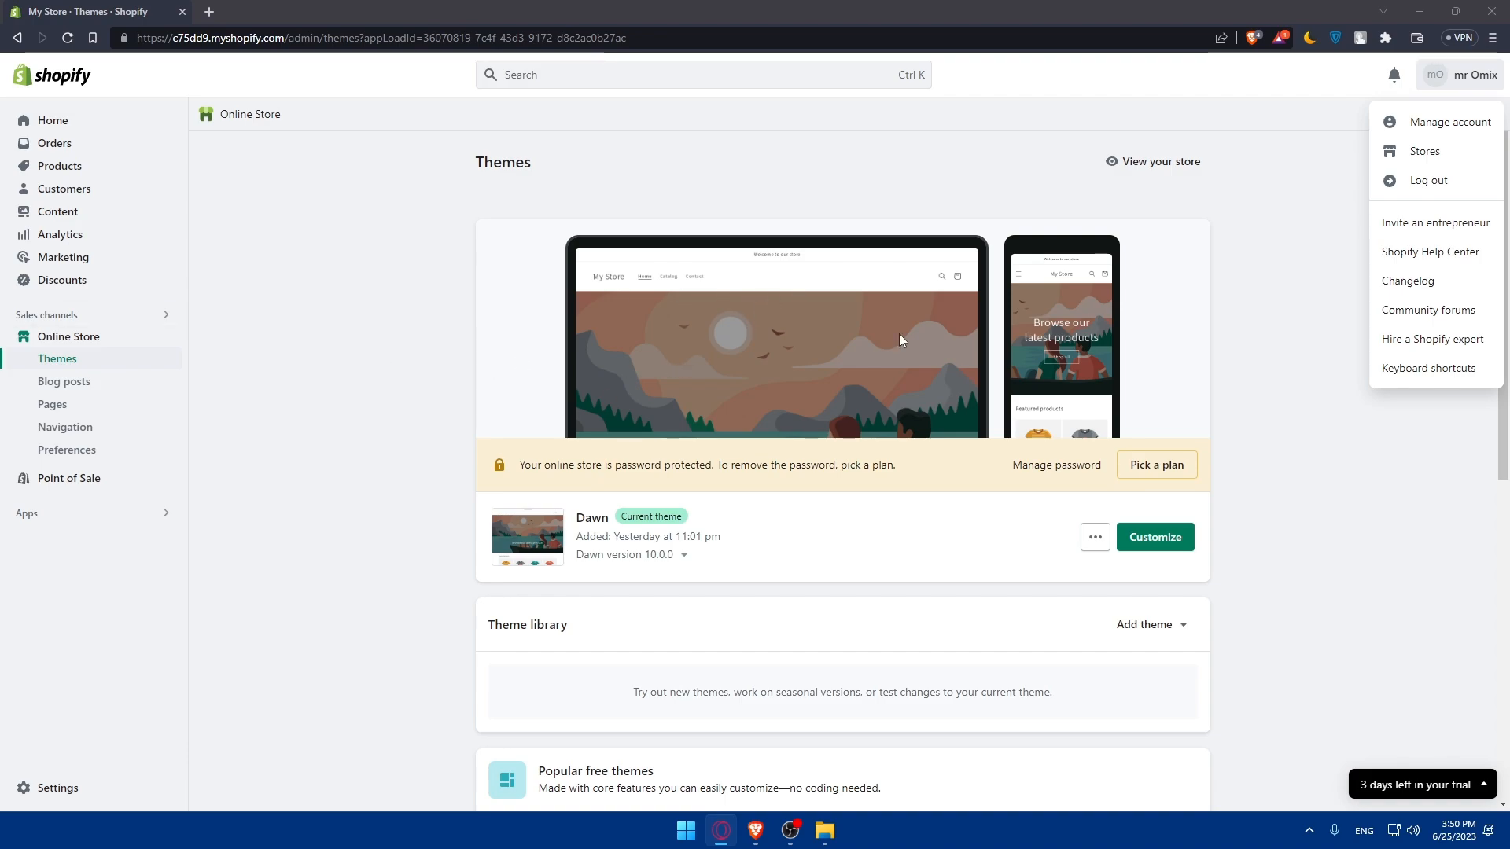
{"action": "mouse_move", "coordinate": [669, 534]}
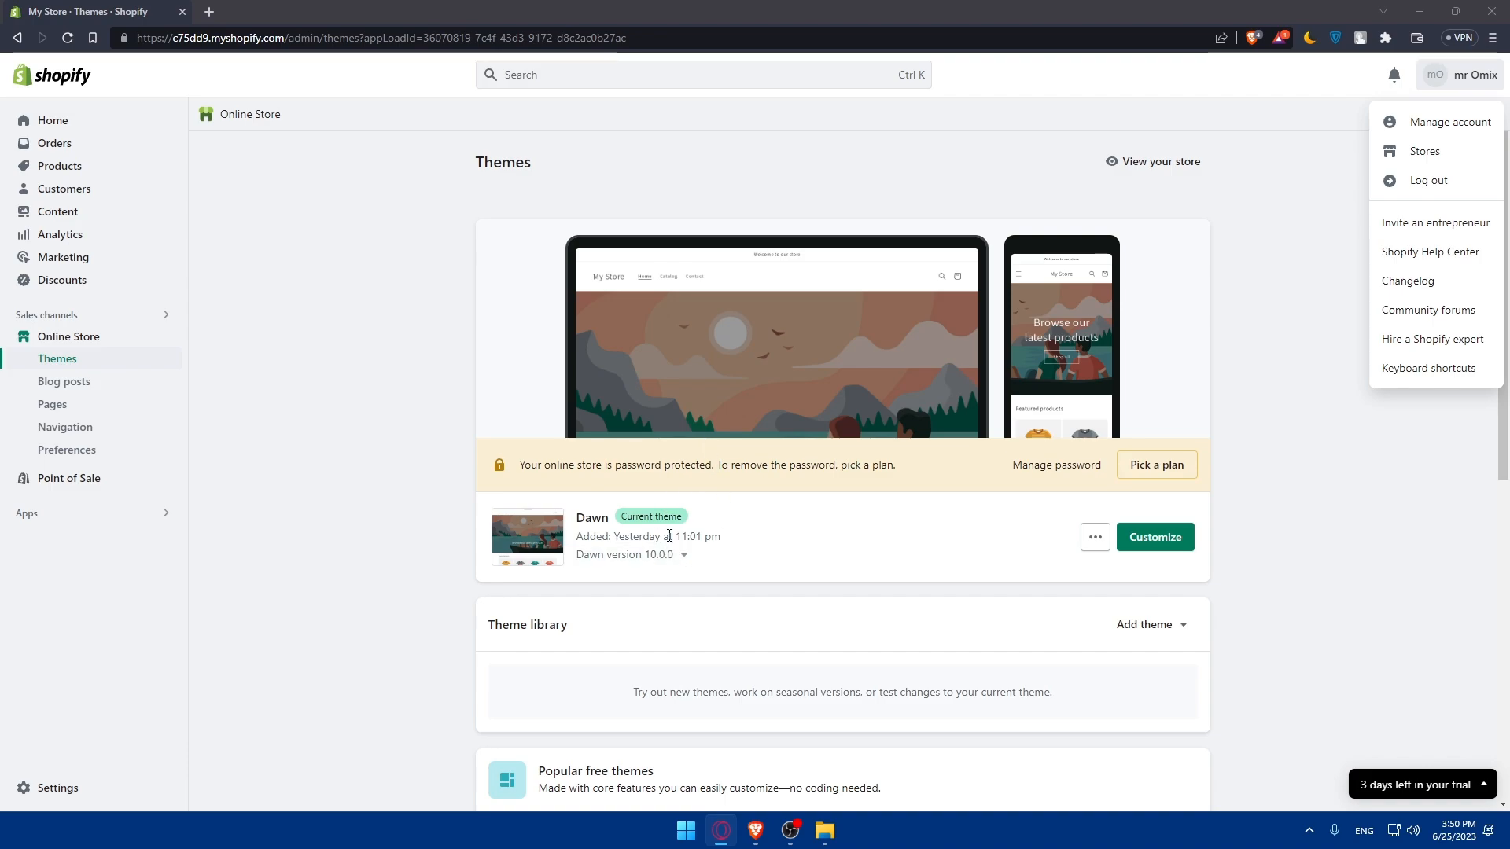
{"action": "mouse_move", "coordinate": [165, 151]}
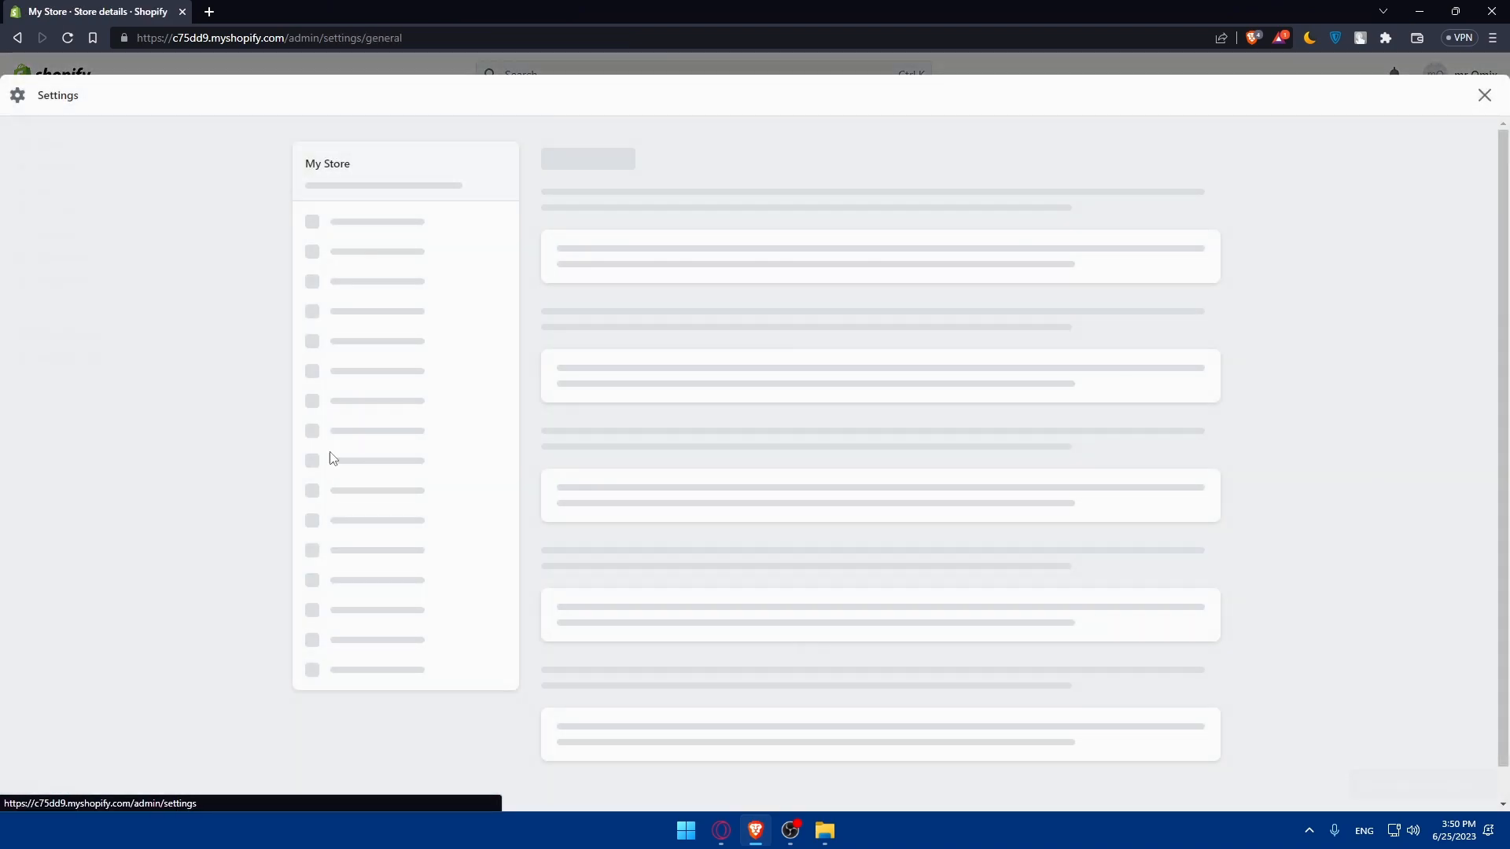
- Show the Users and permissions settings listing the store owner and no staff
{"action": "left_click", "coordinate": [385, 307]}
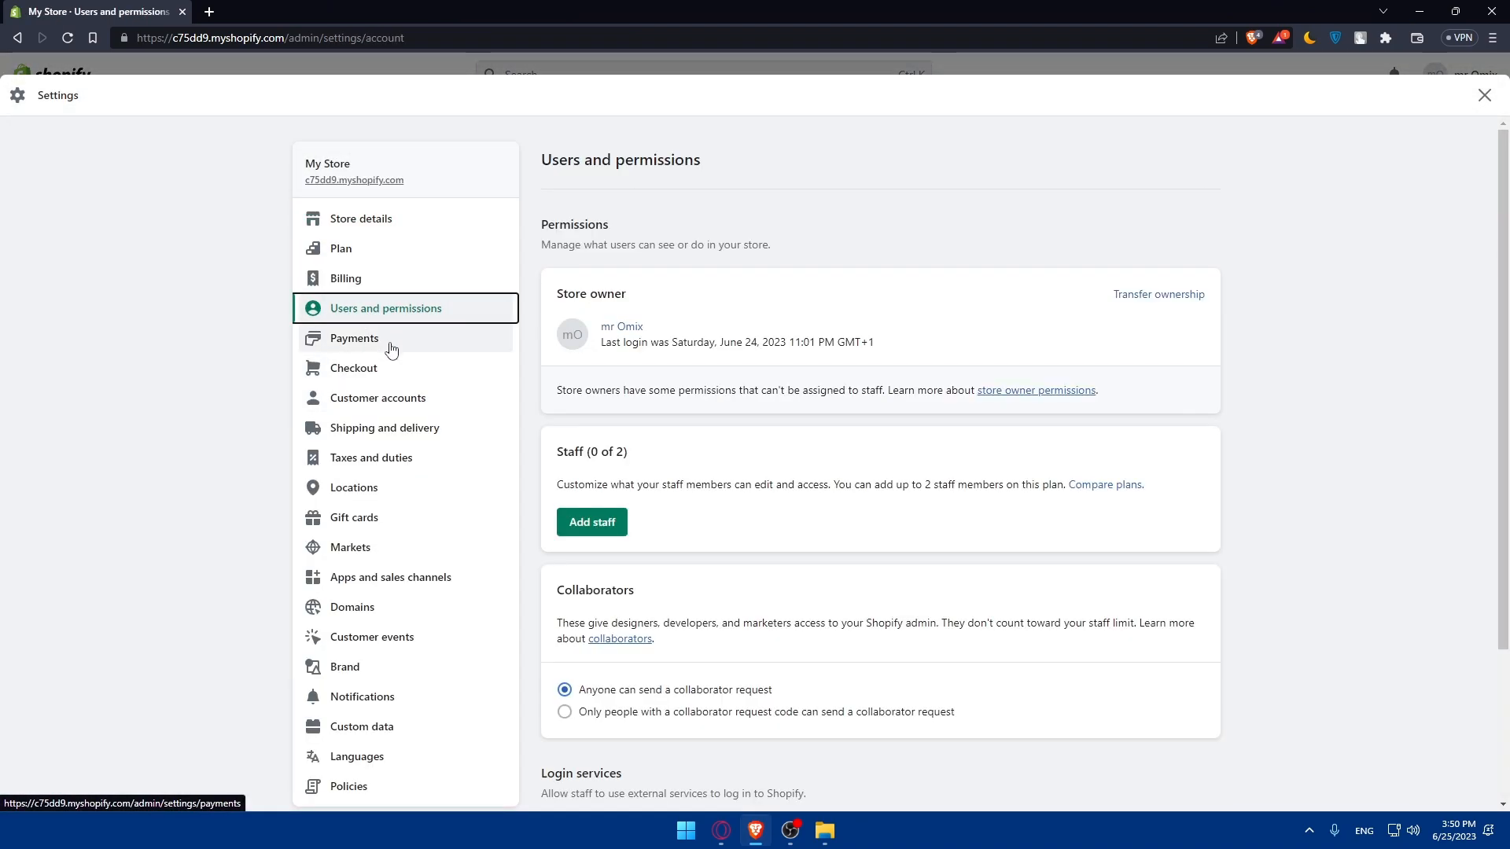
{"action": "mouse_move", "coordinate": [474, 307]}
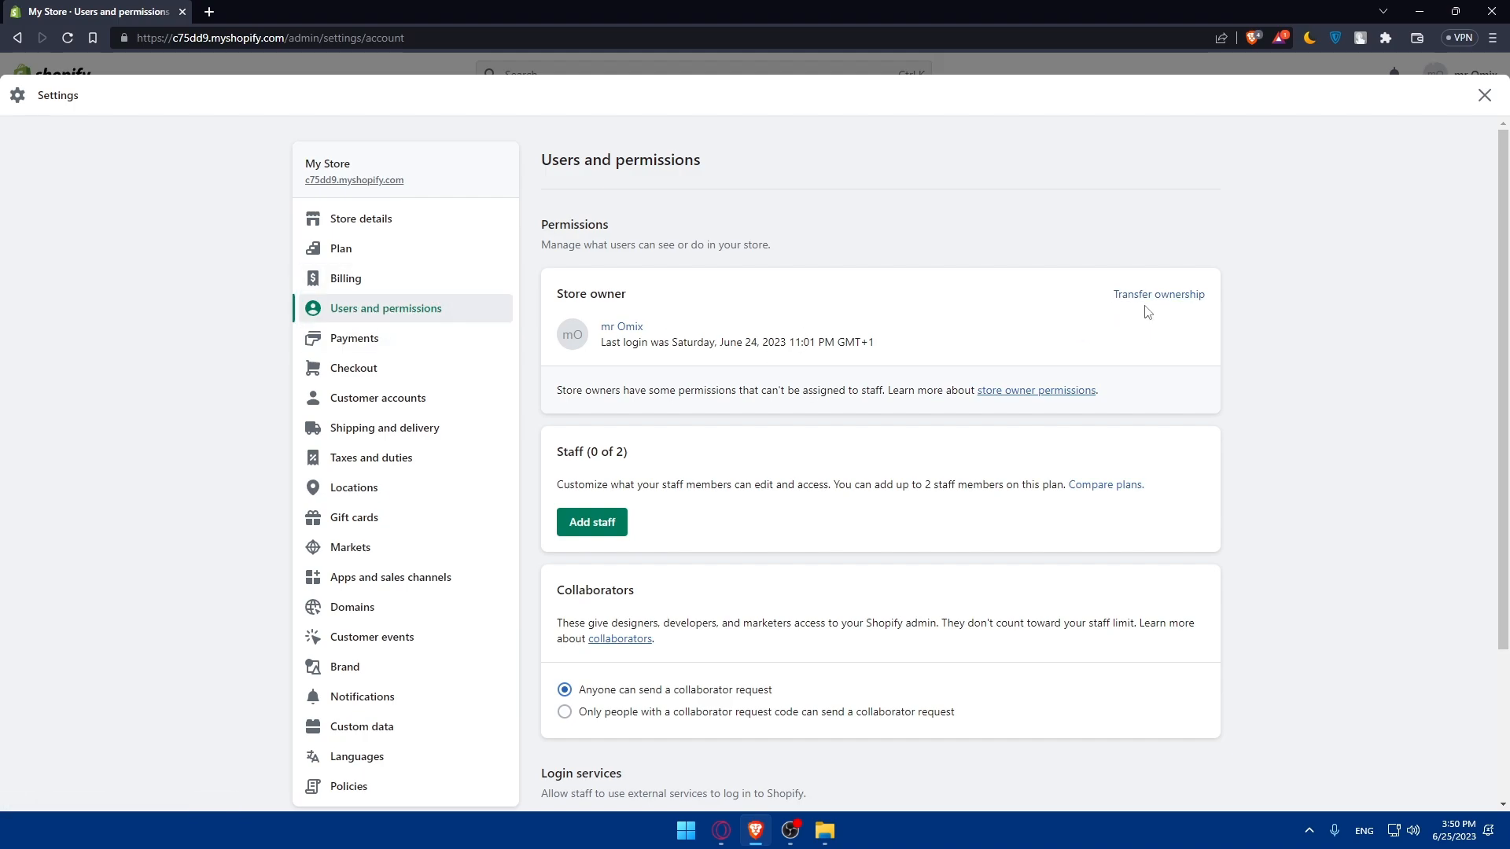
{"action": "mouse_move", "coordinate": [1159, 296]}
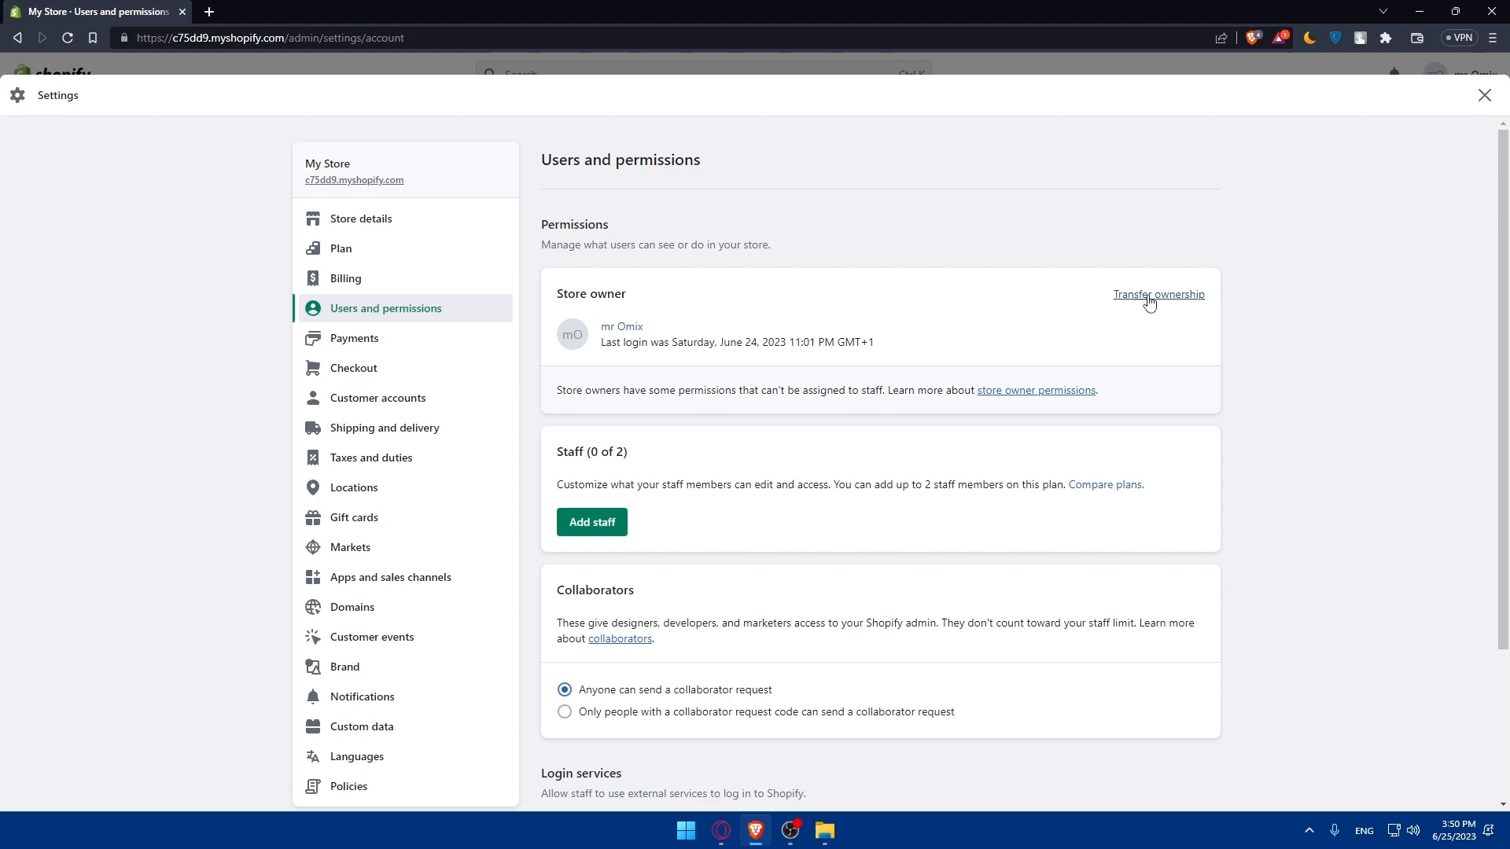
{"action": "left_click", "coordinate": [1159, 295]}
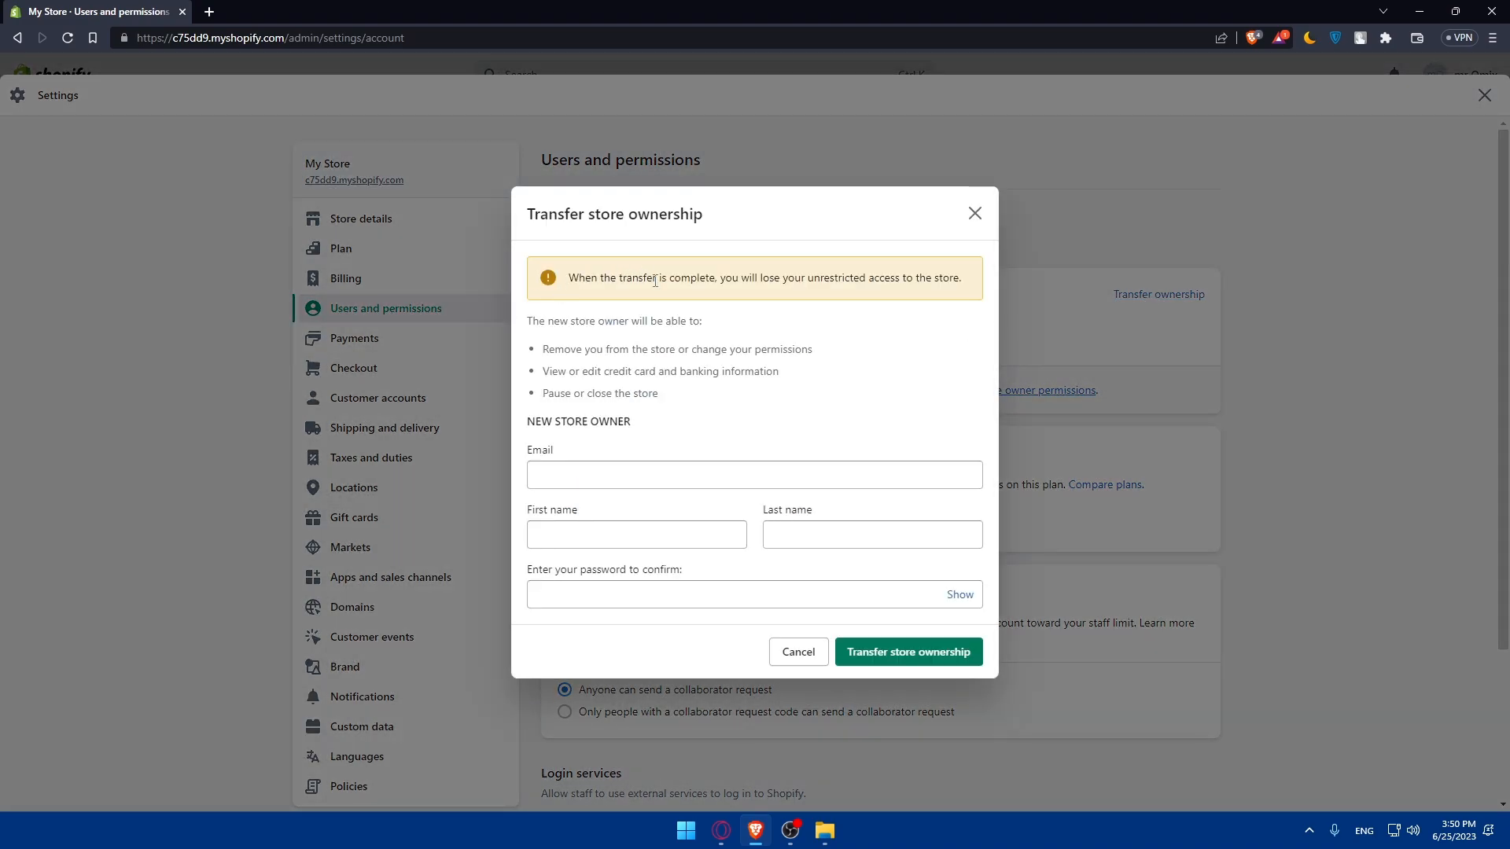
{"action": "mouse_move", "coordinate": [913, 299]}
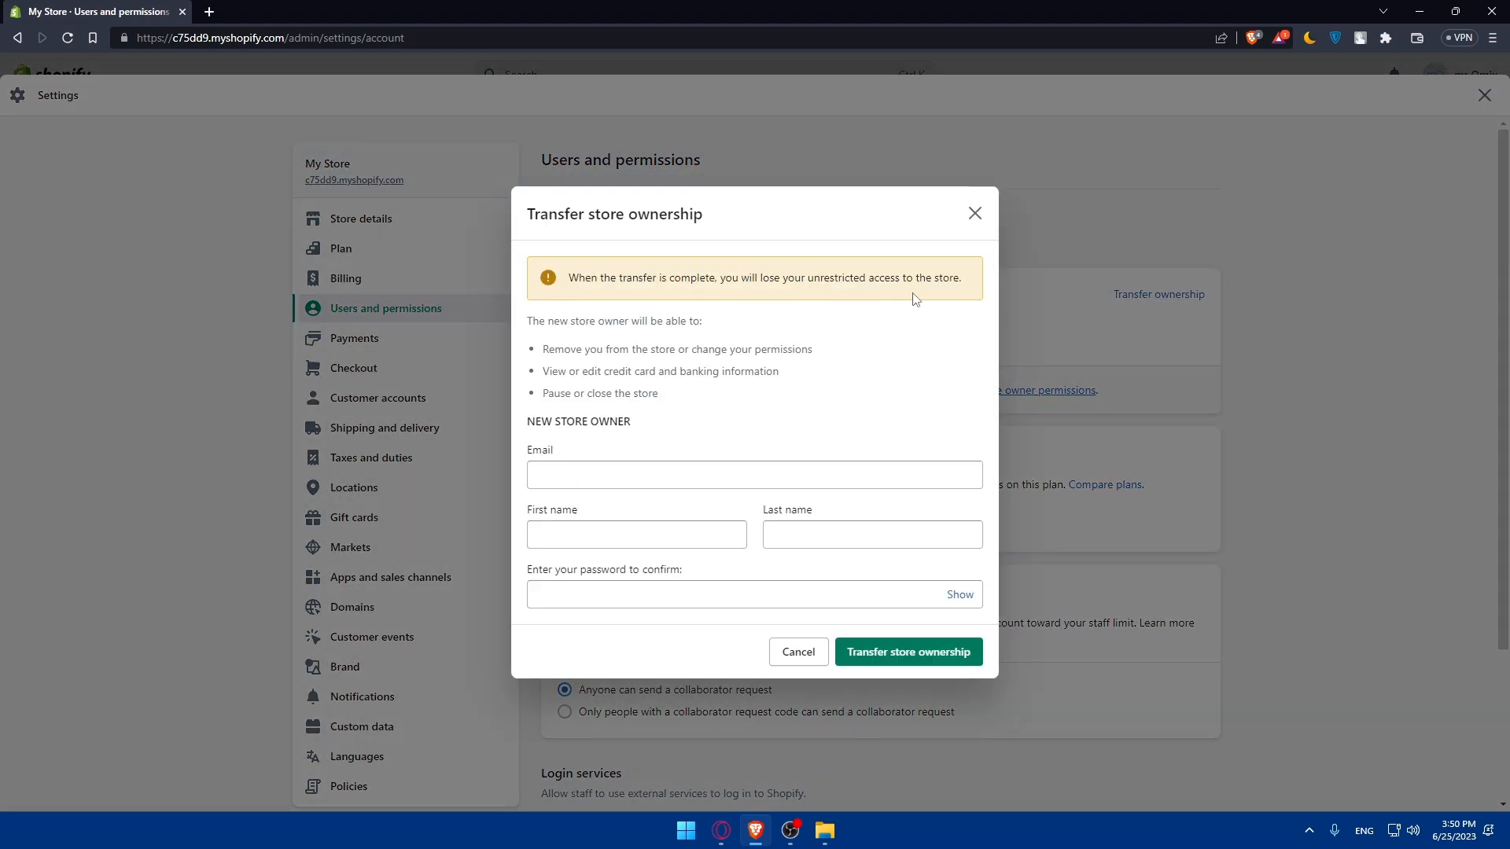
{"action": "mouse_move", "coordinate": [930, 300]}
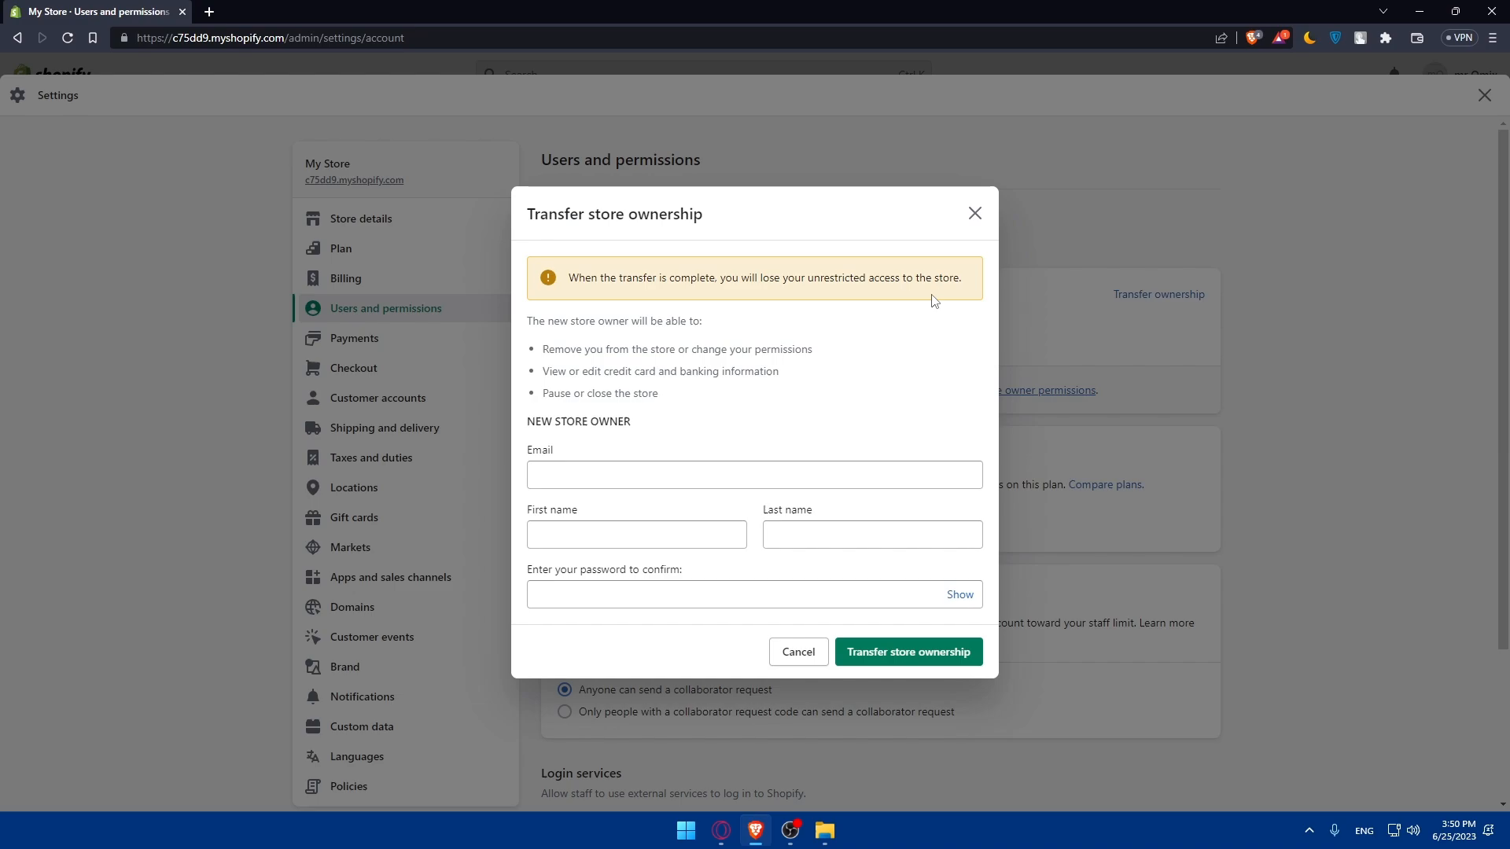
{"action": "mouse_move", "coordinate": [925, 312]}
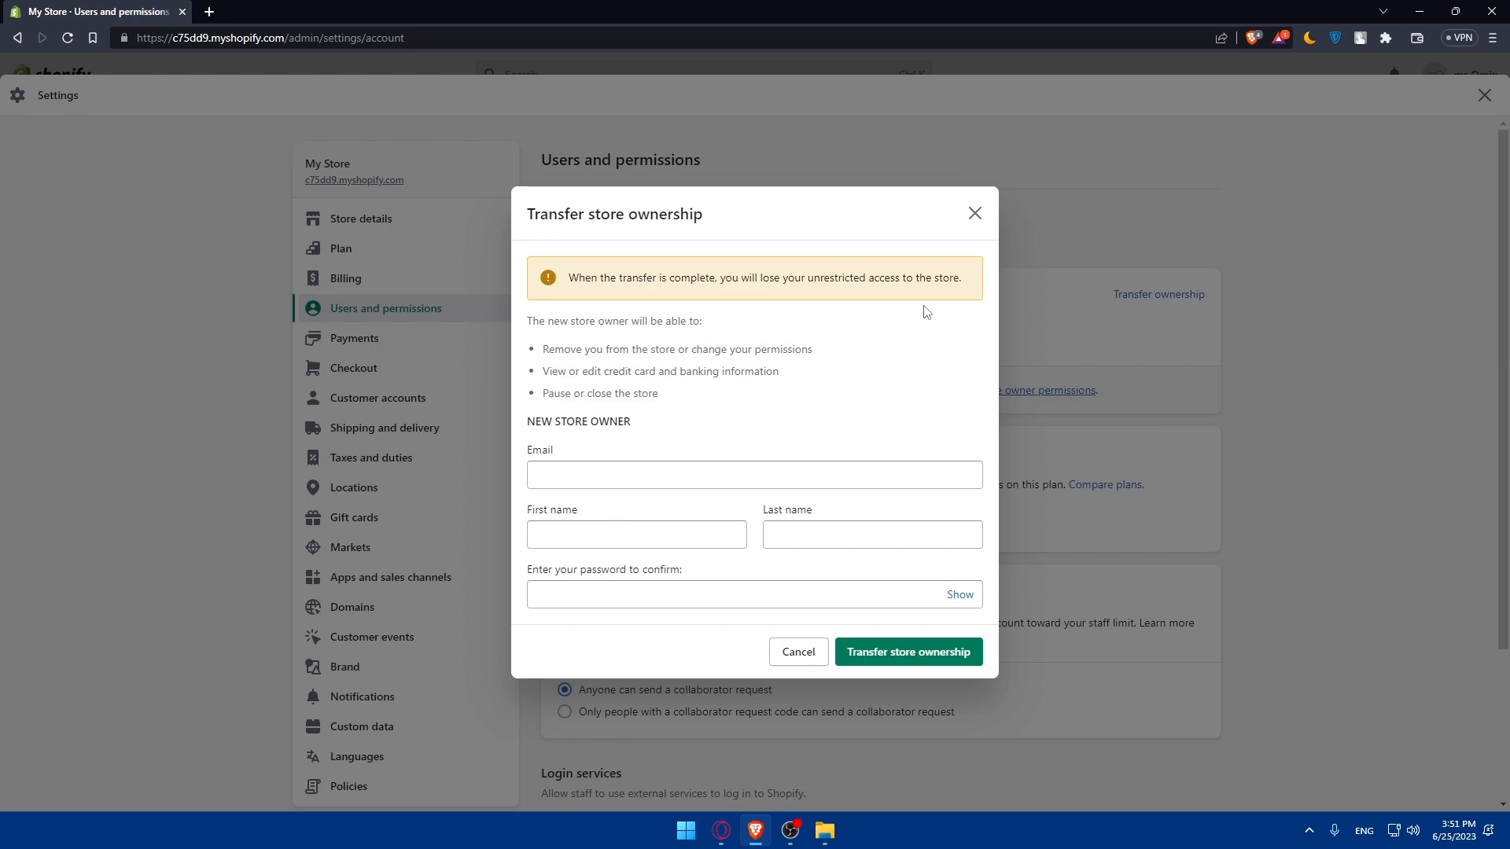
{"action": "mouse_move", "coordinate": [697, 355]}
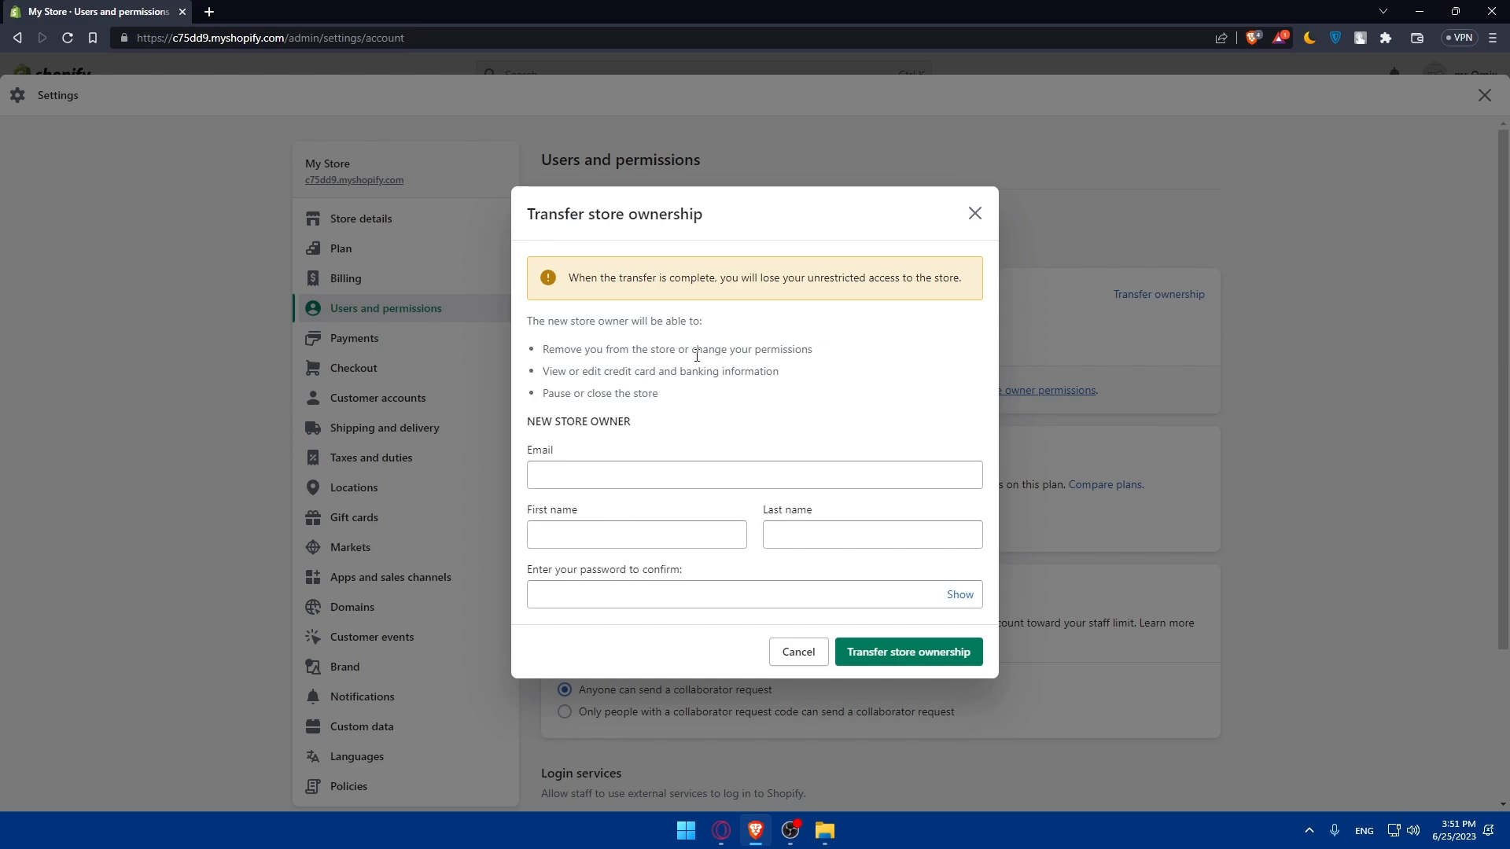
{"action": "mouse_move", "coordinate": [746, 371]}
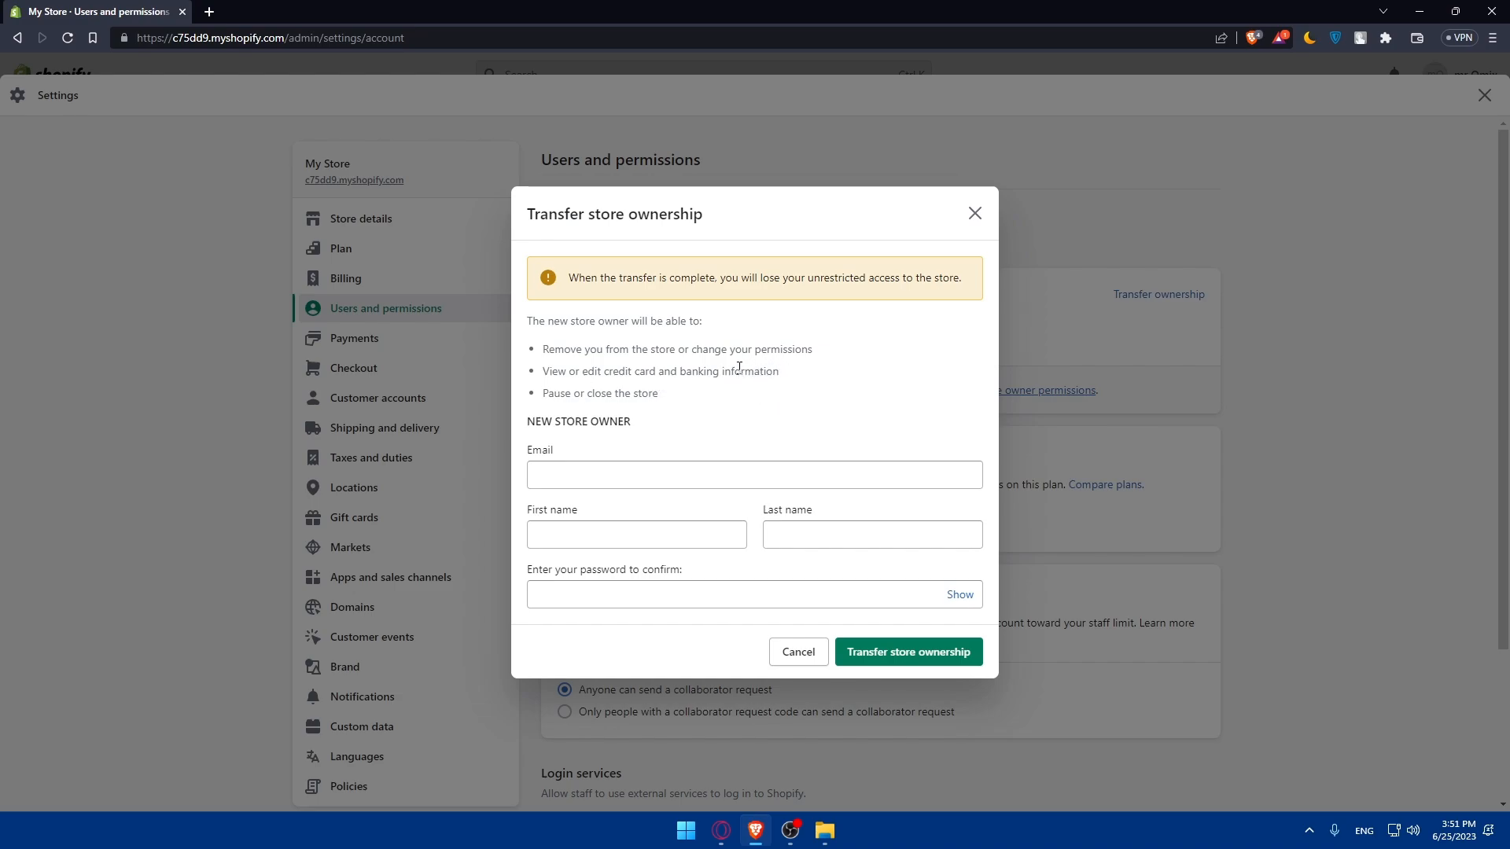
{"action": "mouse_move", "coordinate": [660, 395]}
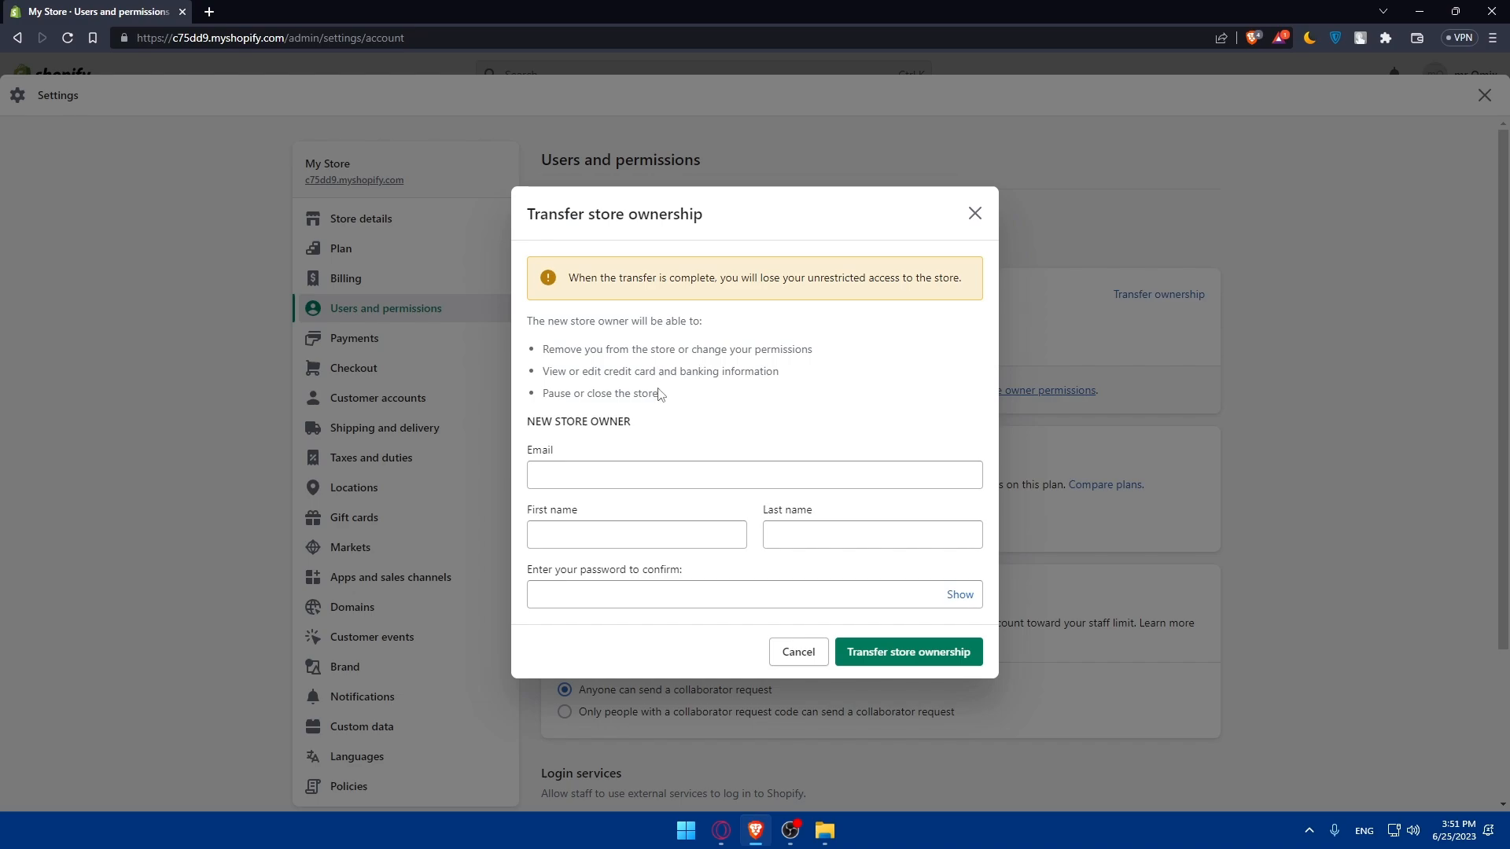
{"action": "mouse_move", "coordinate": [580, 422]}
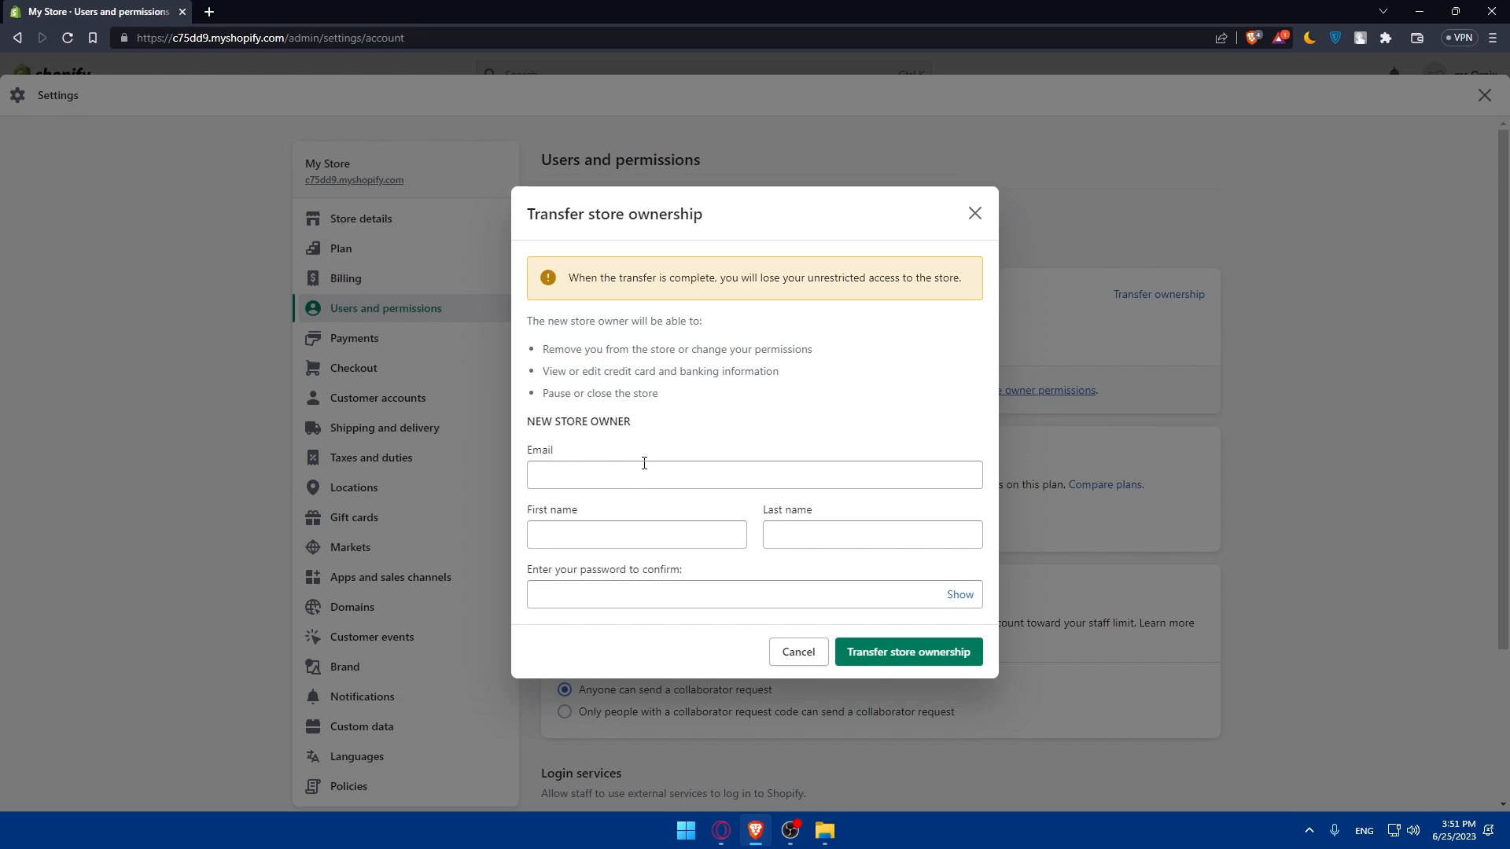
{"action": "mouse_move", "coordinate": [692, 488]}
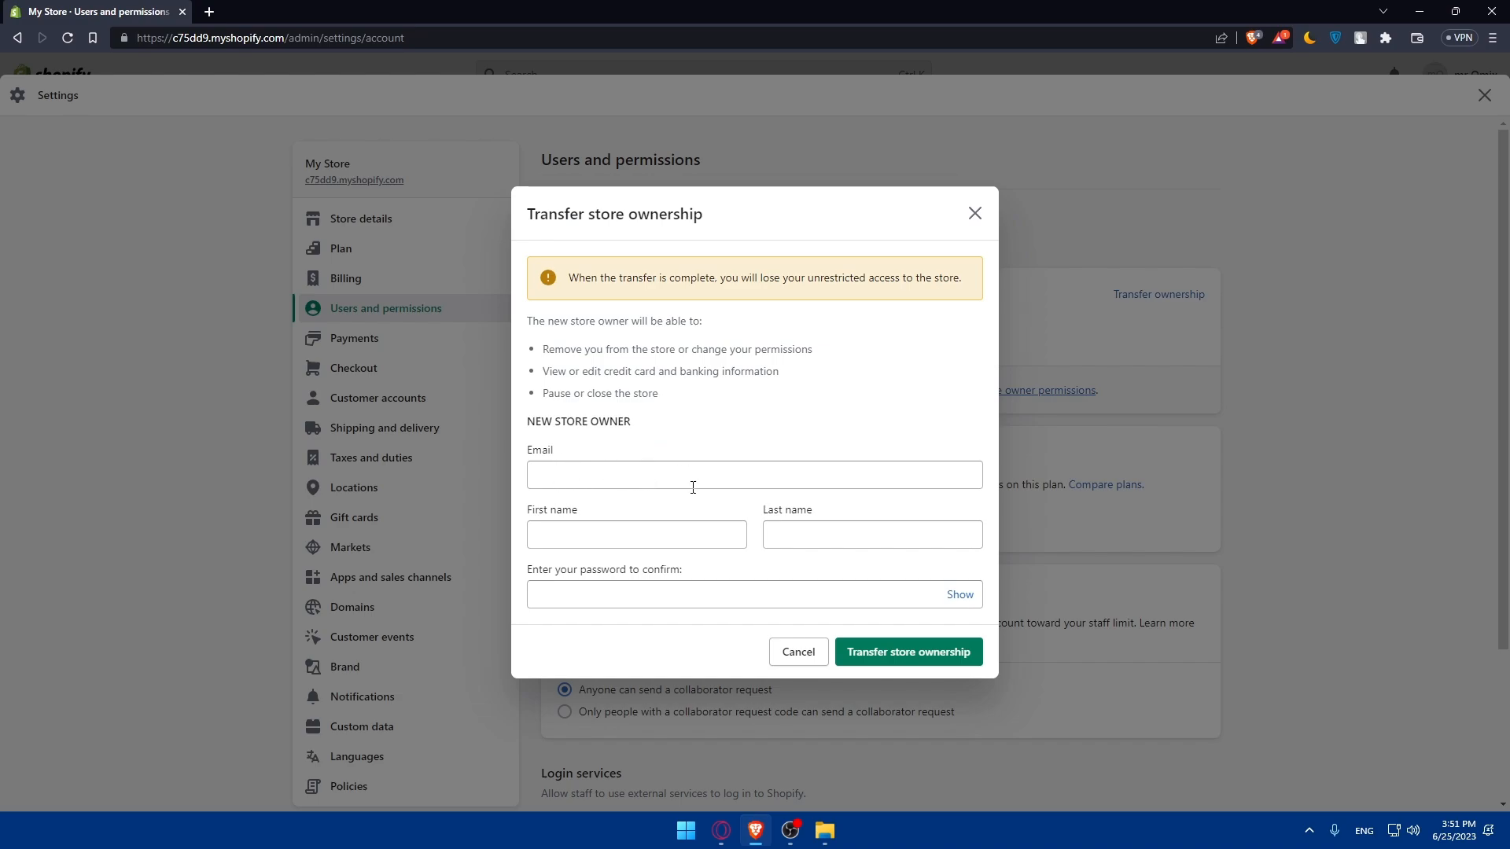
{"action": "mouse_move", "coordinate": [991, 477]}
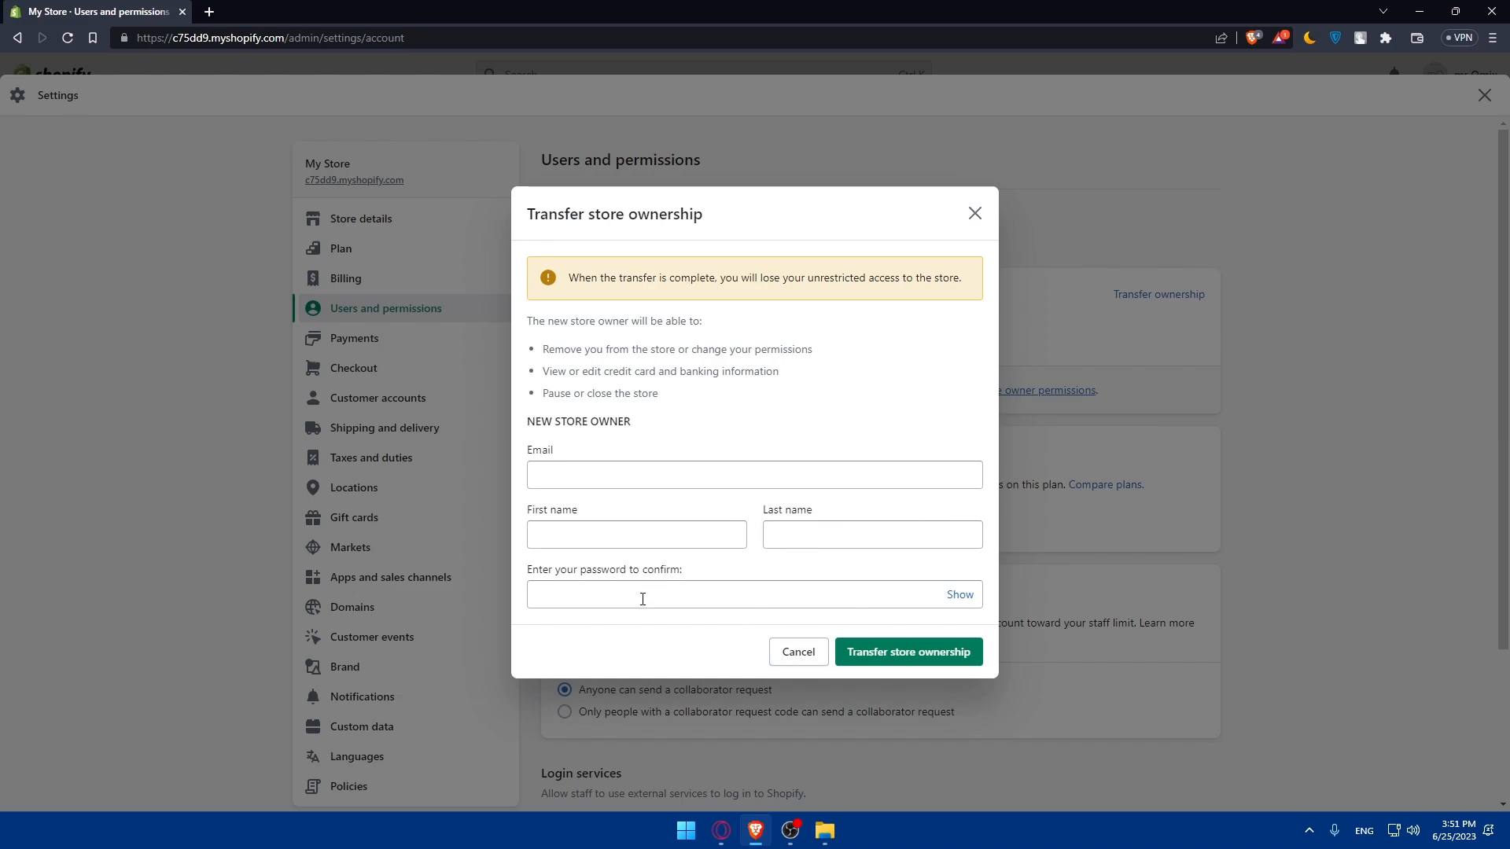
{"action": "mouse_move", "coordinate": [717, 624]}
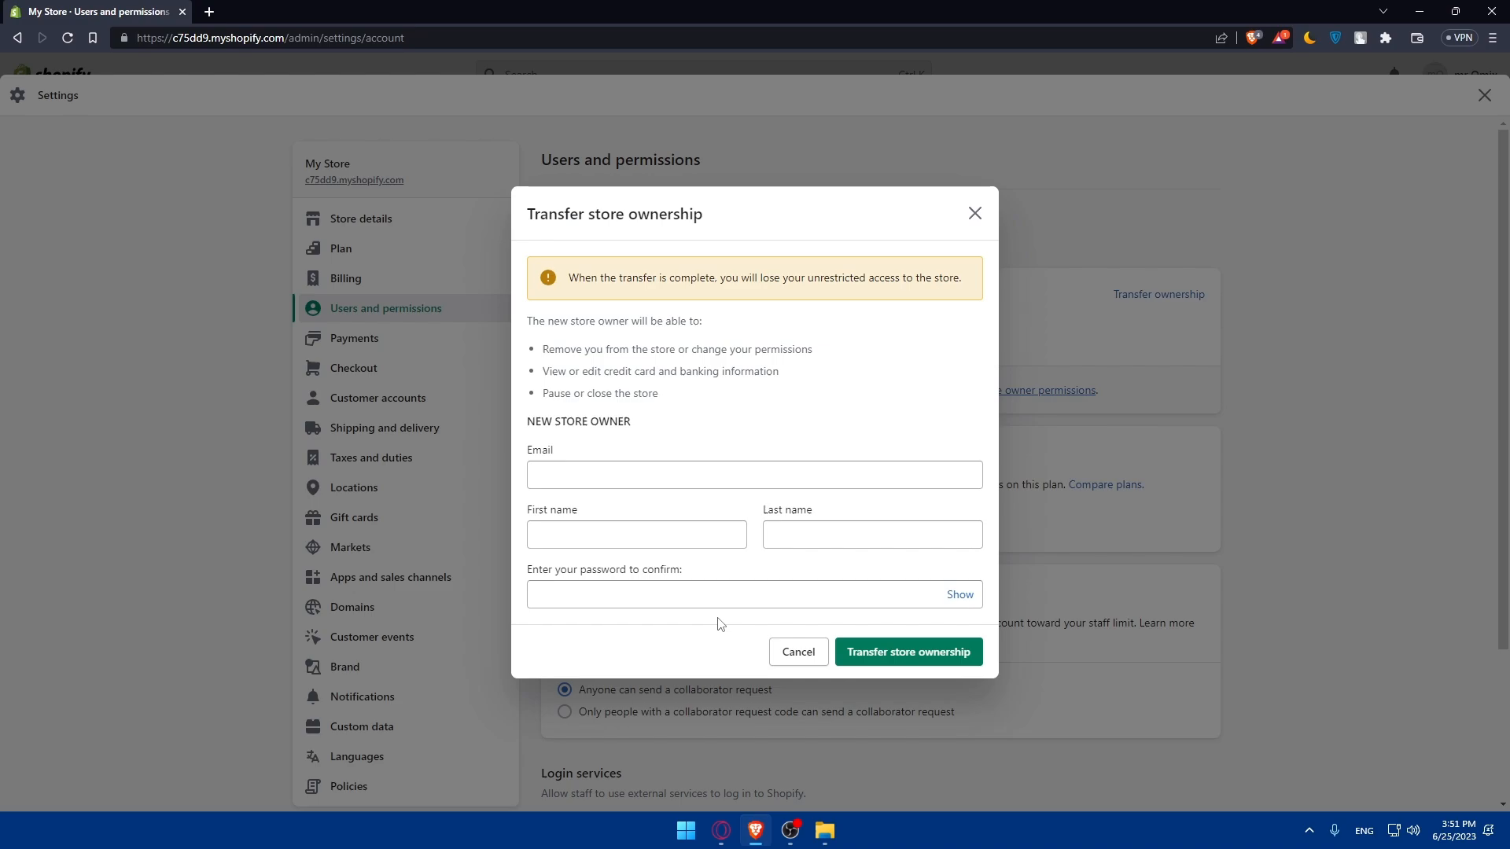
{"action": "mouse_move", "coordinate": [900, 677]}
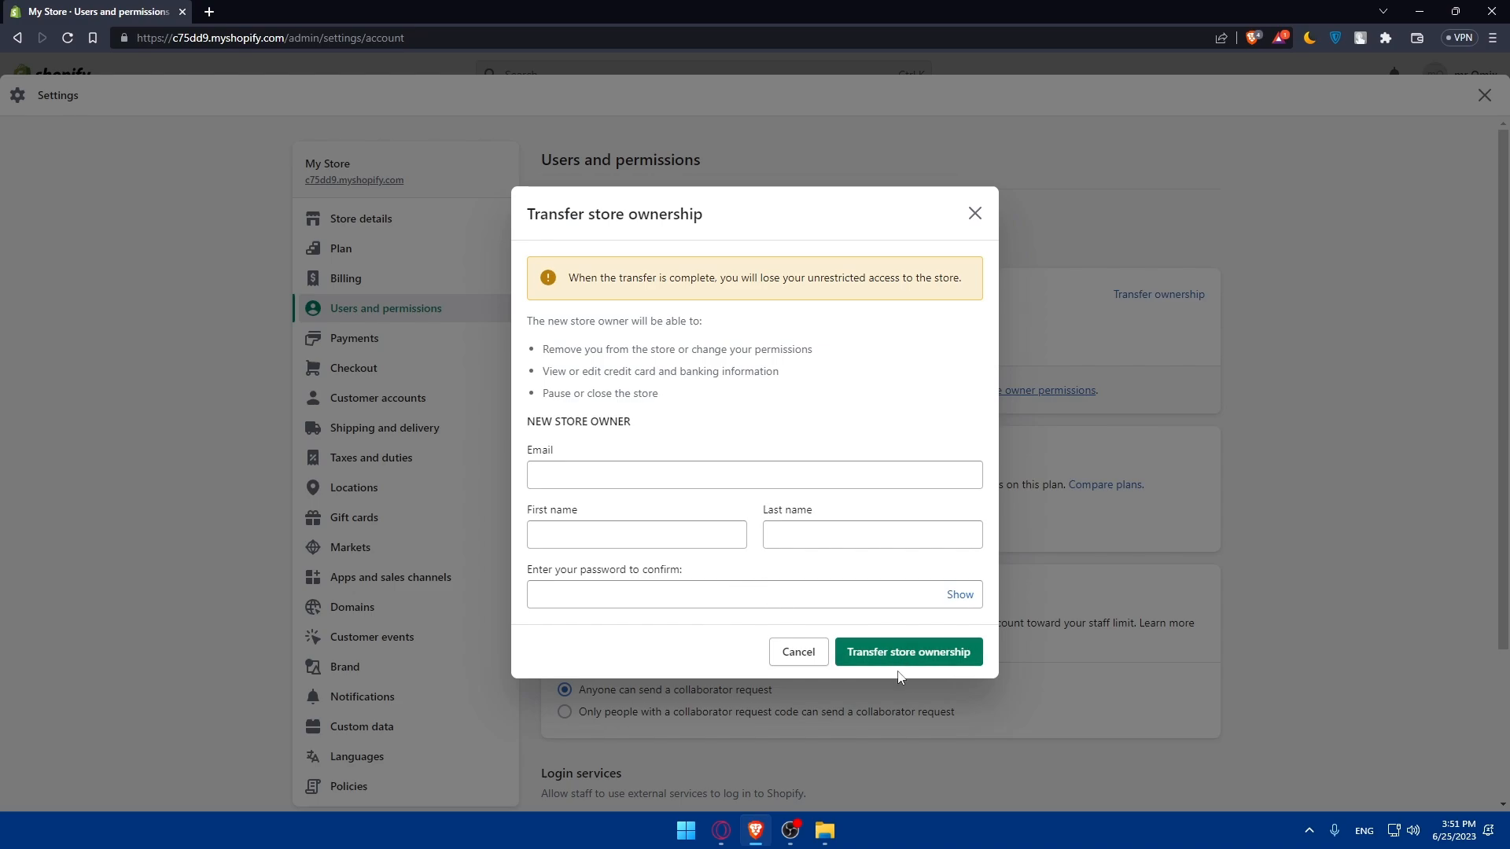
- Cancel the Transfer store ownership dialog and return from Settings to the Themes page
{"action": "left_click", "coordinate": [798, 651]}
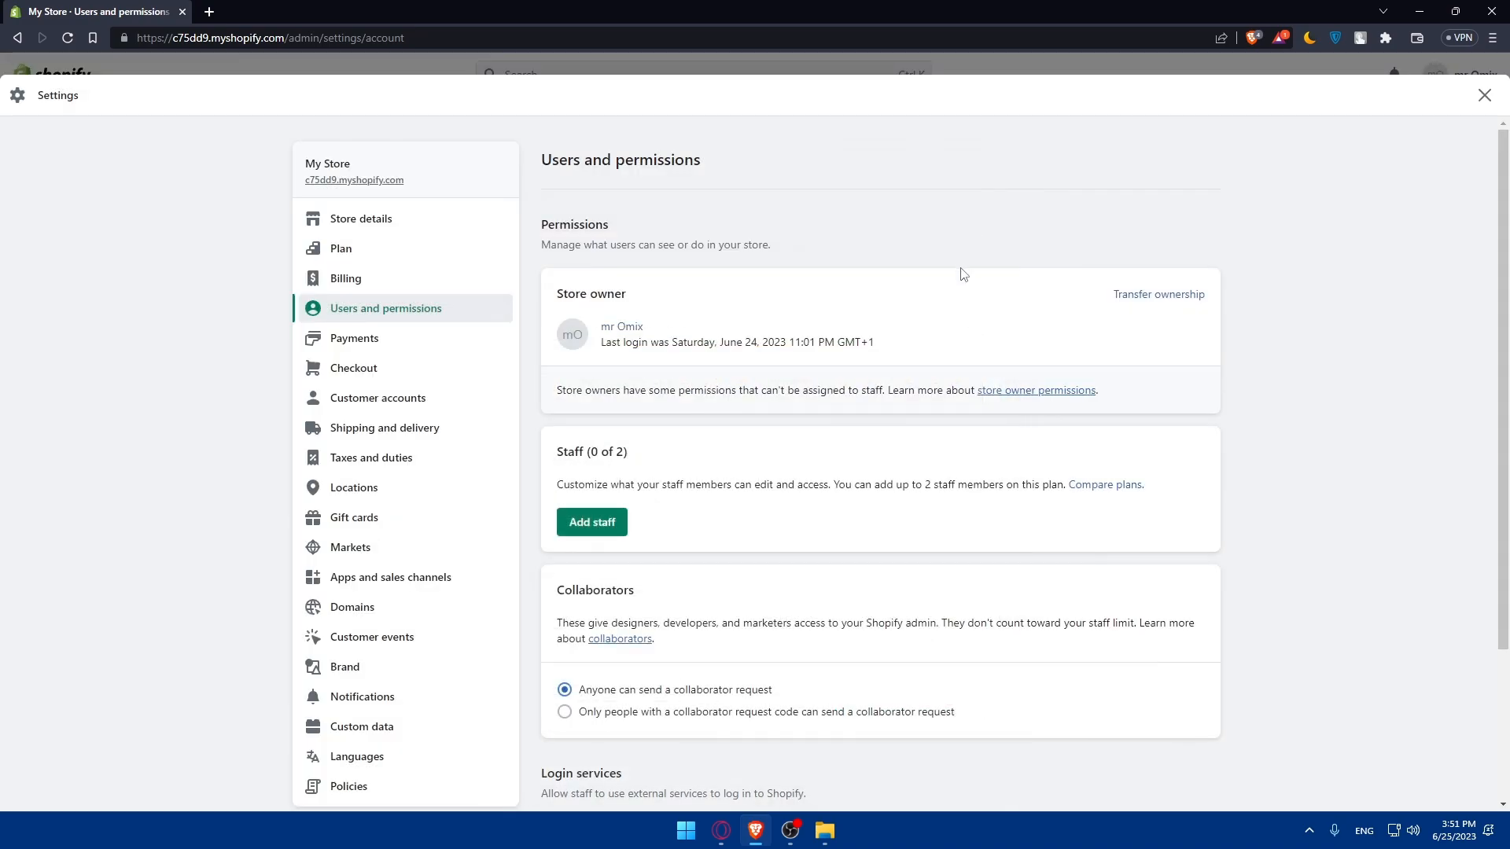
{"action": "mouse_move", "coordinate": [1192, 216]}
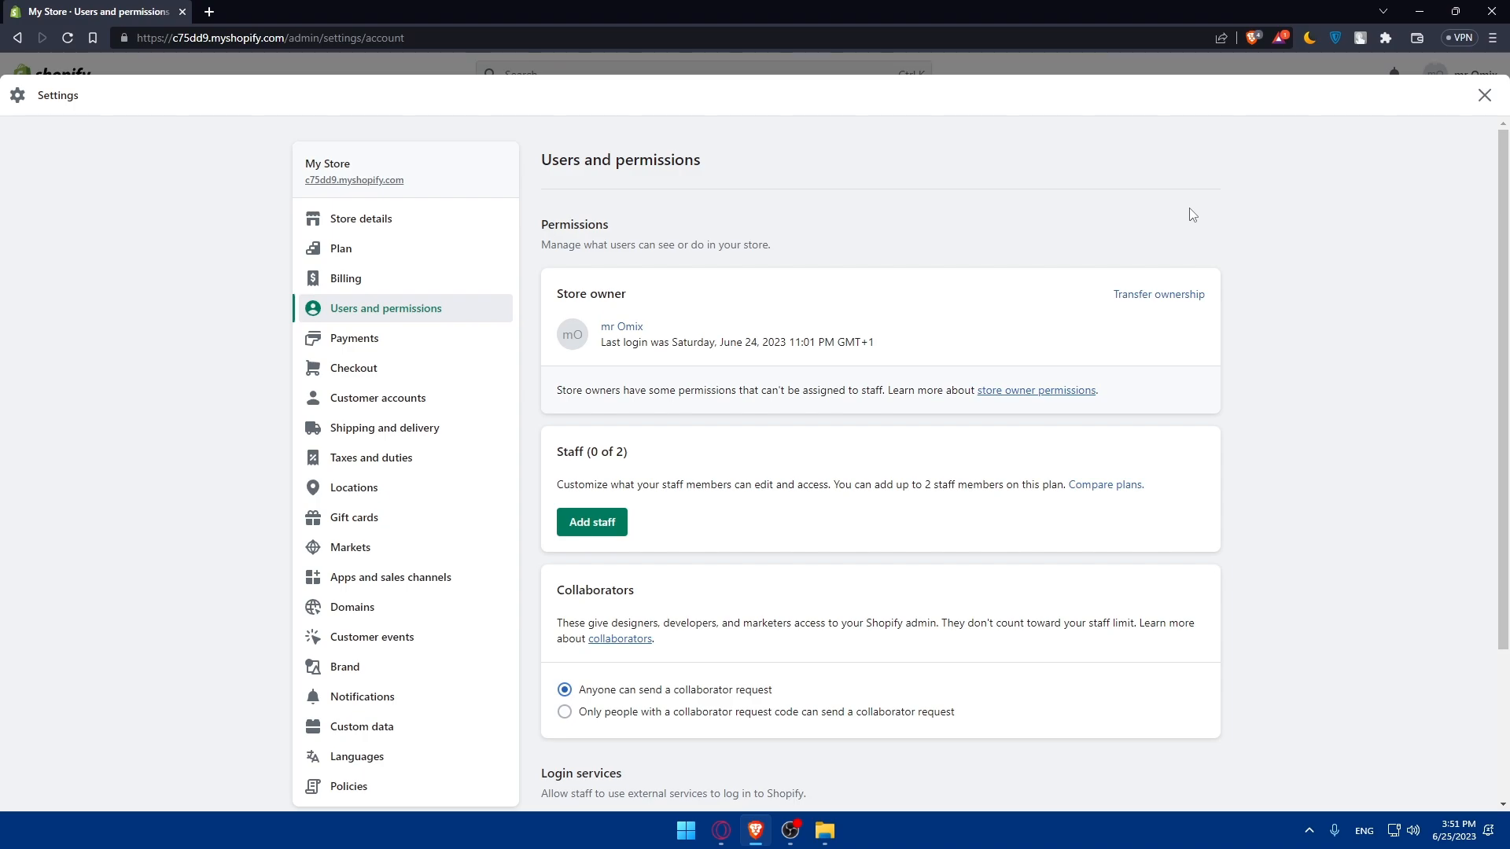
{"action": "left_click", "coordinate": [1483, 94]}
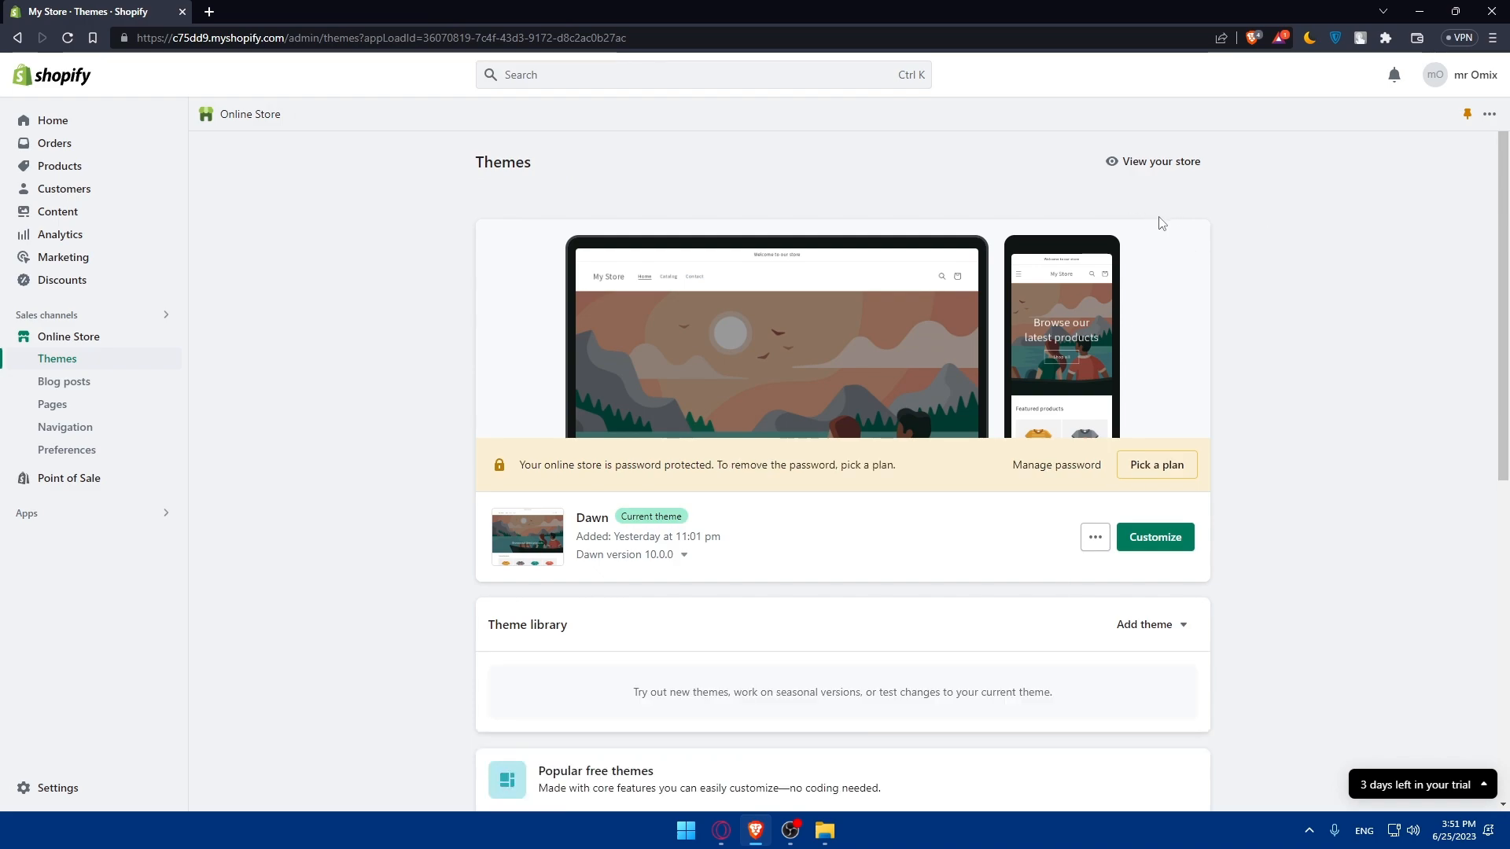
{"action": "mouse_move", "coordinate": [1241, 193]}
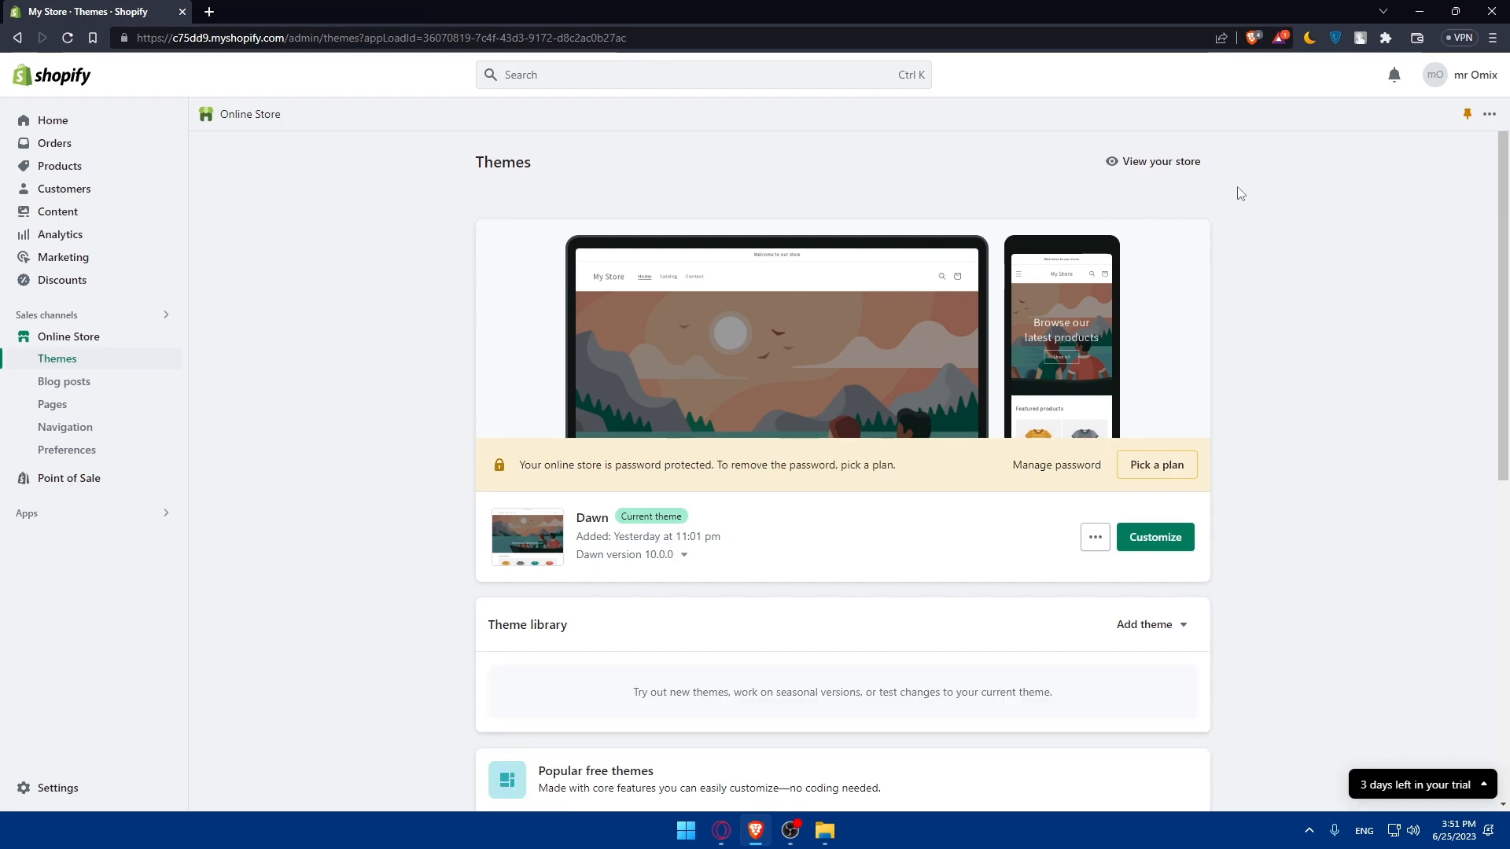
{"action": "mouse_move", "coordinate": [1006, 259]}
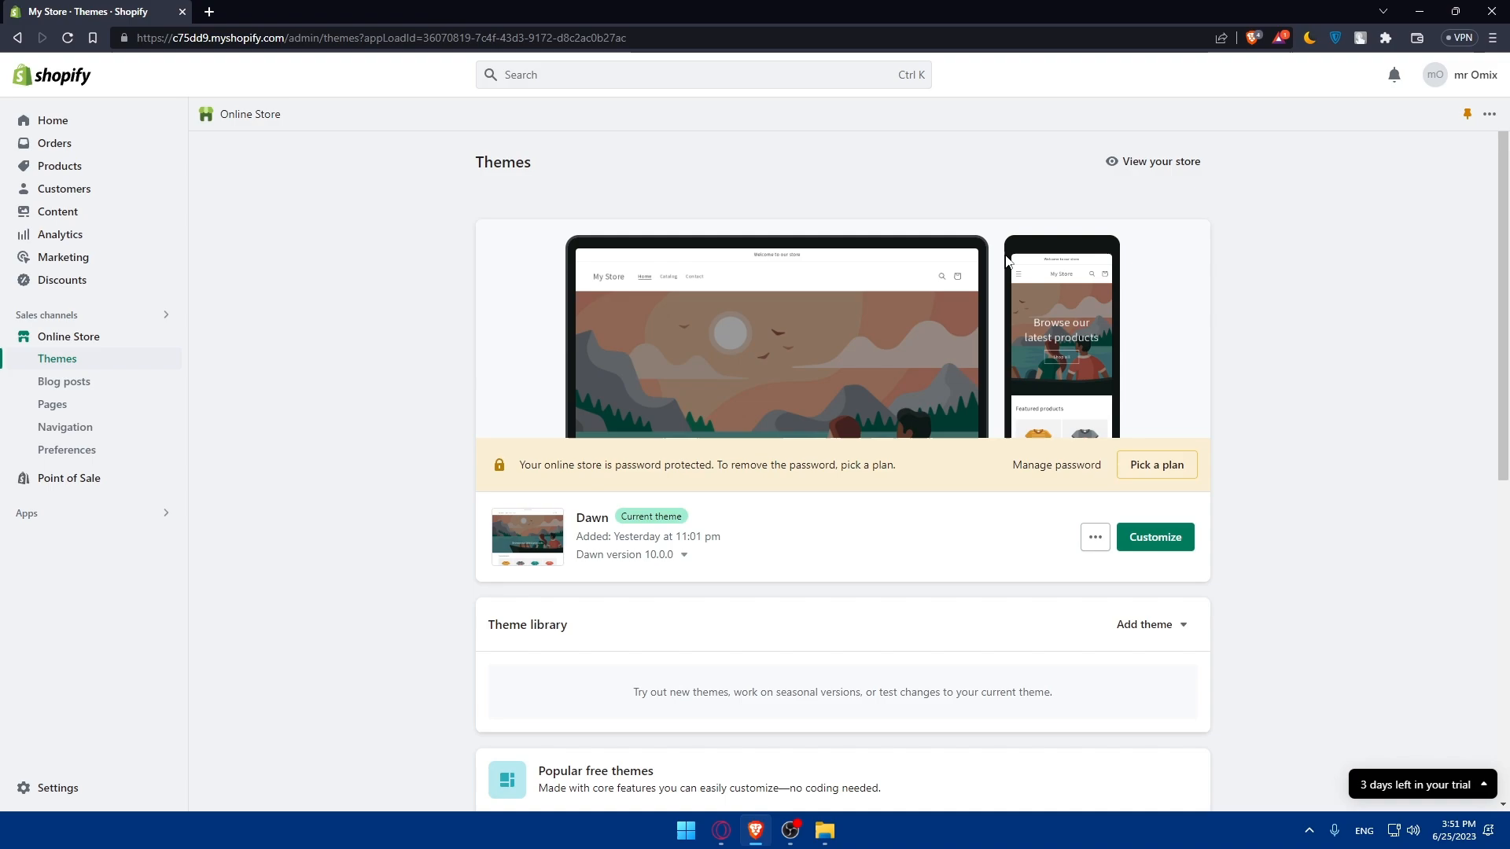
{"action": "mouse_move", "coordinate": [58, 359]}
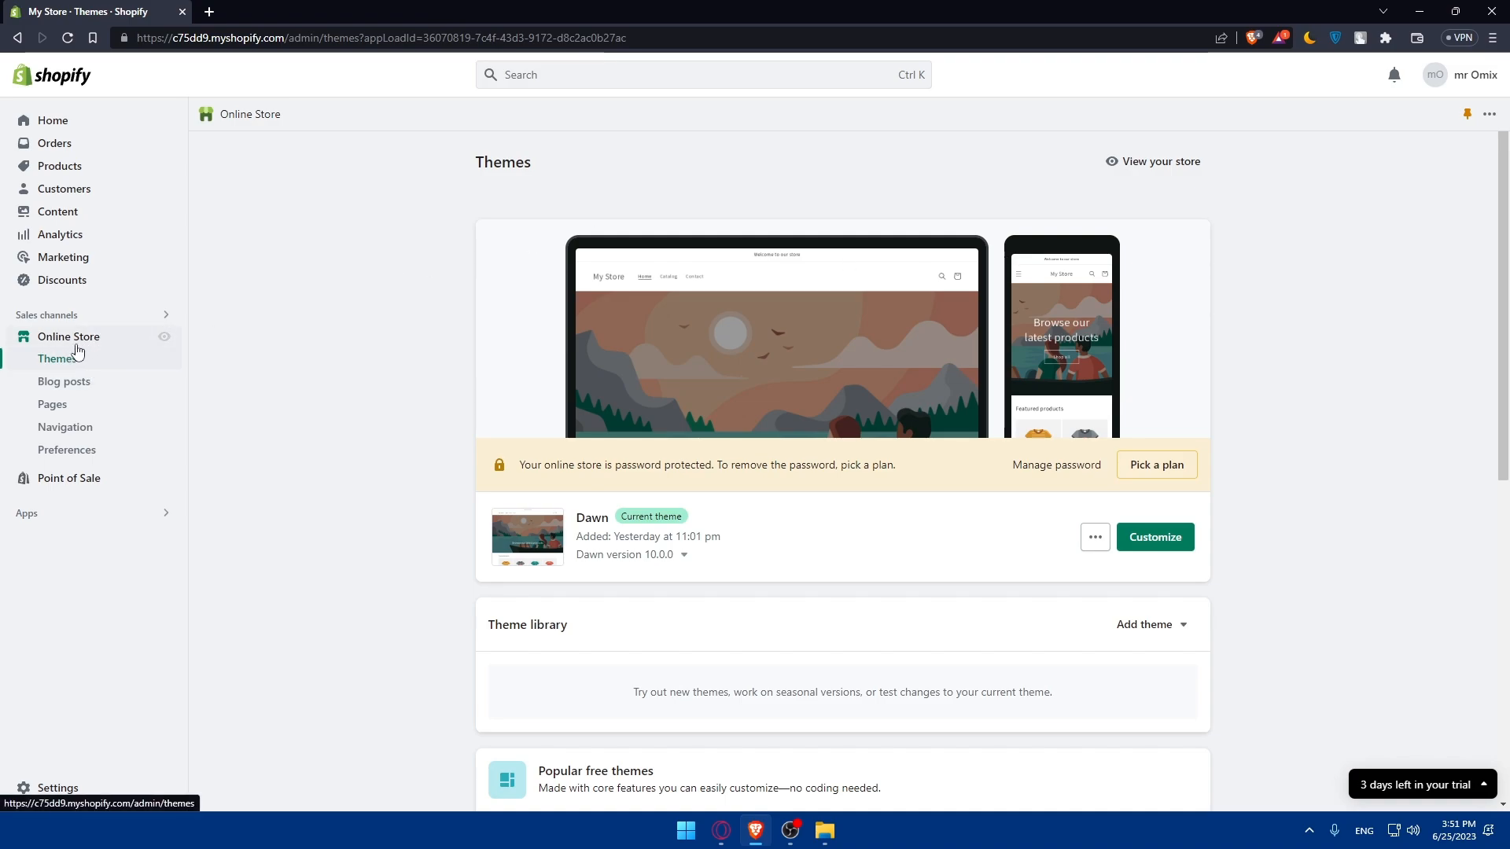
{"action": "mouse_move", "coordinate": [135, 450]}
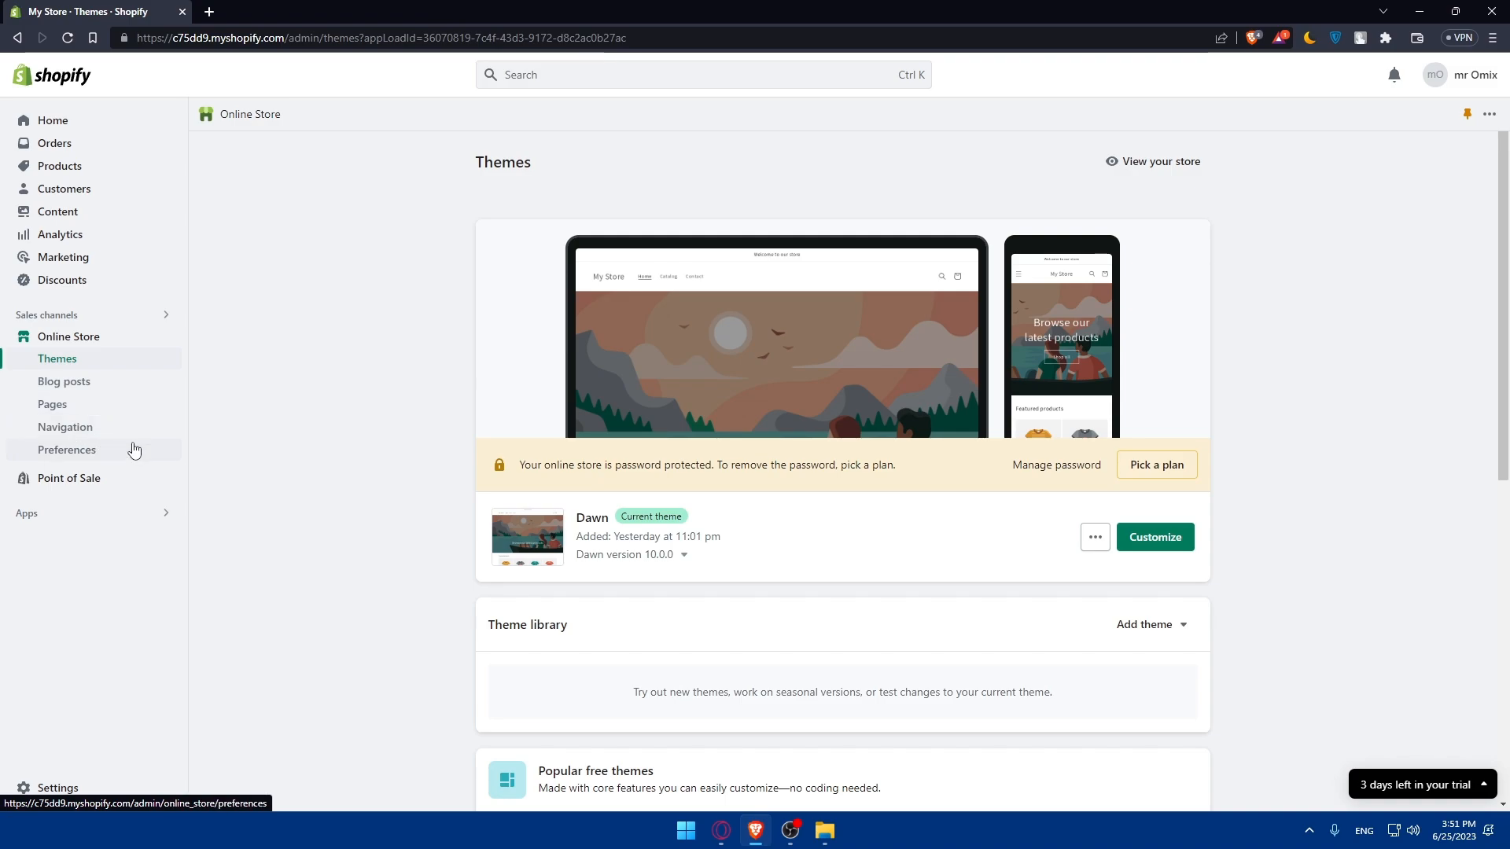
{"action": "mouse_move", "coordinate": [1147, 179]}
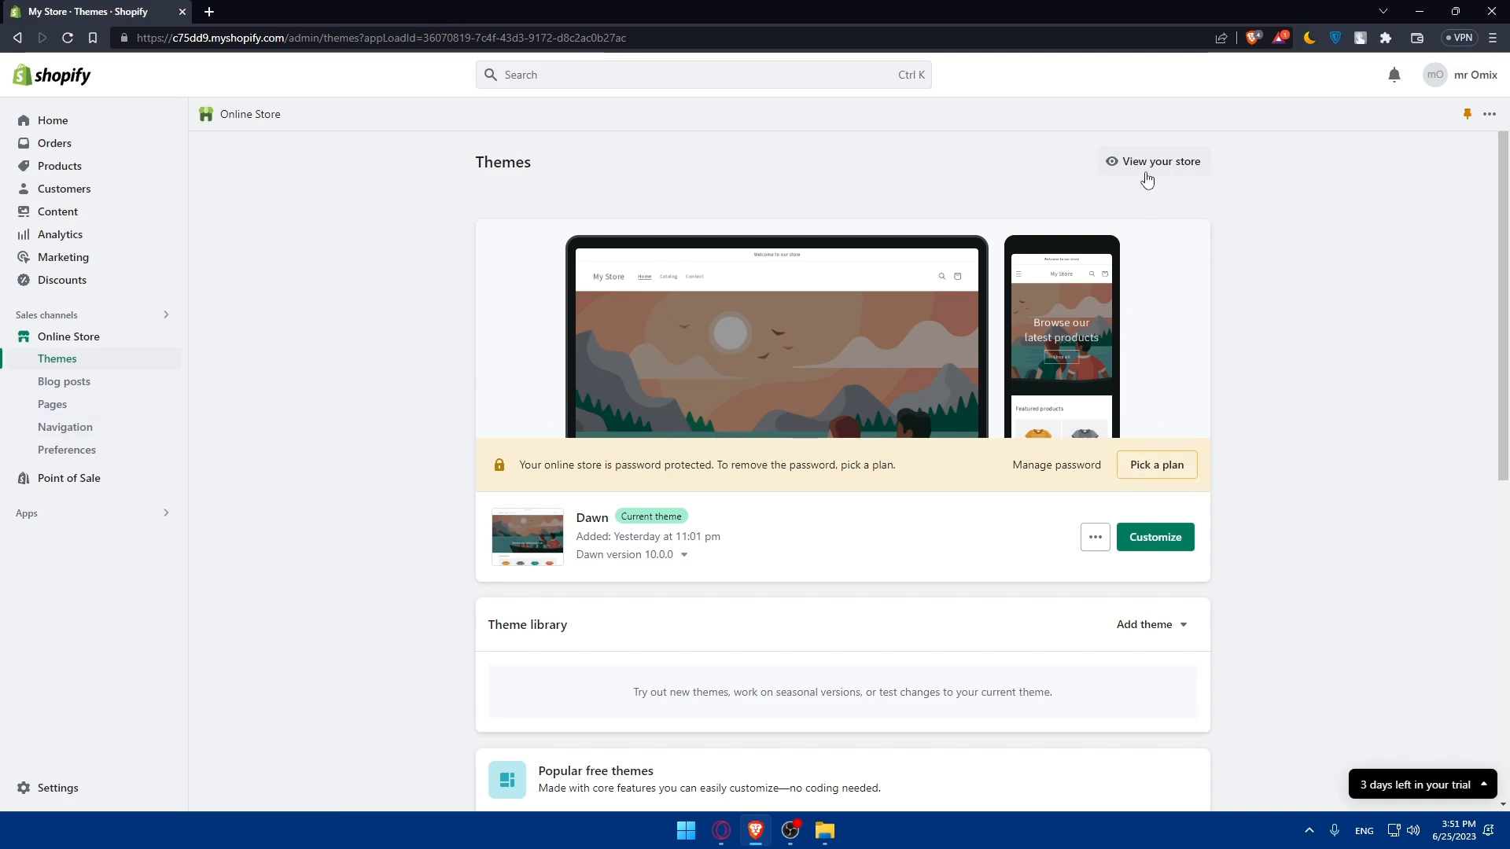
{"action": "left_click", "coordinate": [1153, 160]}
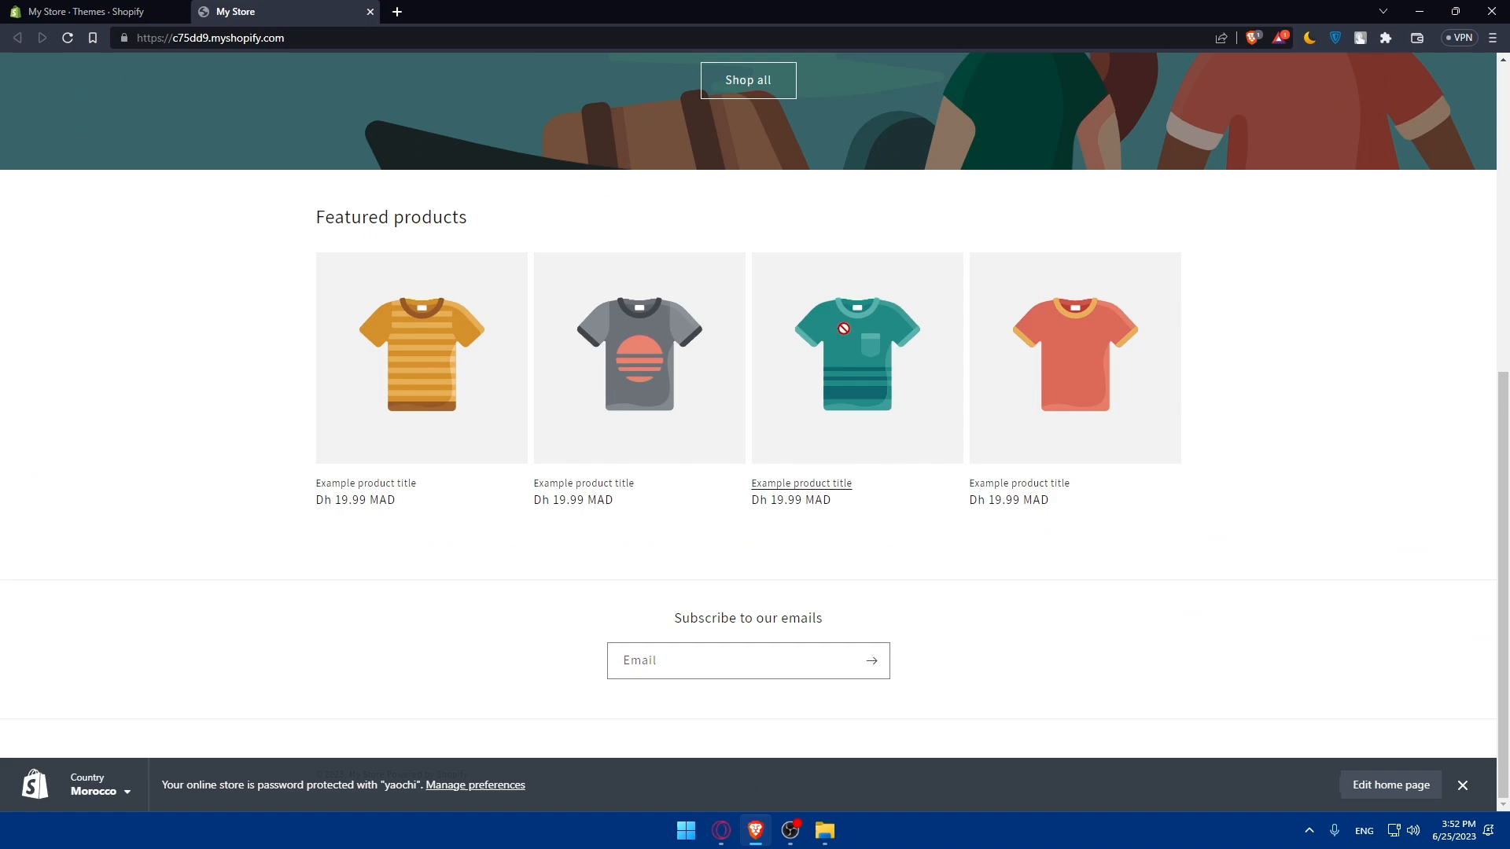
{"action": "left_click", "coordinate": [747, 80]}
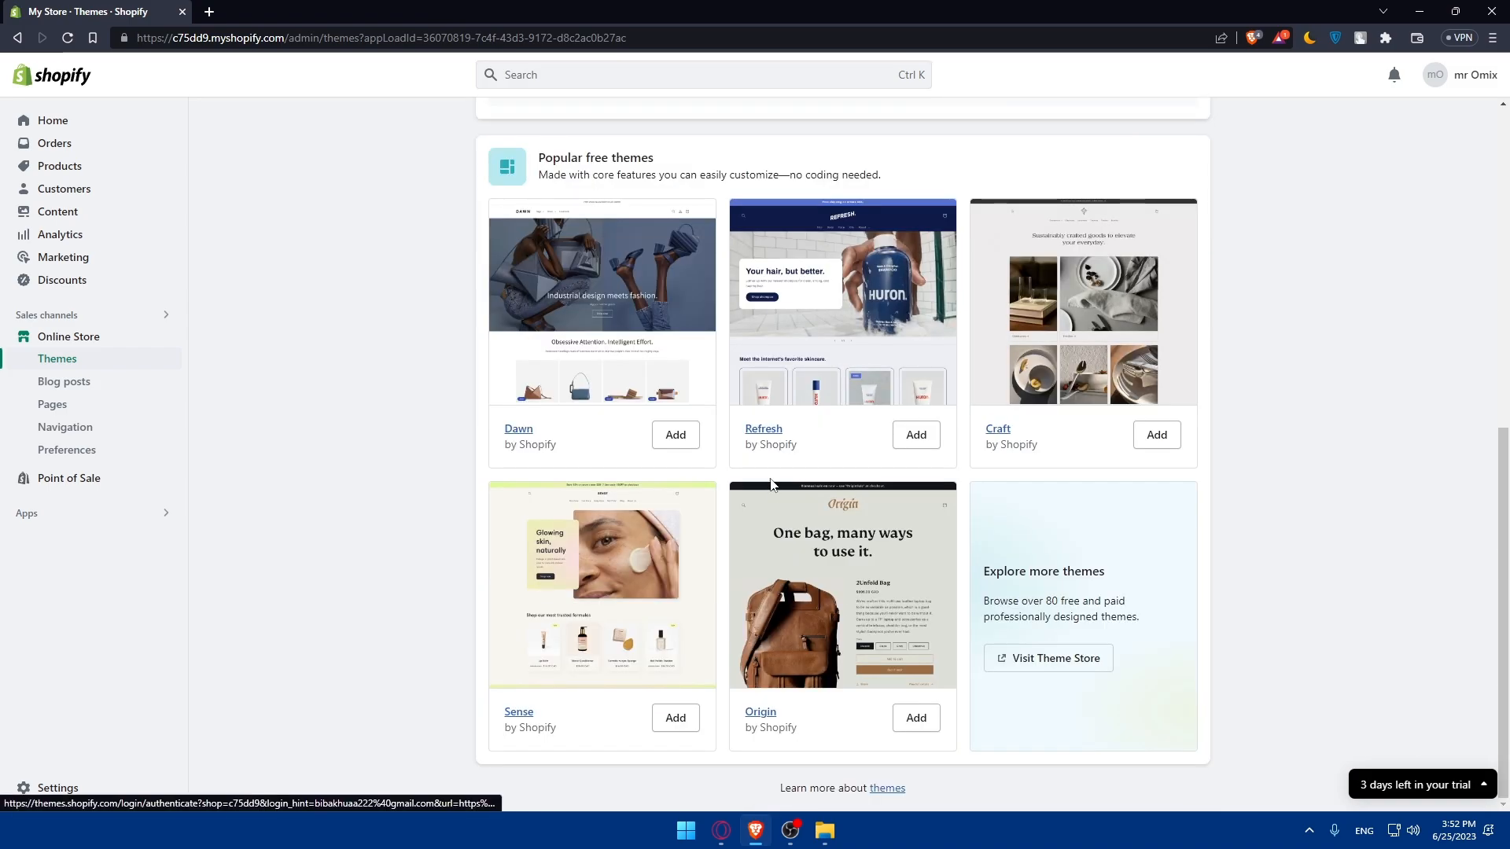
{"action": "mouse_move", "coordinate": [746, 460]}
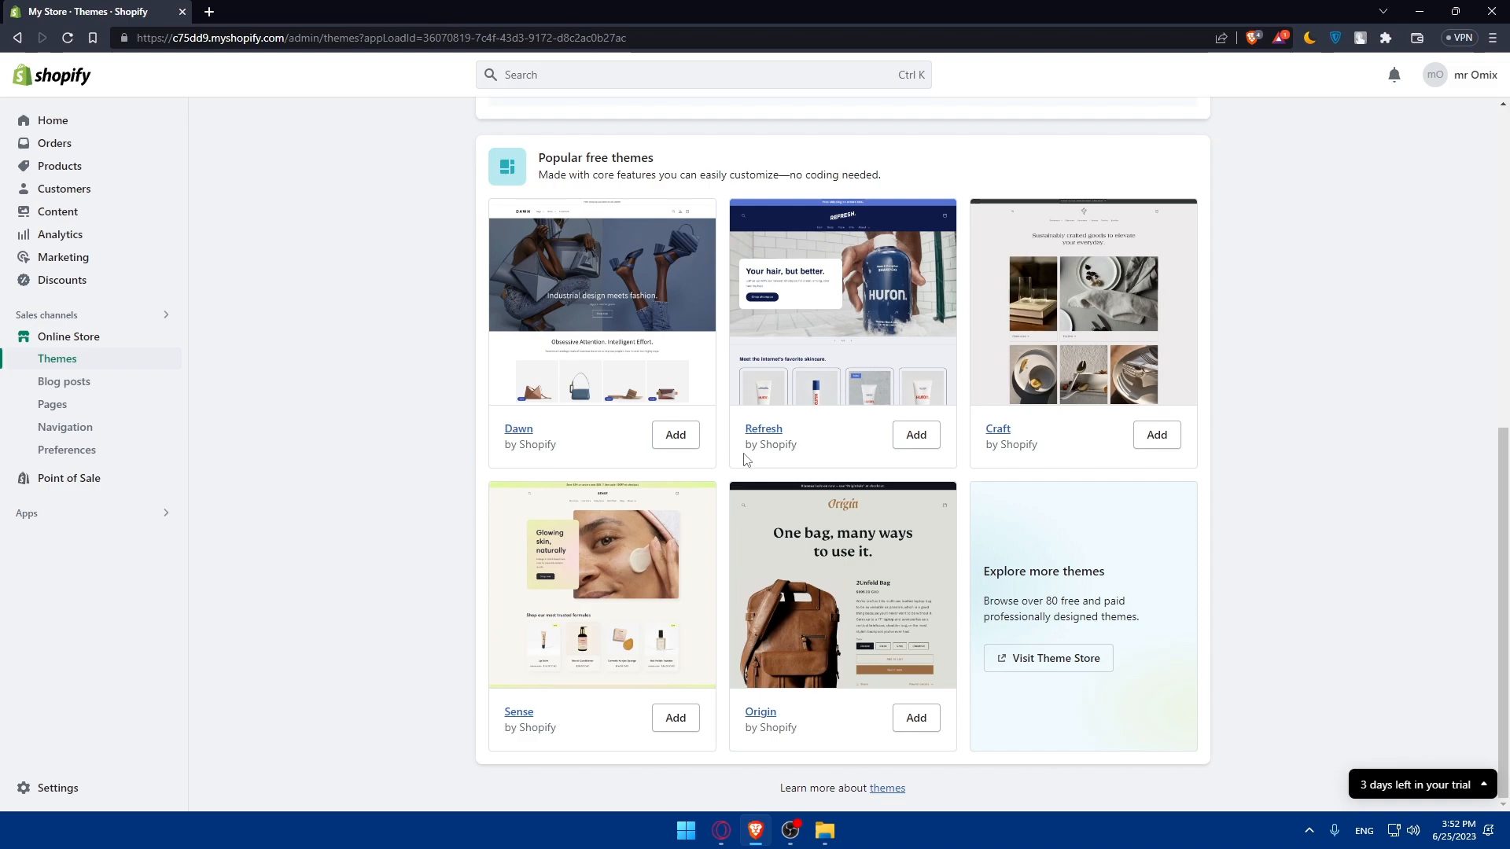
{"action": "mouse_move", "coordinate": [698, 503]}
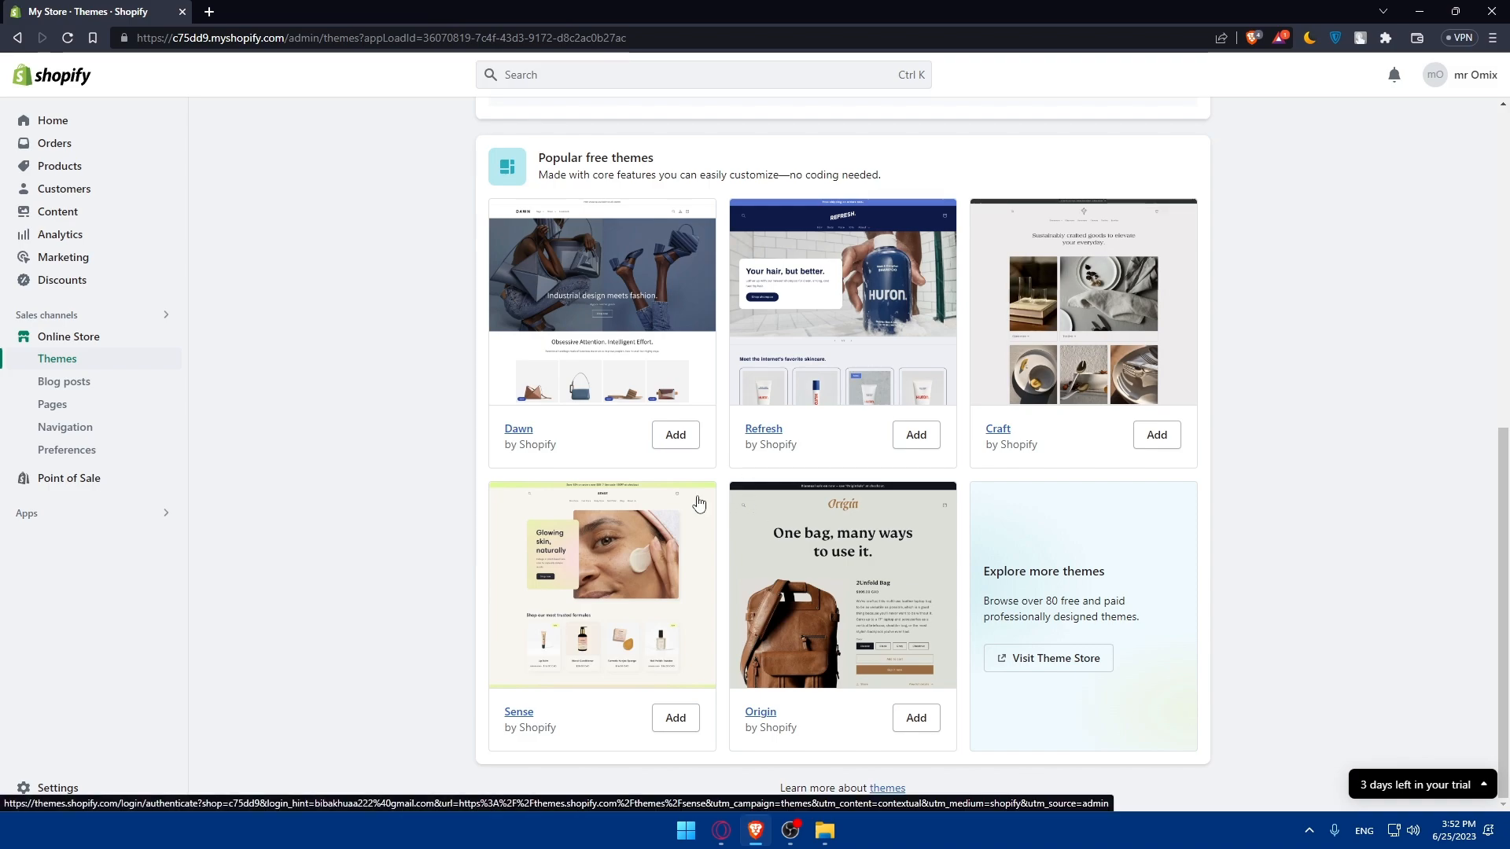
{"action": "scroll", "scroll_direction": "up", "scroll_amount": 3}
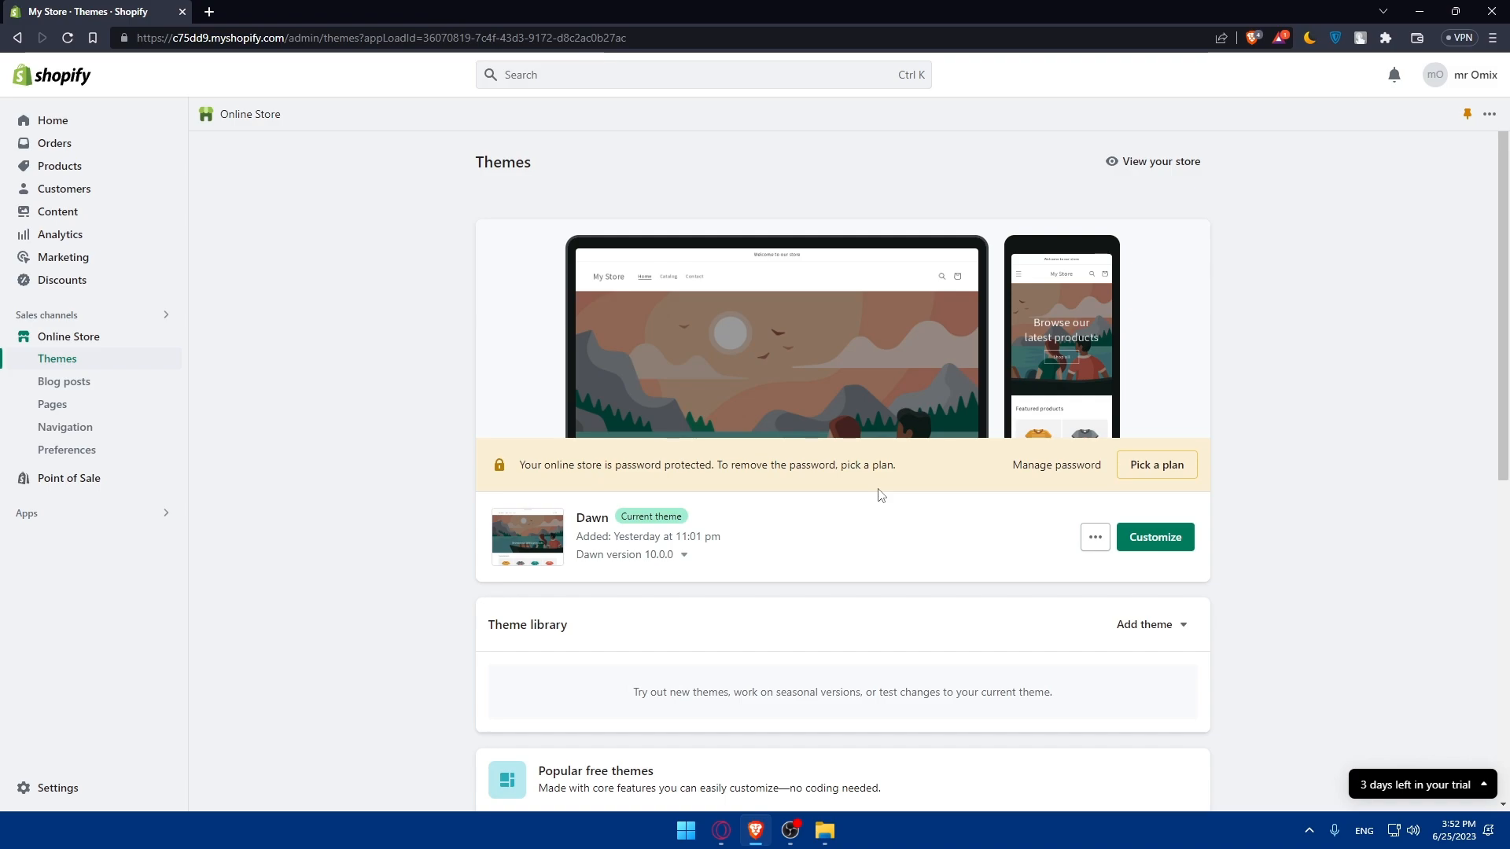
{"action": "mouse_move", "coordinate": [771, 421]}
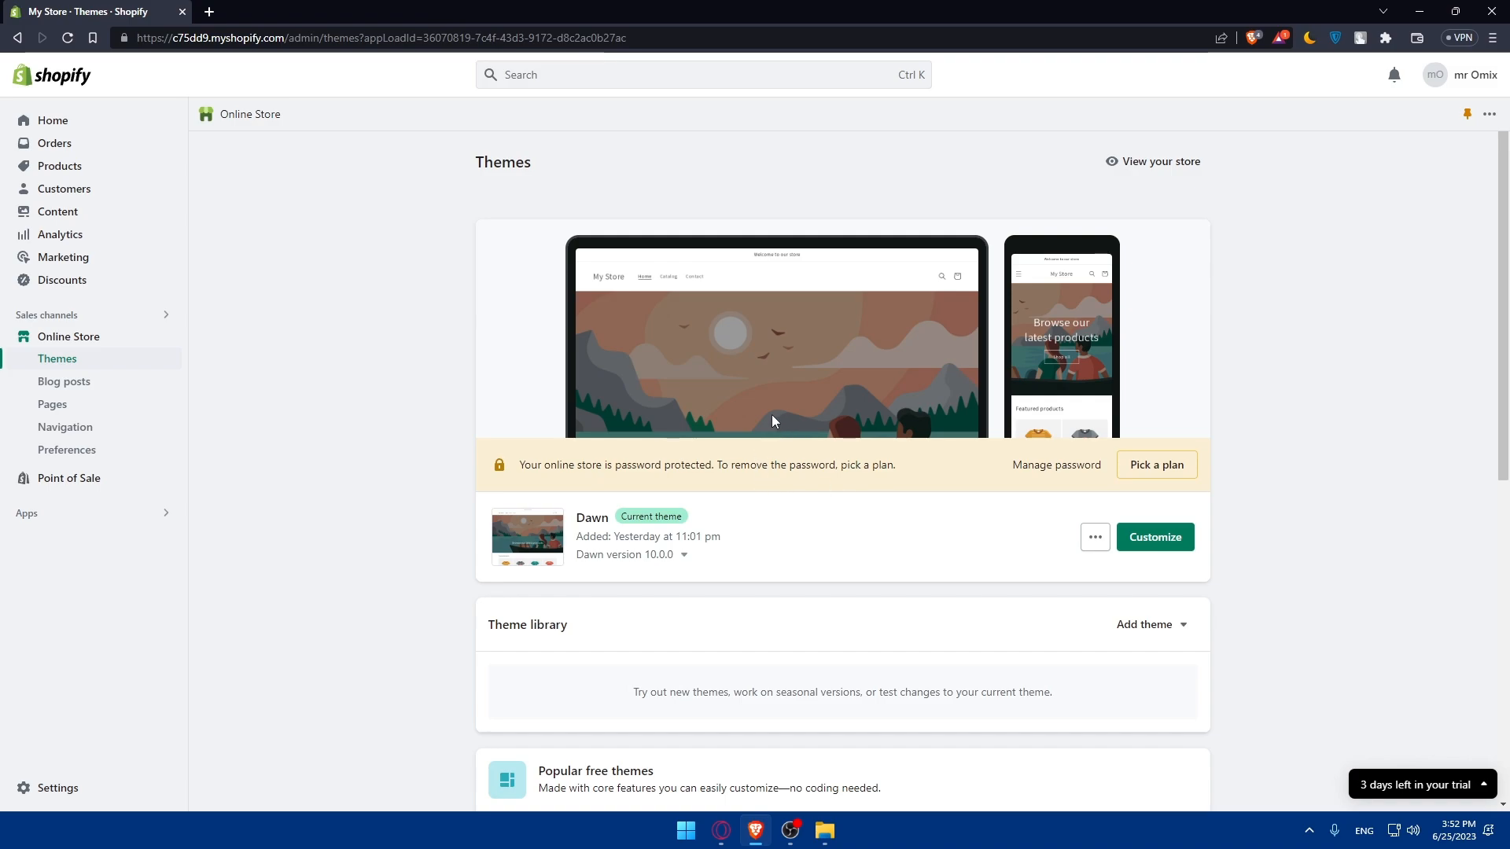
{"action": "mouse_move", "coordinate": [546, 396]}
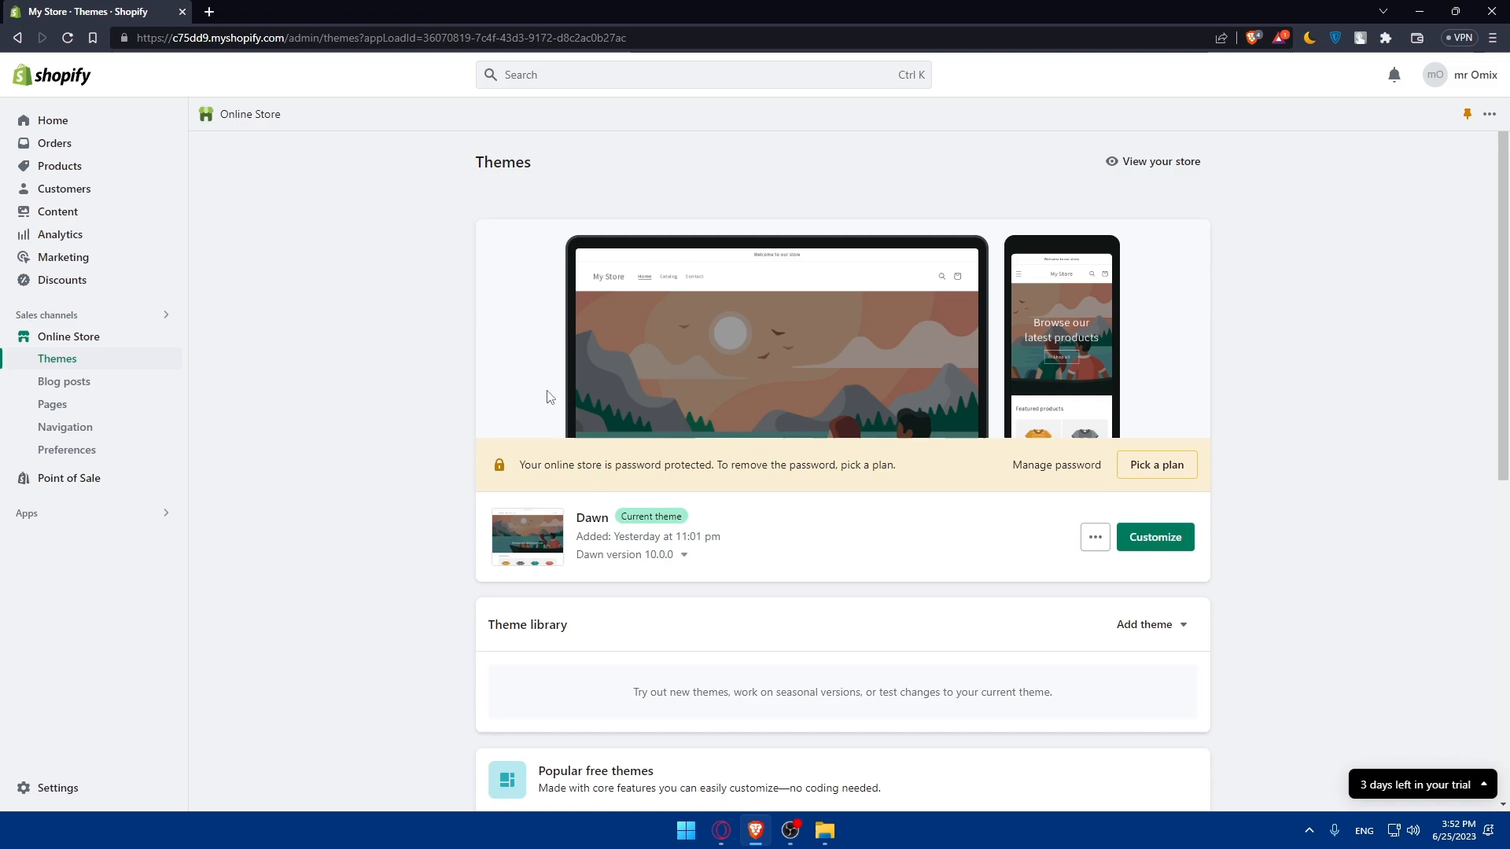